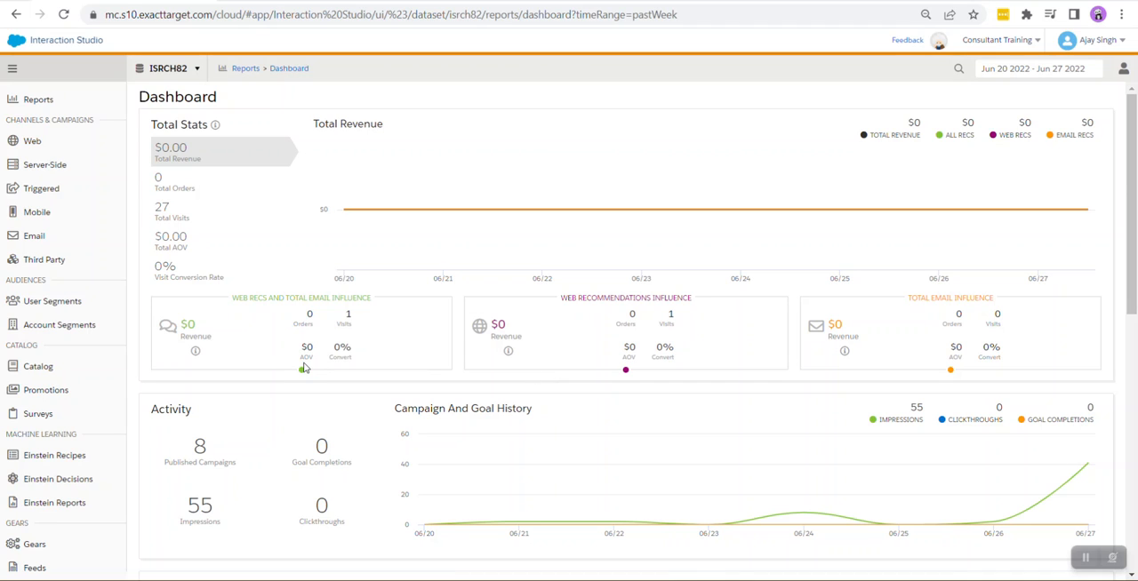
{"action": "mouse_move", "coordinate": [257, 273]}
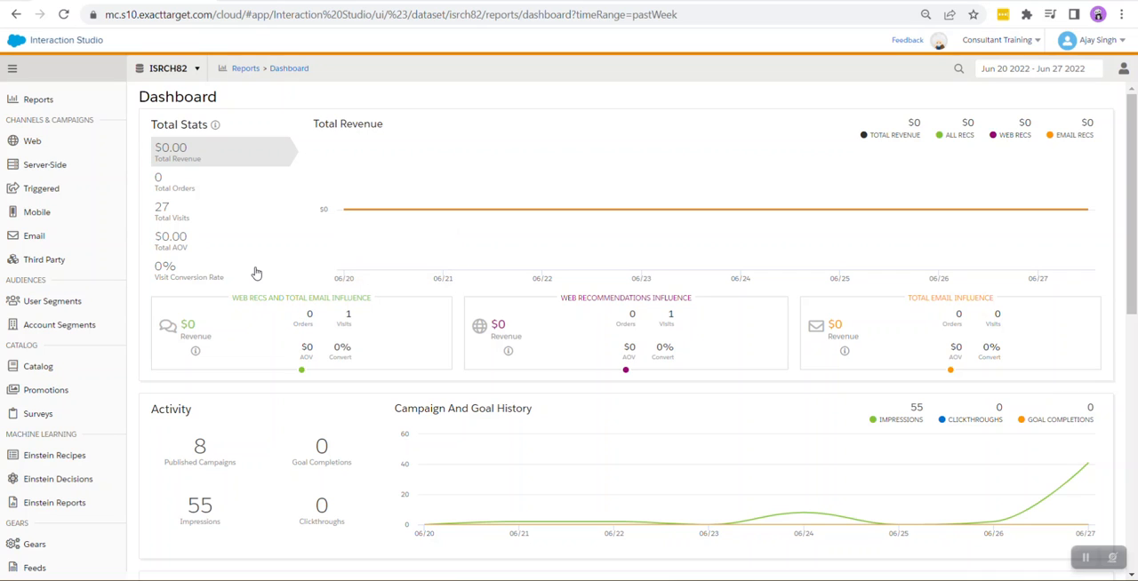
Go to Security > Manage SFTP Configuration from the left navigation.
{"action": "scroll", "scroll_direction": "down", "scroll_amount": 3}
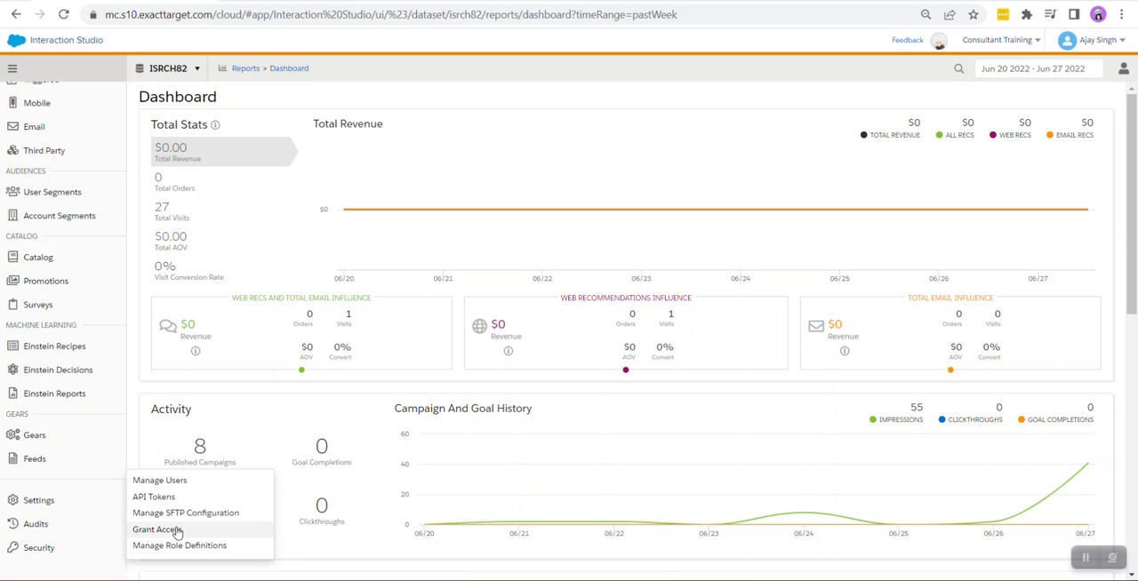
{"action": "left_click", "coordinate": [185, 513]}
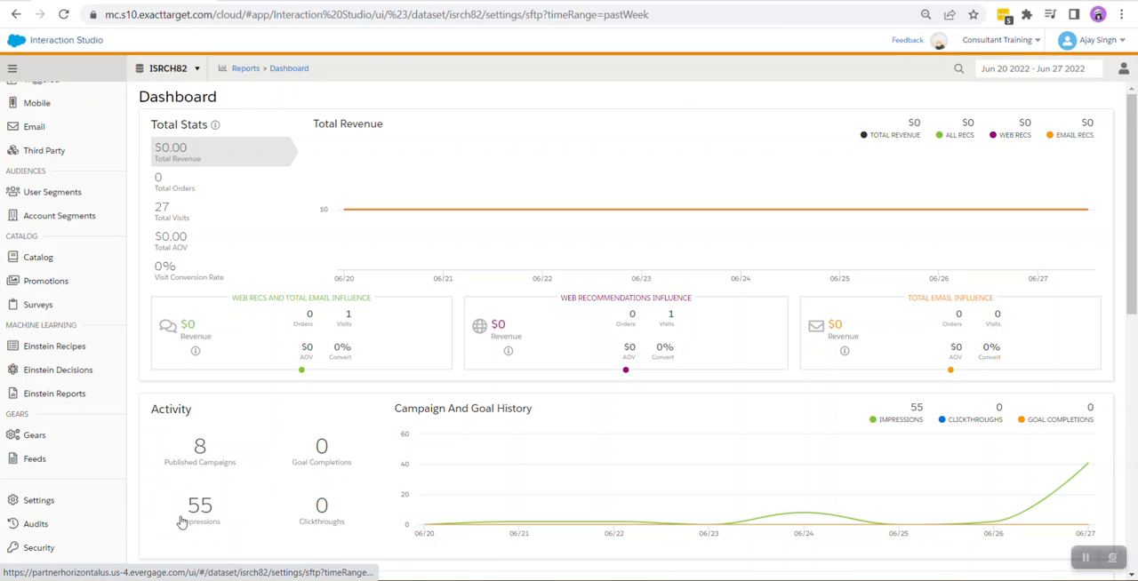
{"action": "left_click", "coordinate": [38, 547]}
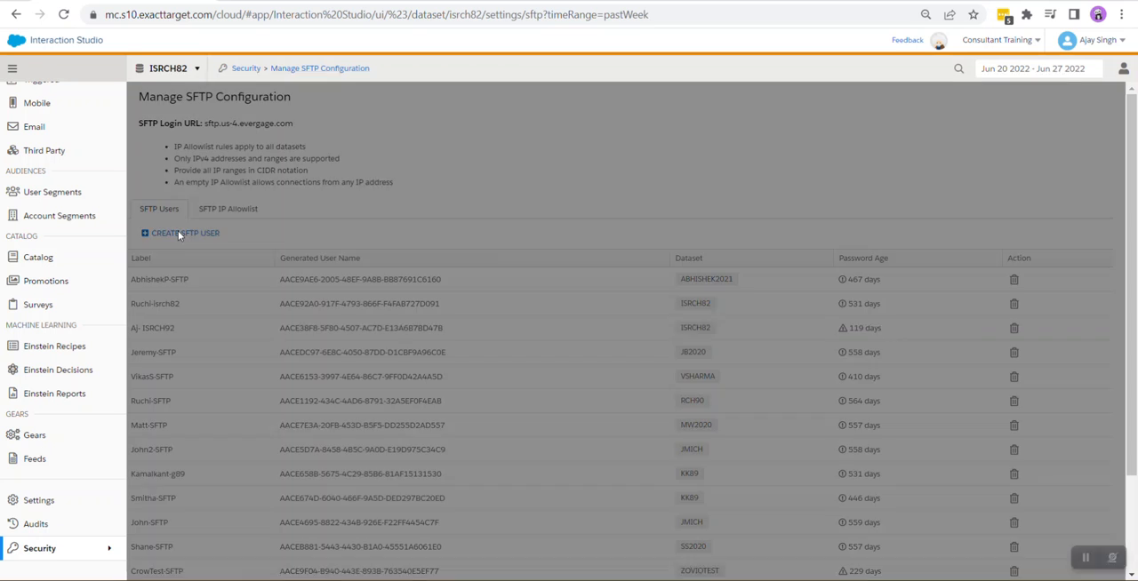
Create SFTP user 'Testing - Demo' on dataset isrch82 and download its credentials CSV.
{"action": "left_click", "coordinate": [181, 233]}
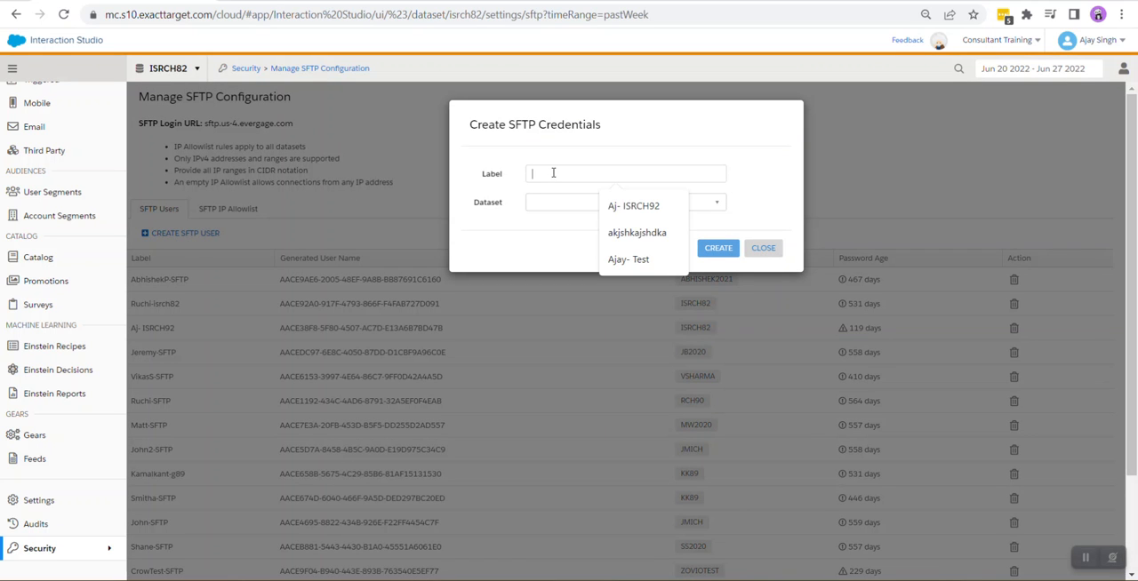
{"action": "type", "text": "Tesing"}
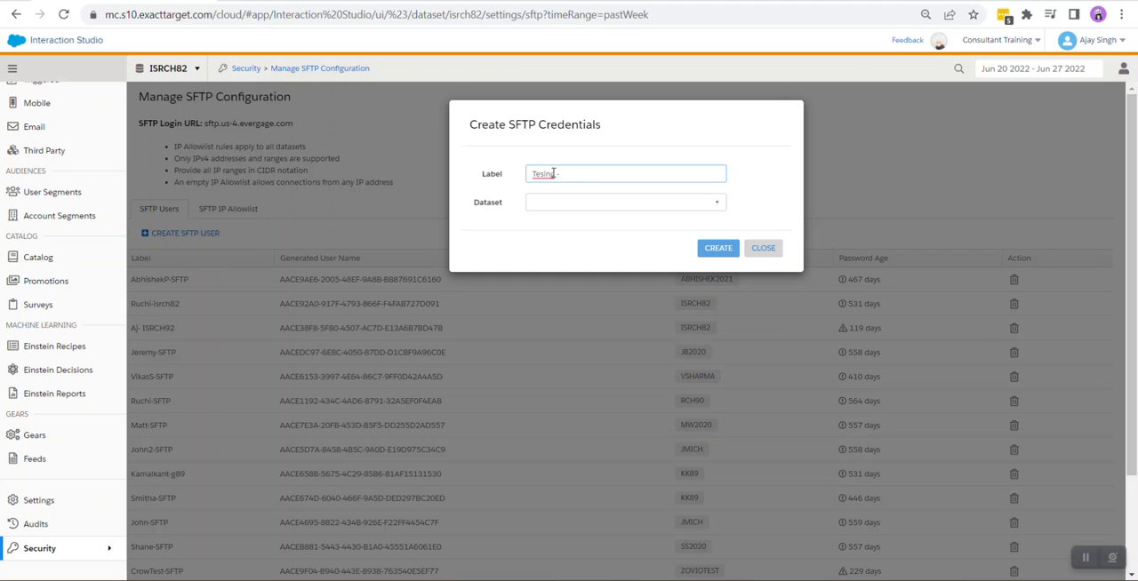
{"action": "type", "text": "- Demo"}
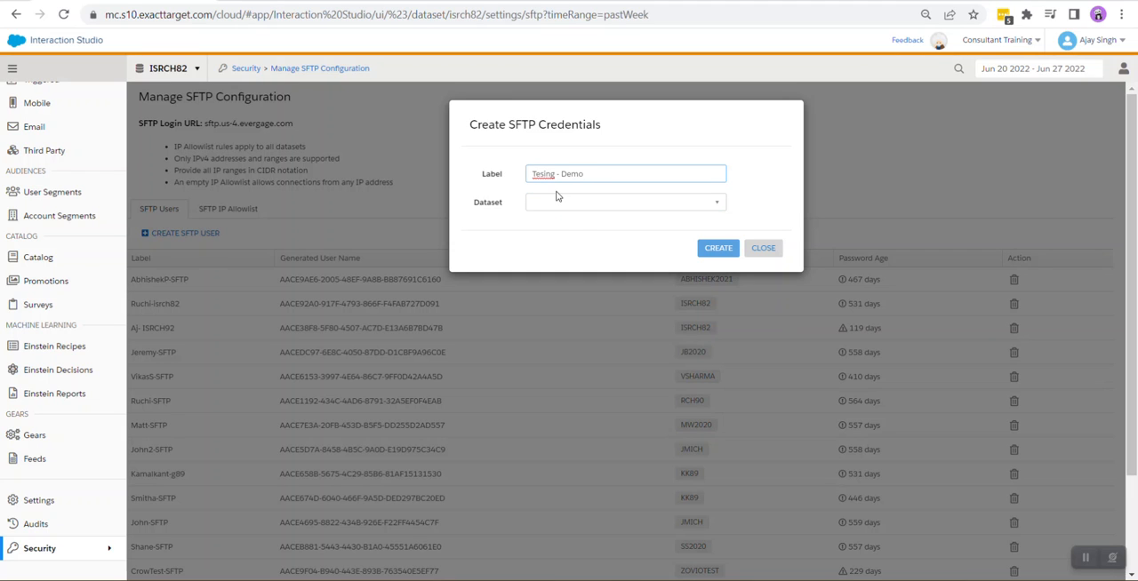
{"action": "left_click", "coordinate": [625, 202]}
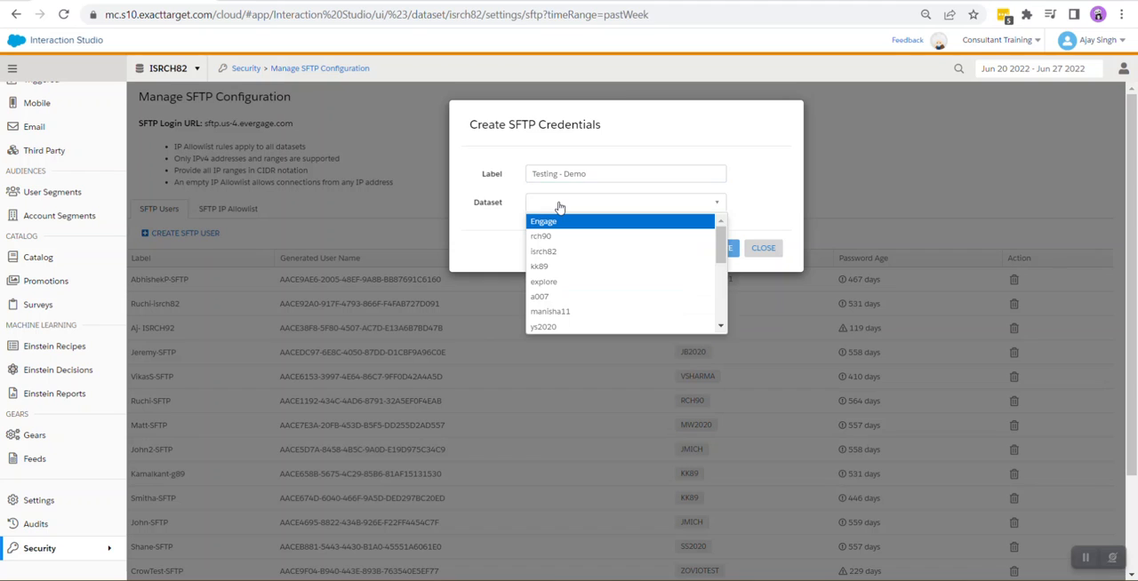
{"action": "mouse_move", "coordinate": [543, 251]}
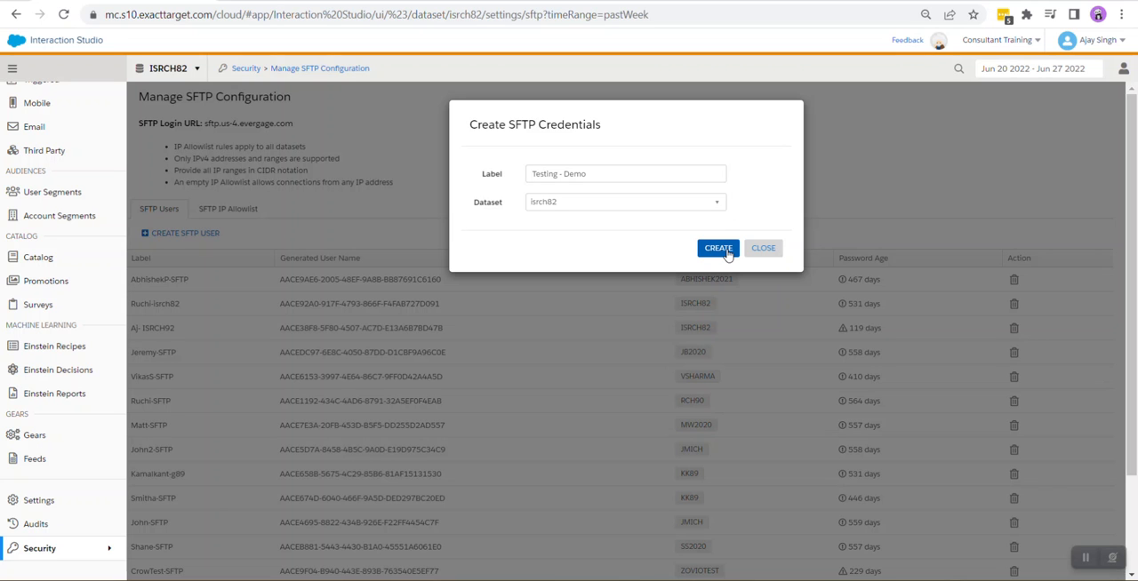
{"action": "left_click", "coordinate": [718, 248]}
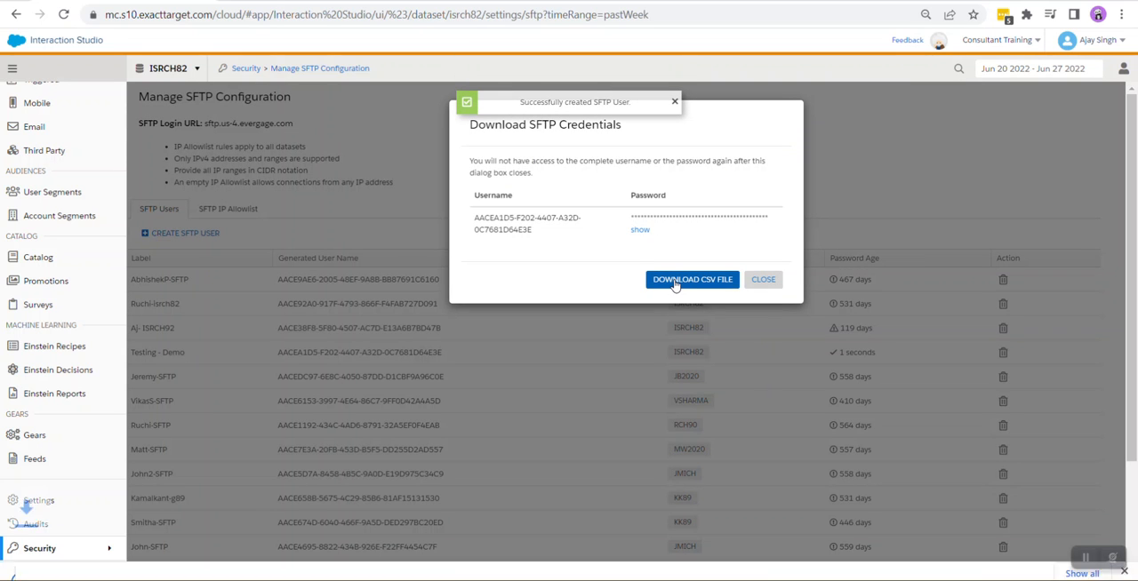
{"action": "left_click", "coordinate": [691, 279]}
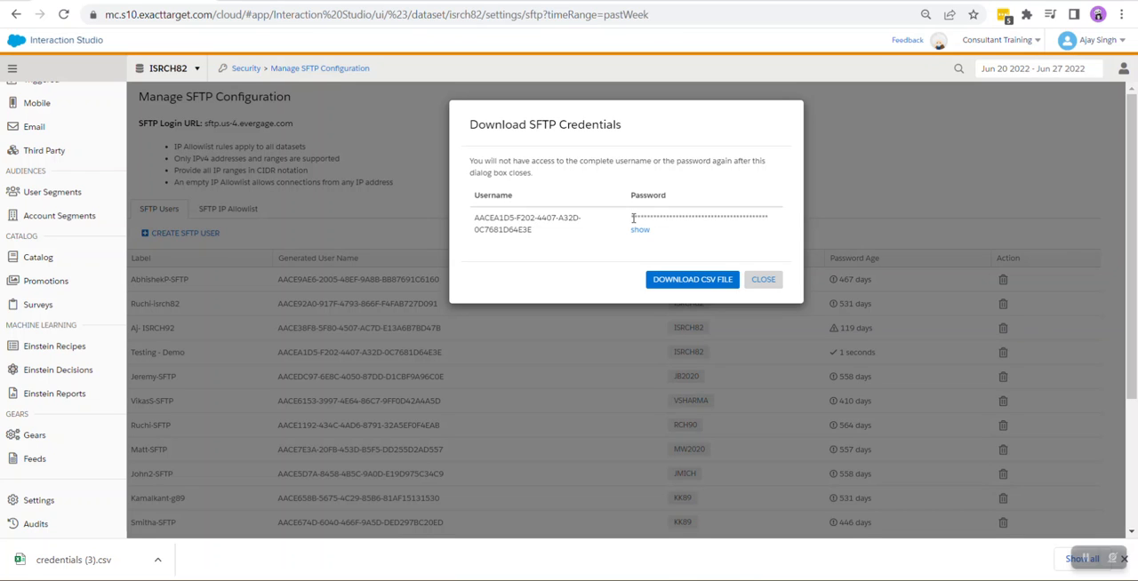
{"action": "mouse_move", "coordinate": [732, 236]}
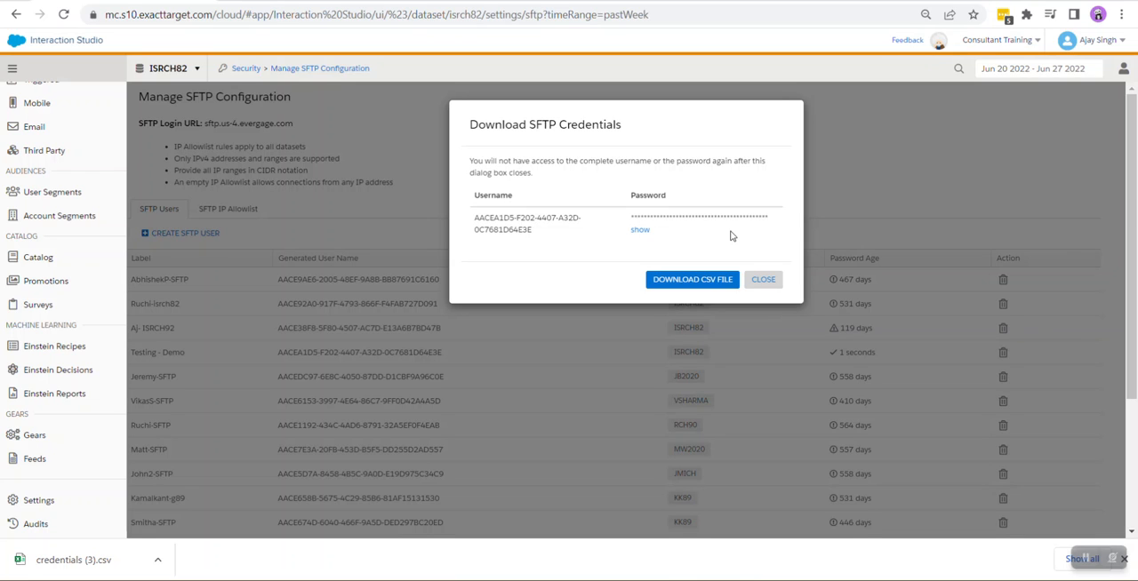
{"action": "mouse_move", "coordinate": [762, 279]}
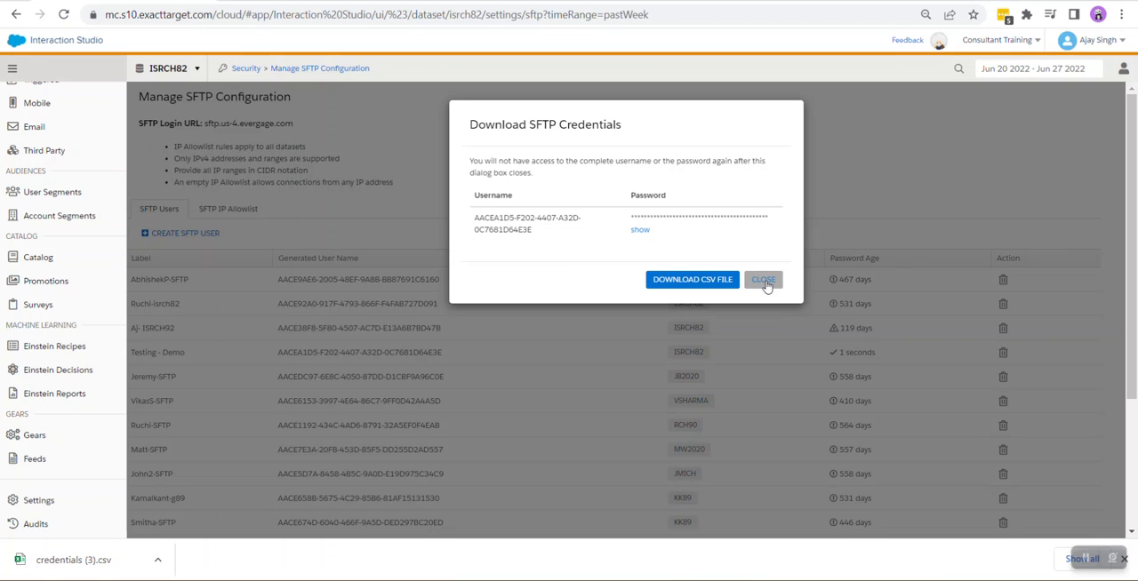
Close the credentials dialog and open Form submission details under Audiences > User Segments.
{"action": "left_click", "coordinate": [762, 280]}
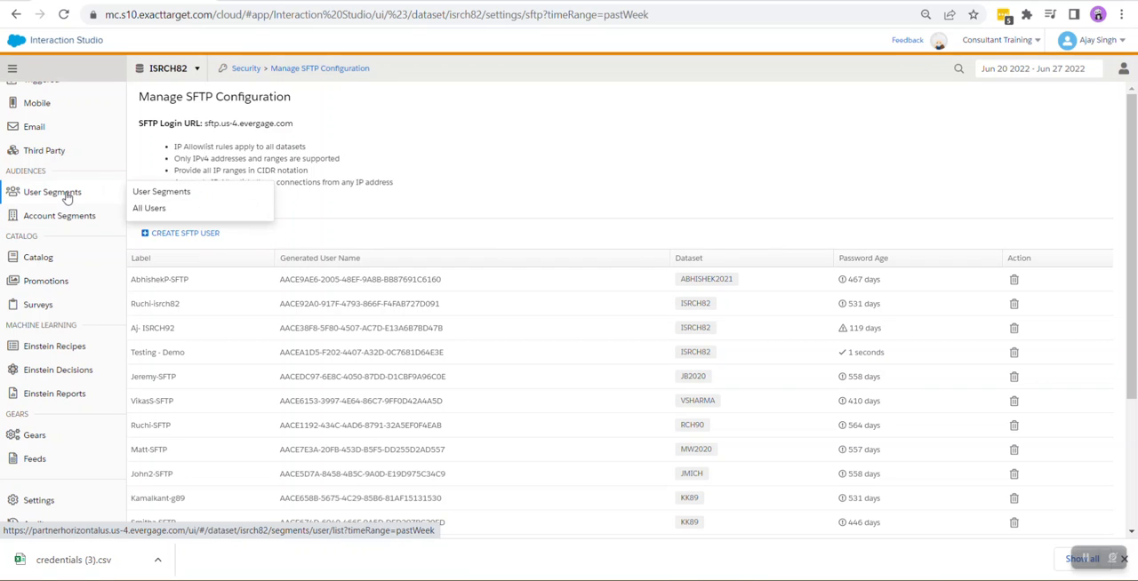
{"action": "left_click", "coordinate": [161, 191]}
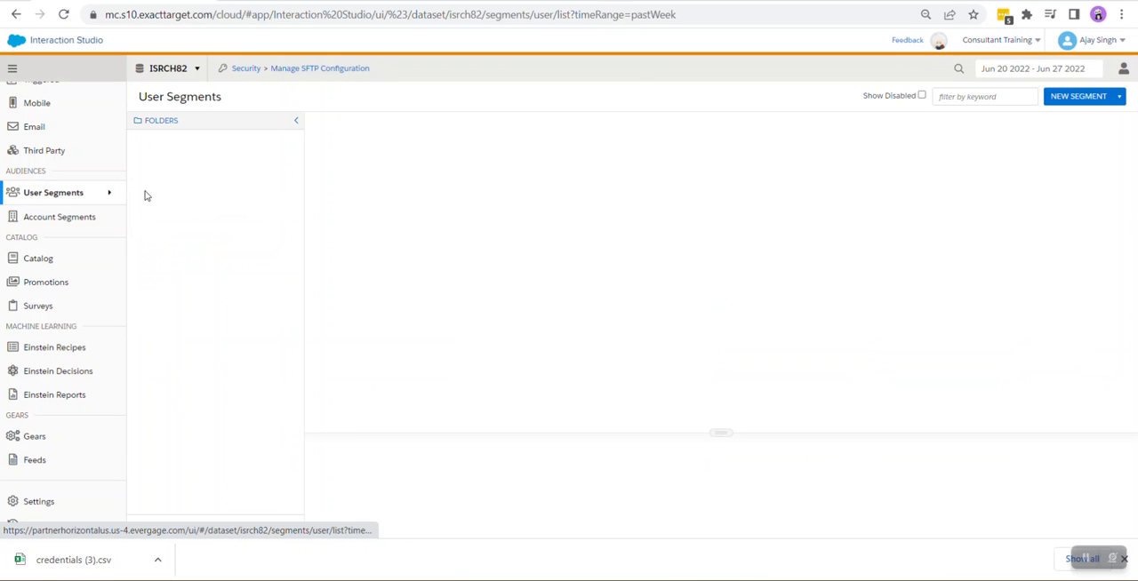
{"action": "left_click", "coordinate": [156, 139]}
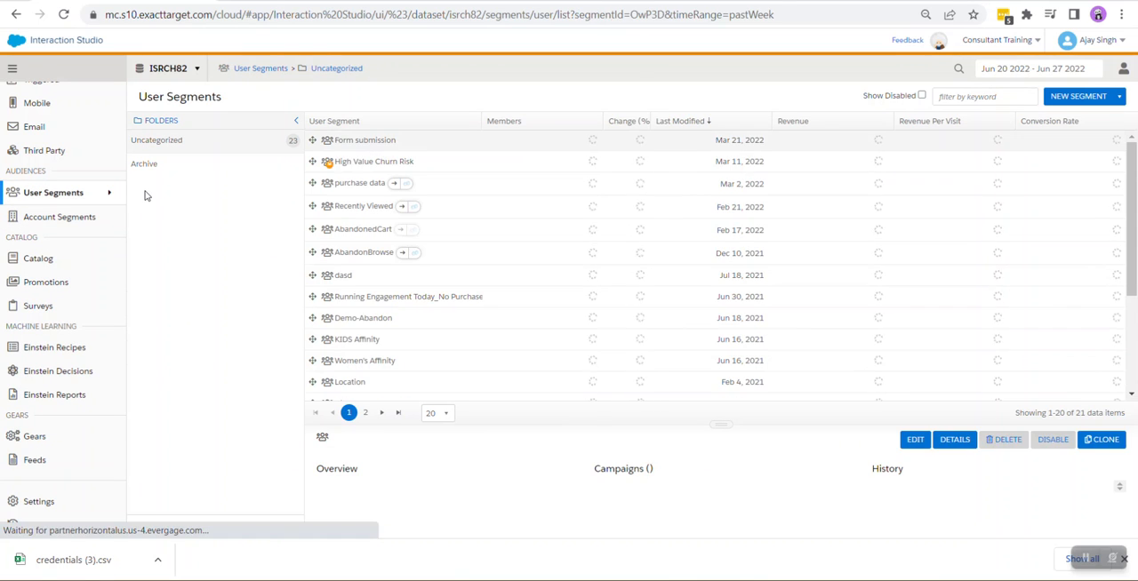
{"action": "left_click", "coordinate": [365, 140]}
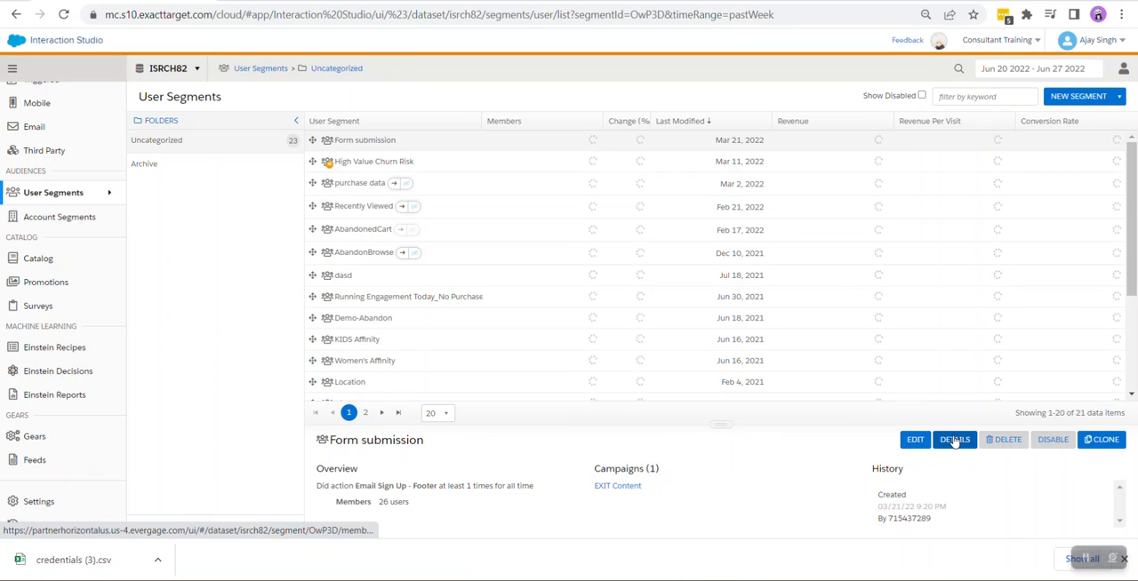
{"action": "left_click", "coordinate": [954, 439]}
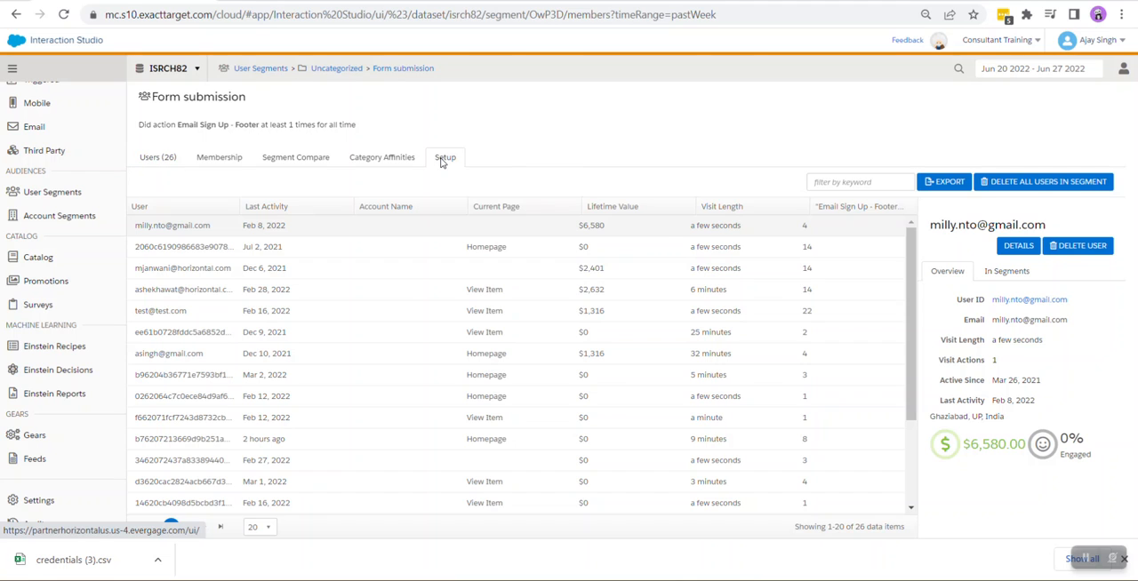
From the segment's Setup tab, choose Sync to Other Systems > SegmentFileExporter.
{"action": "left_click", "coordinate": [445, 157]}
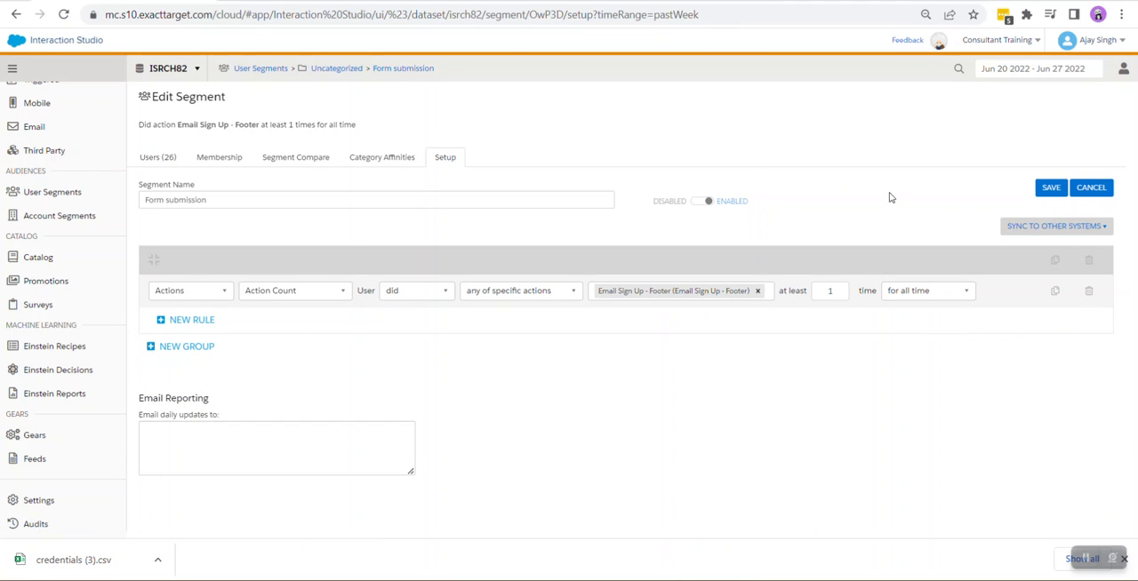
{"action": "mouse_move", "coordinate": [1047, 227]}
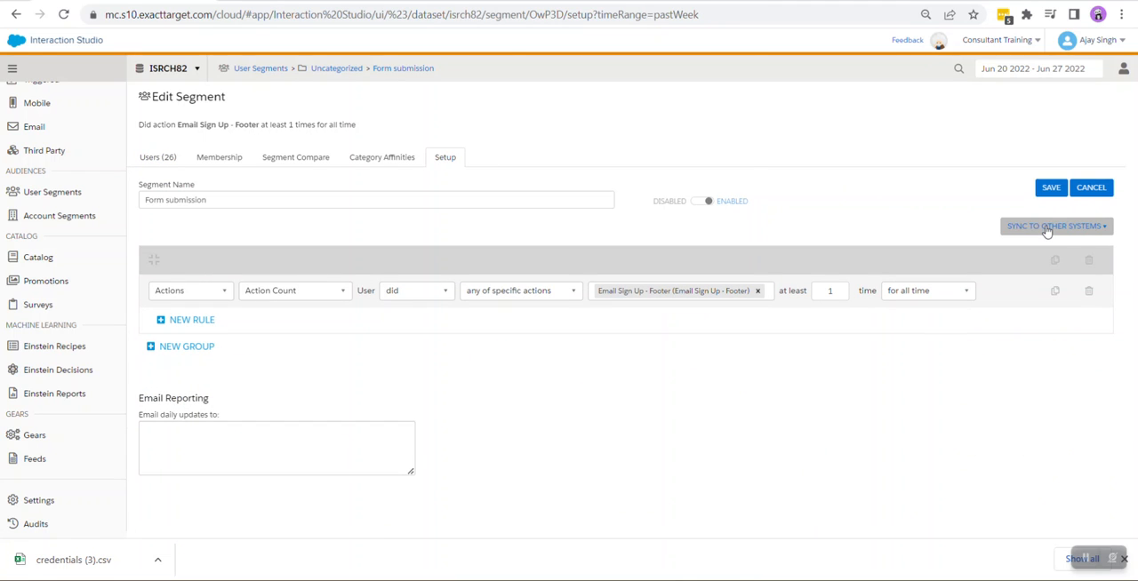
{"action": "mouse_move", "coordinate": [1007, 232]}
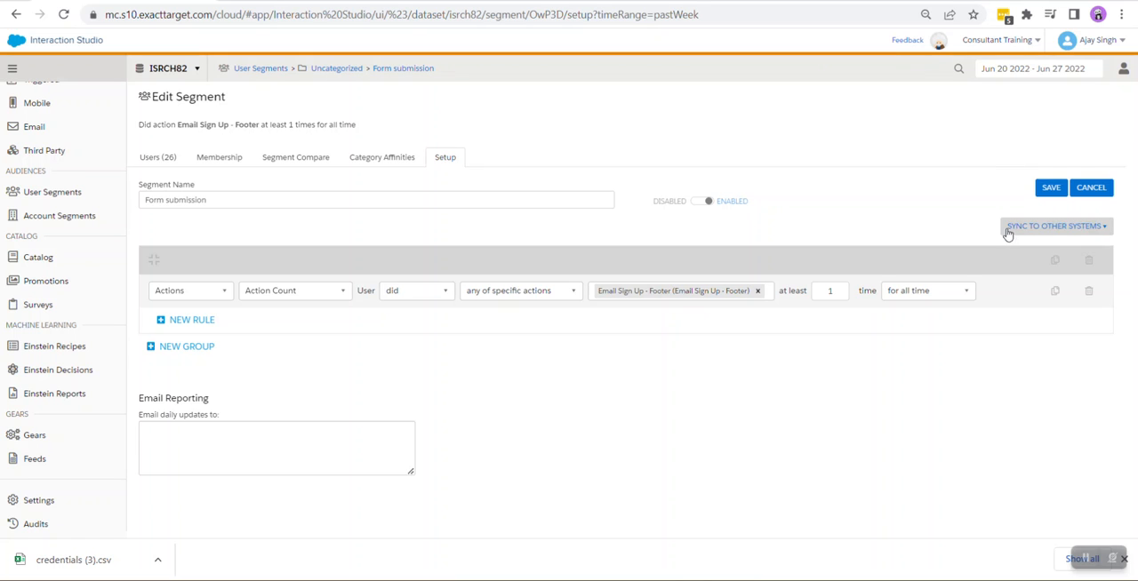
{"action": "mouse_move", "coordinate": [1022, 226]}
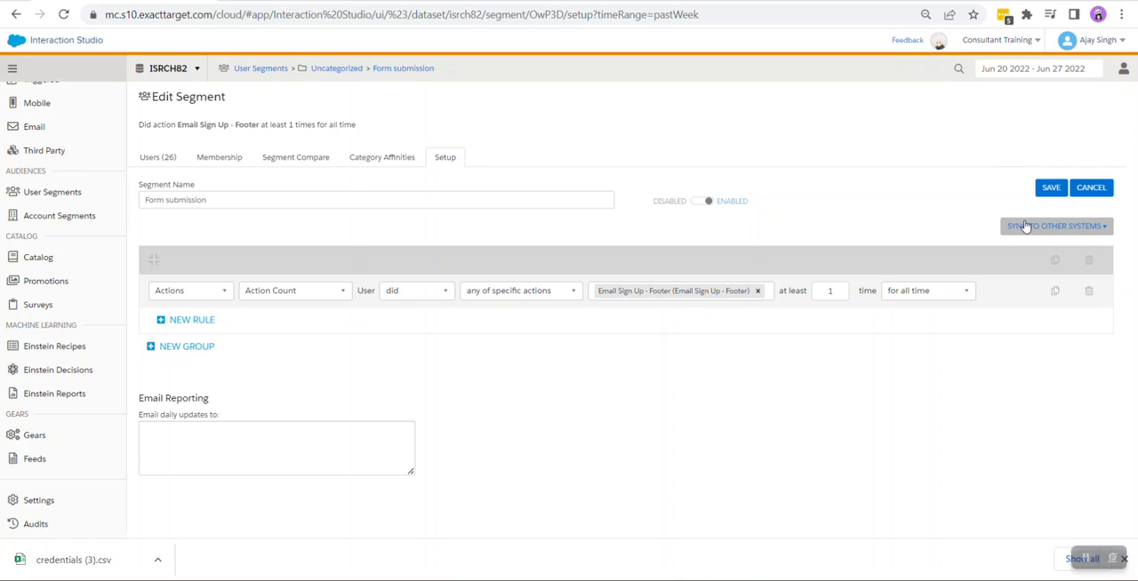
{"action": "left_click", "coordinate": [1054, 226]}
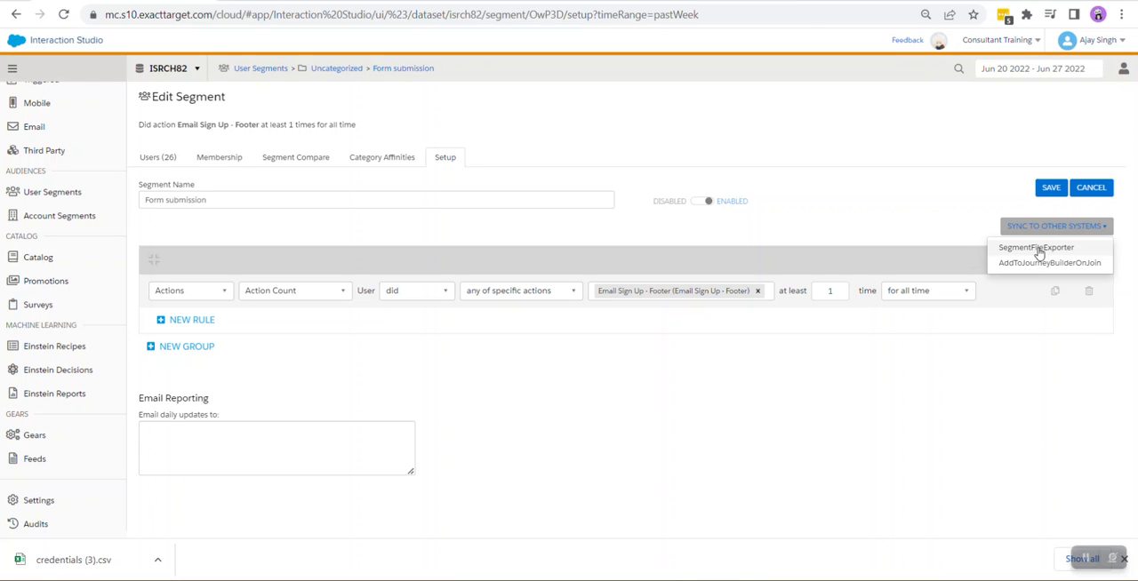
{"action": "mouse_move", "coordinate": [1034, 254]}
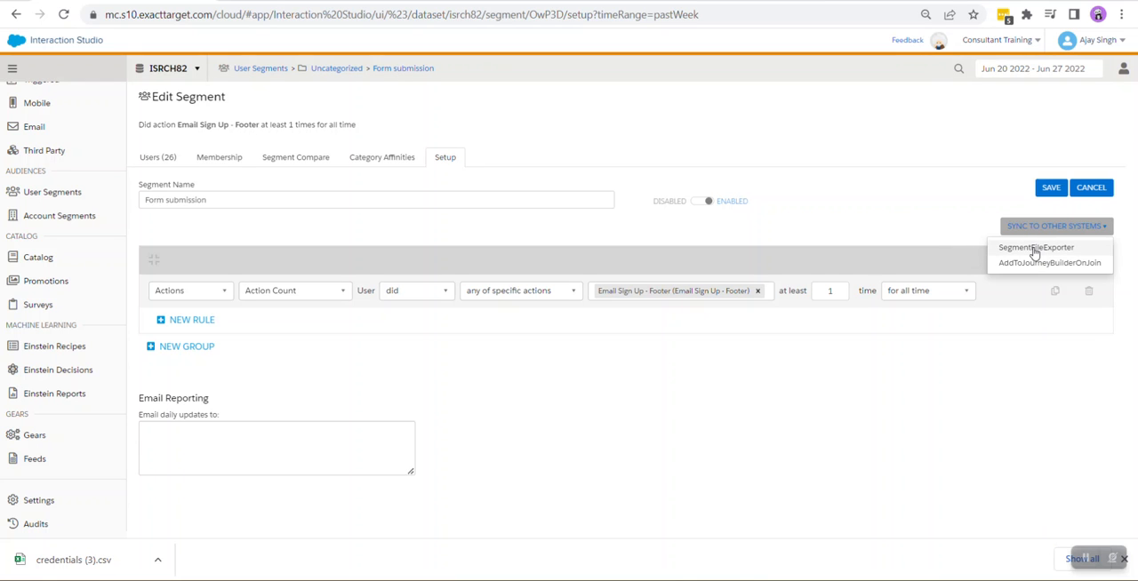
{"action": "left_click", "coordinate": [1036, 247]}
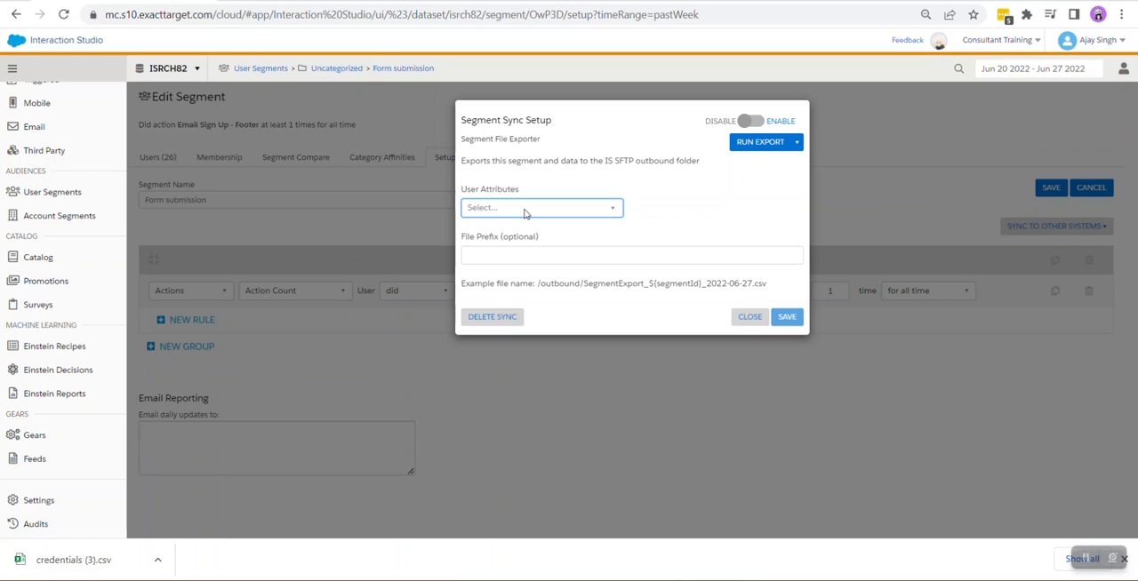
Add the emailAddress attribute to the File Exporter sync, save it and dismiss the warning.
{"action": "left_click", "coordinate": [540, 207]}
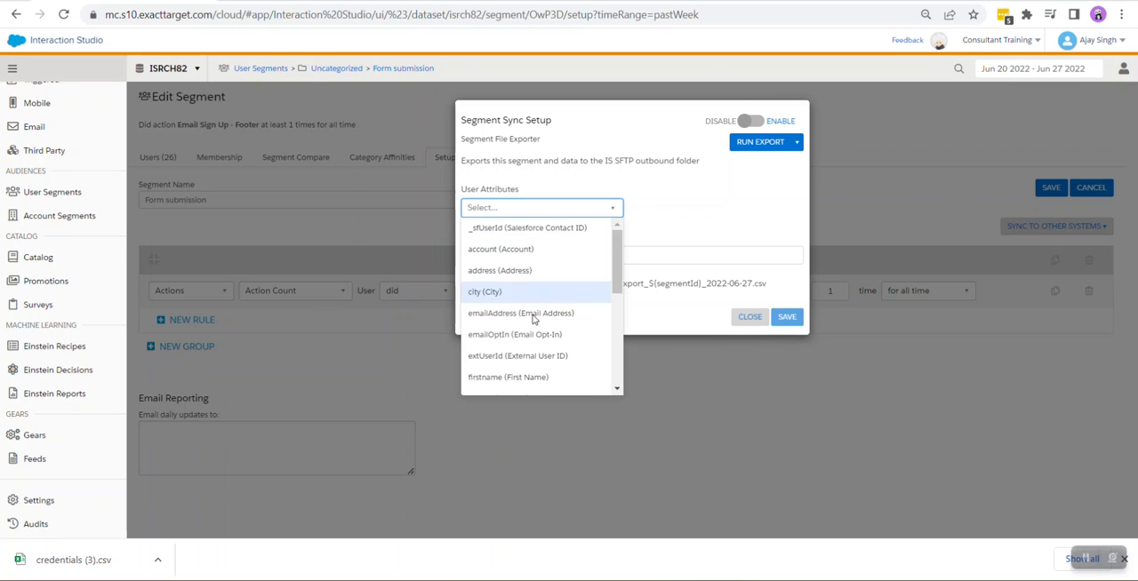
{"action": "mouse_move", "coordinate": [520, 313]}
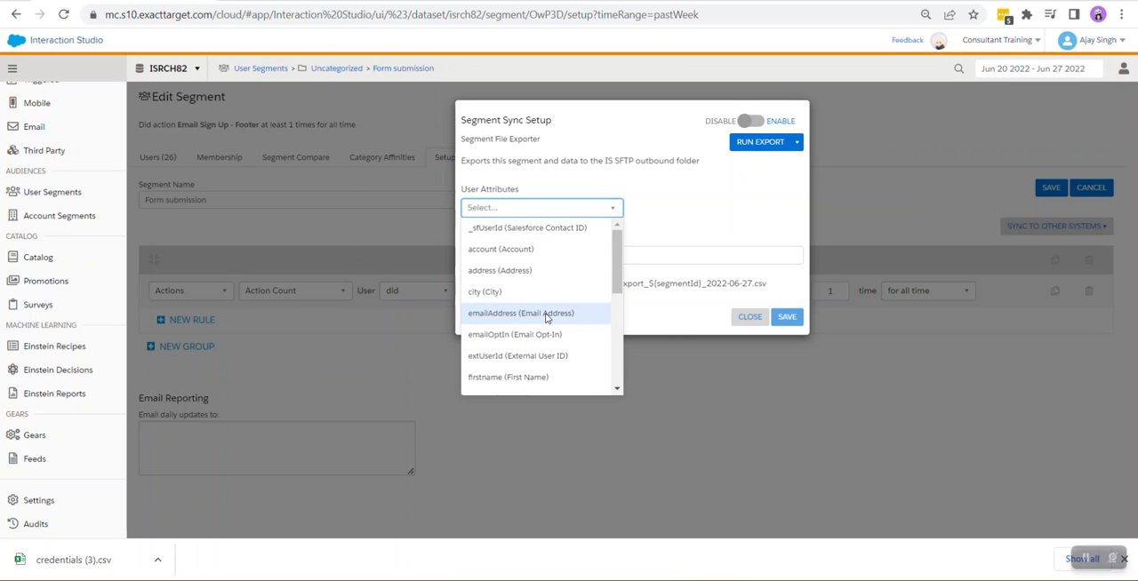
{"action": "left_click", "coordinate": [521, 313]}
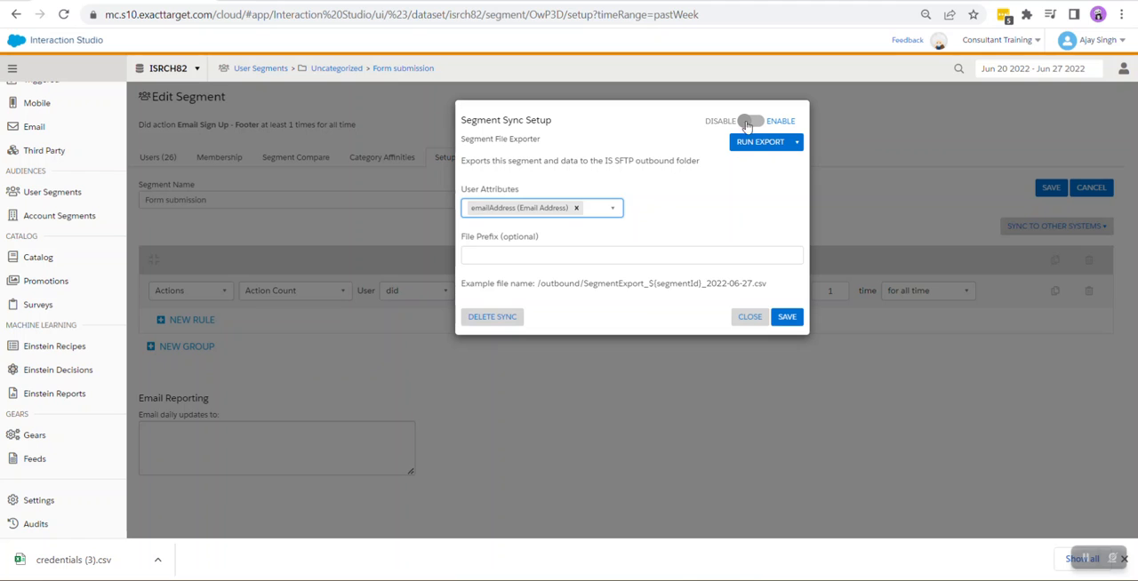
{"action": "left_click", "coordinate": [752, 121]}
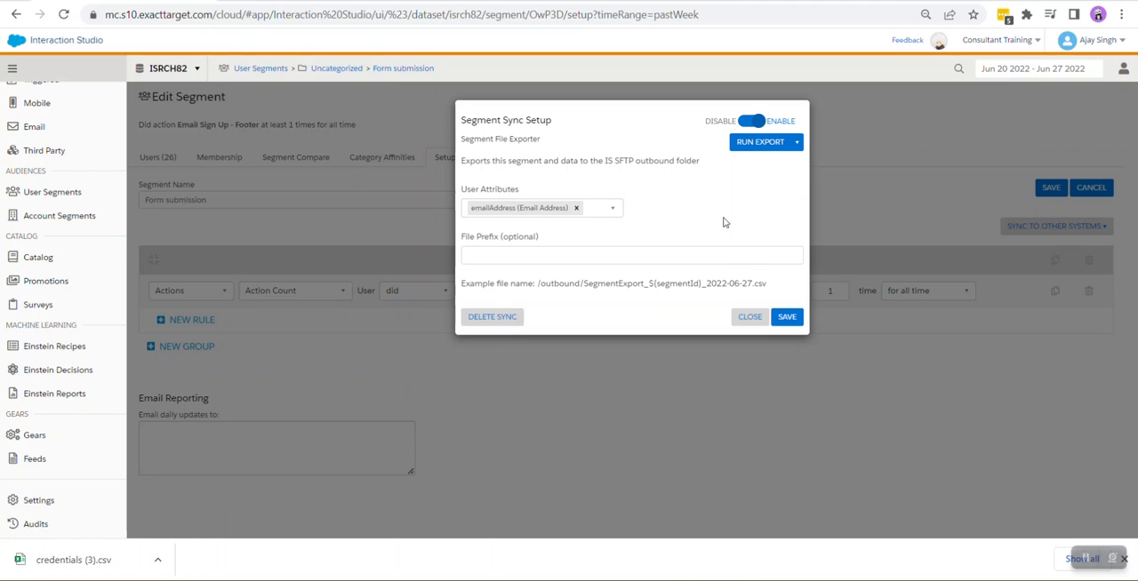
{"action": "mouse_move", "coordinate": [765, 142]}
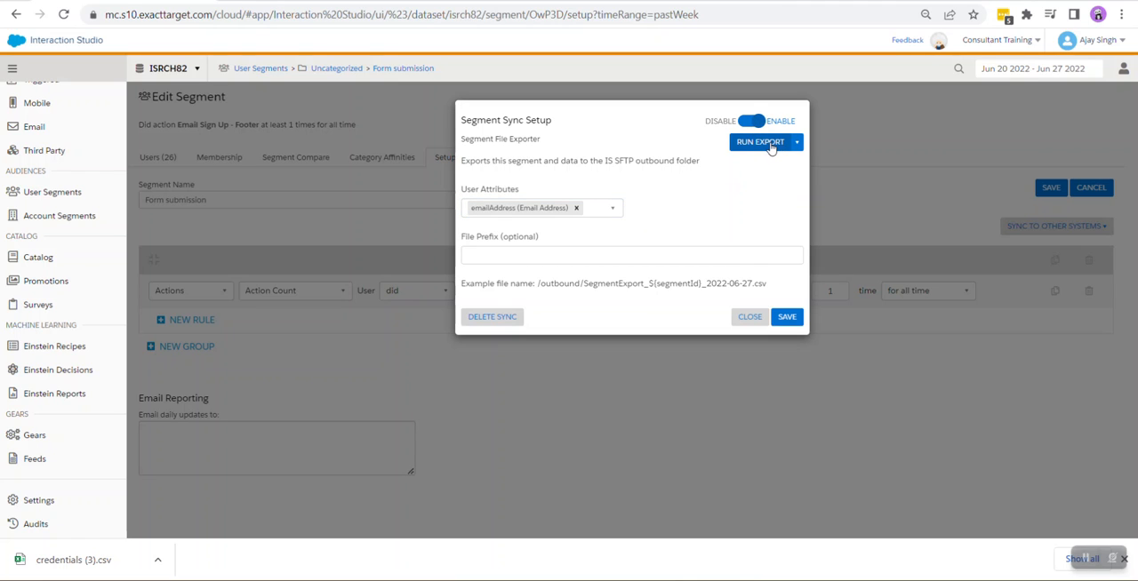
{"action": "left_click", "coordinate": [759, 142]}
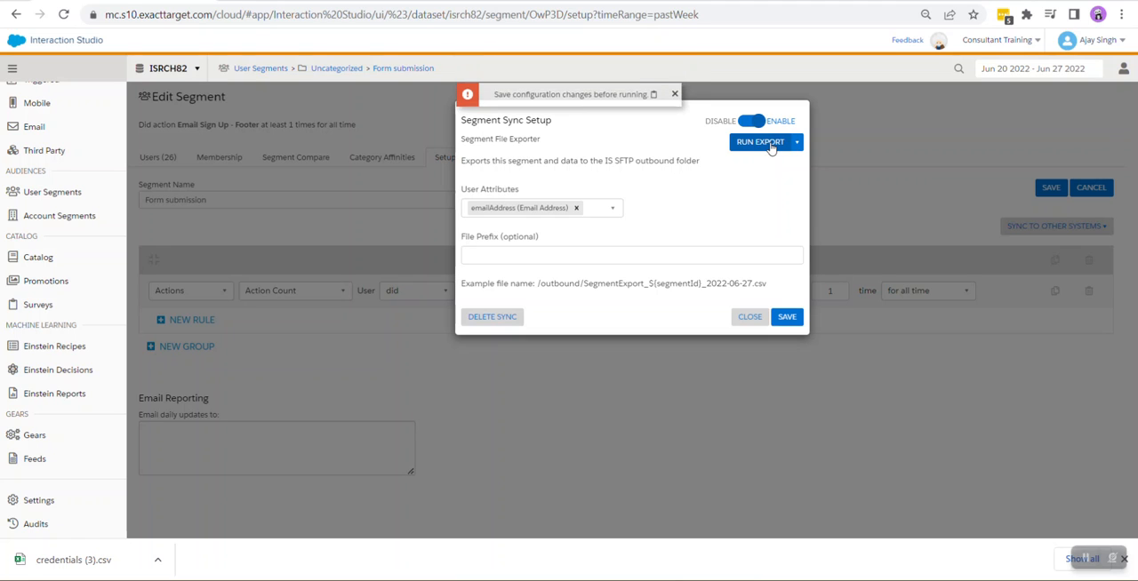
{"action": "mouse_move", "coordinate": [781, 300]}
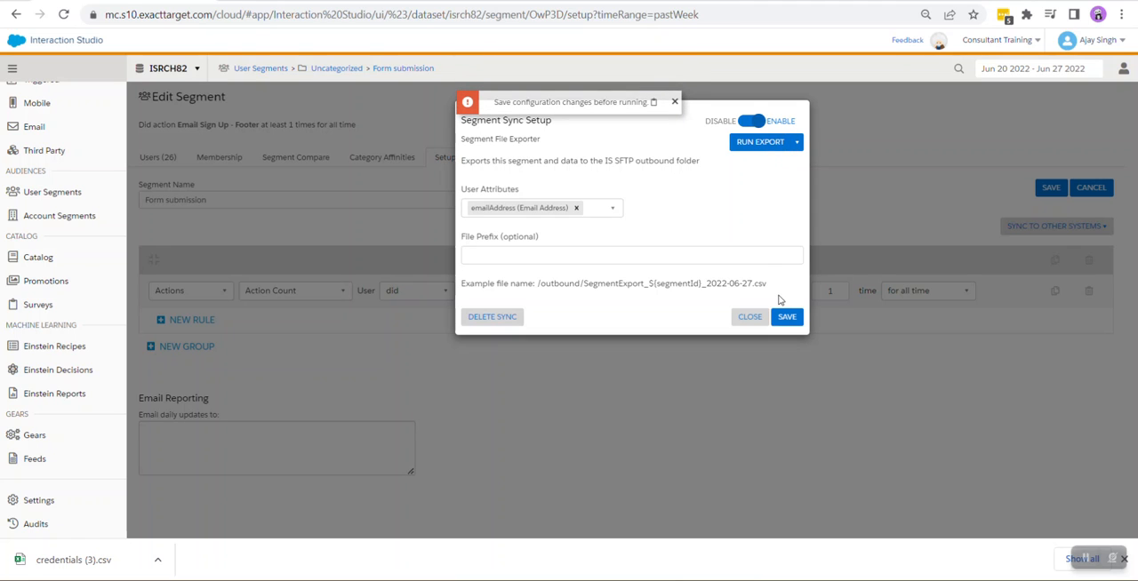
{"action": "left_click", "coordinate": [786, 316]}
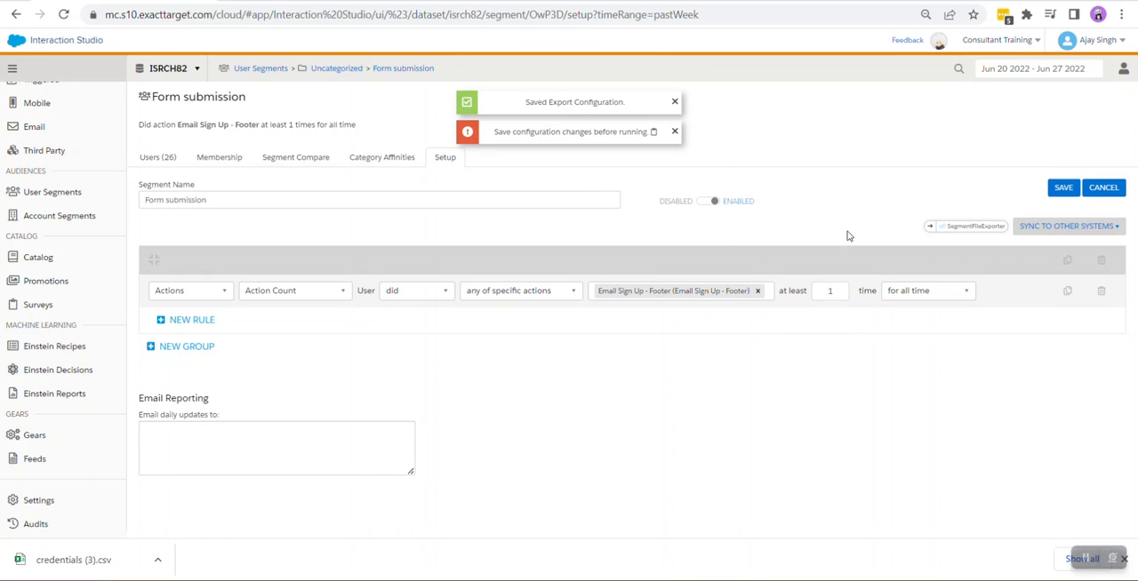
{"action": "mouse_move", "coordinate": [949, 225]}
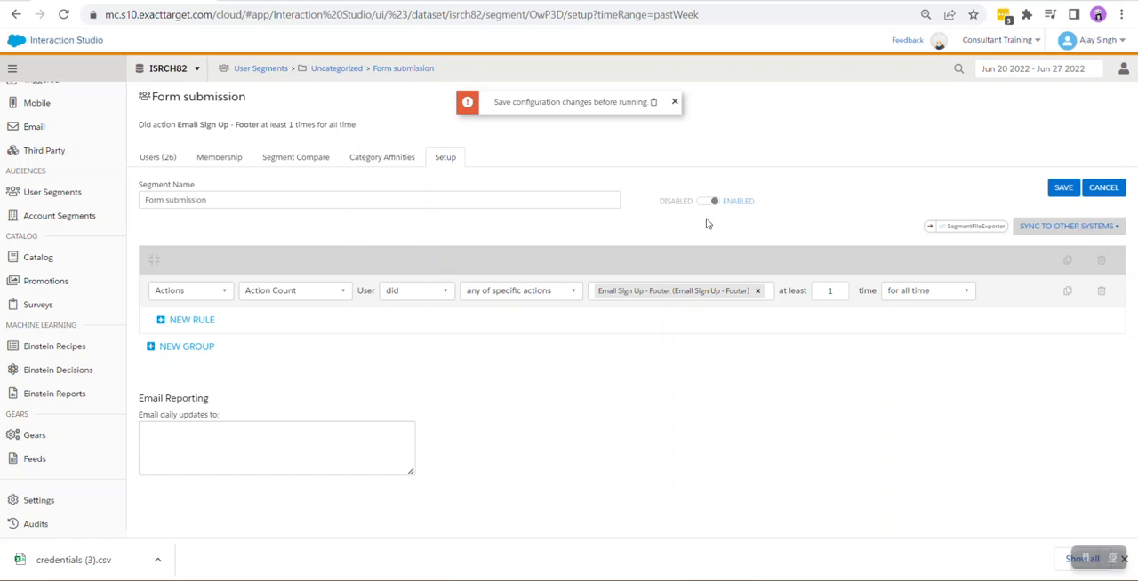
{"action": "left_click", "coordinate": [674, 101]}
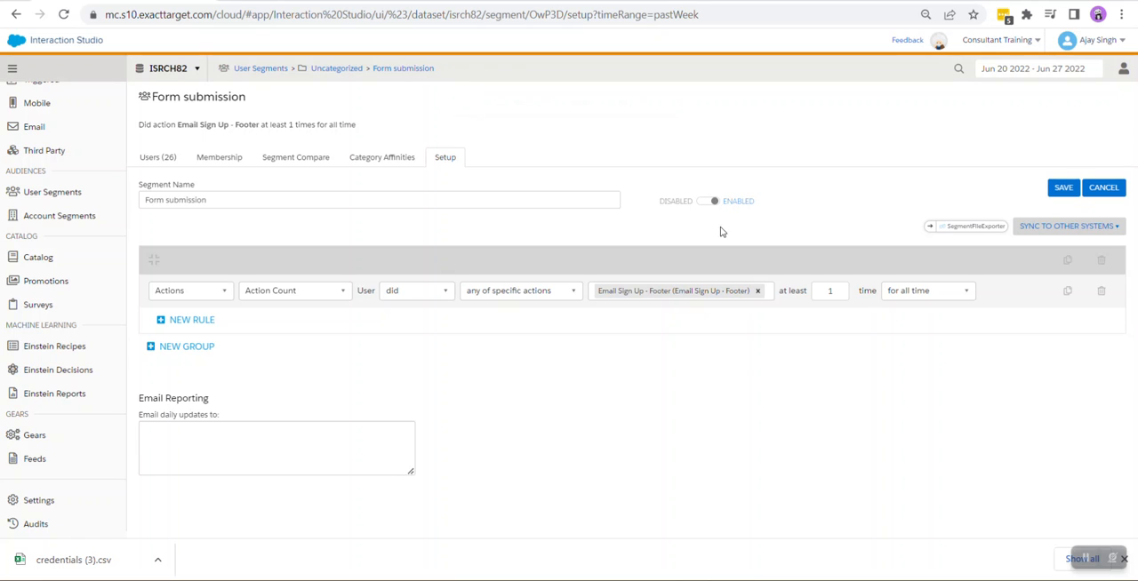
{"action": "mouse_move", "coordinate": [1076, 546]}
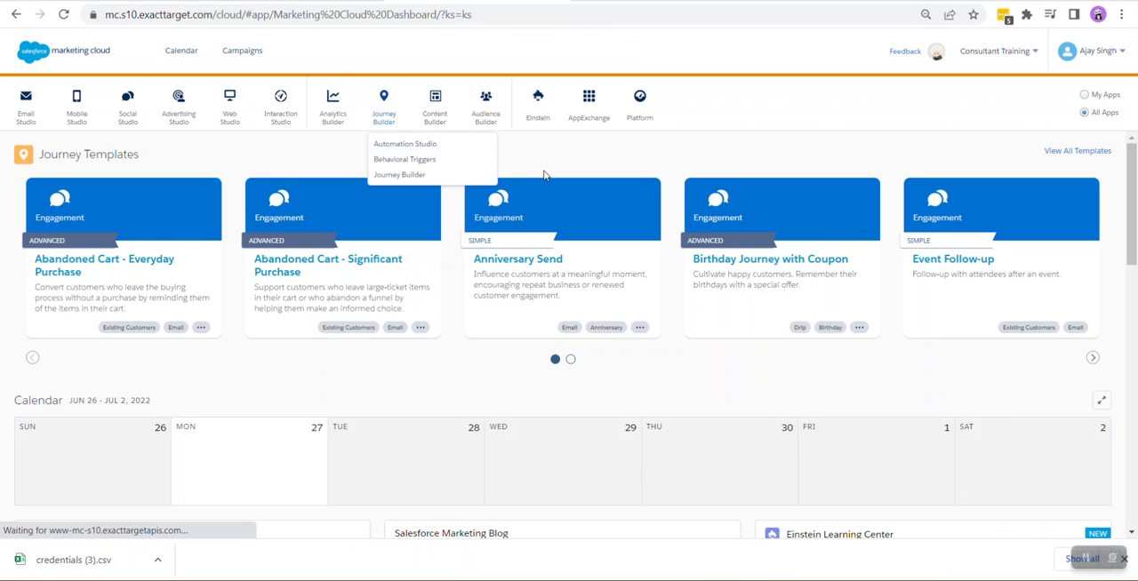
Open Marketing Cloud Setup from the user name menu.
{"action": "left_click", "coordinate": [1091, 51]}
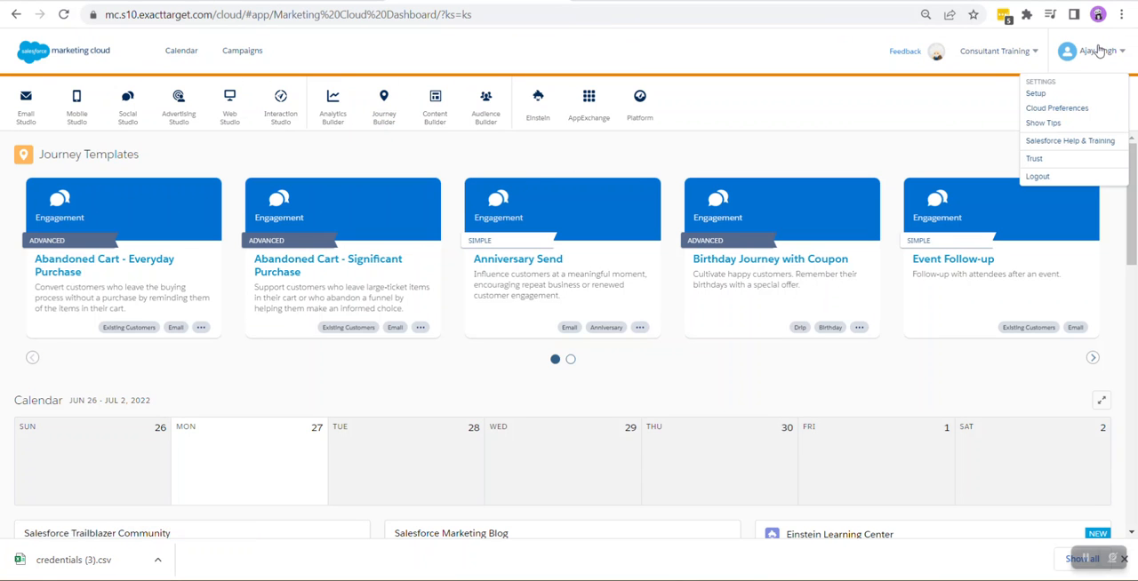
{"action": "left_click", "coordinate": [1035, 92]}
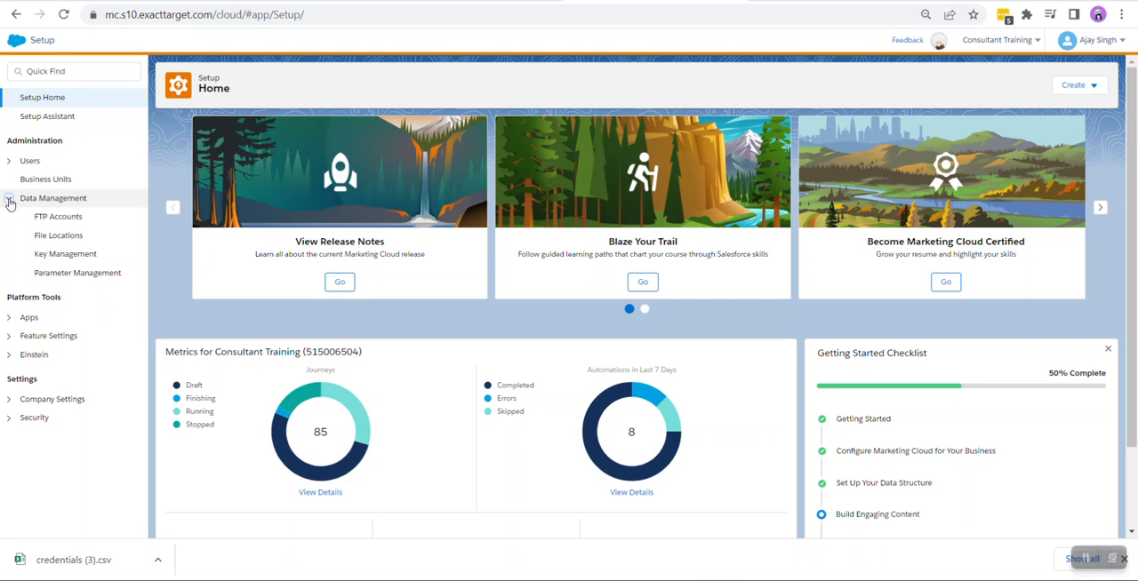
Start a new file location named 'Testing - Demo' with description 'Use case'.
{"action": "left_click", "coordinate": [58, 235]}
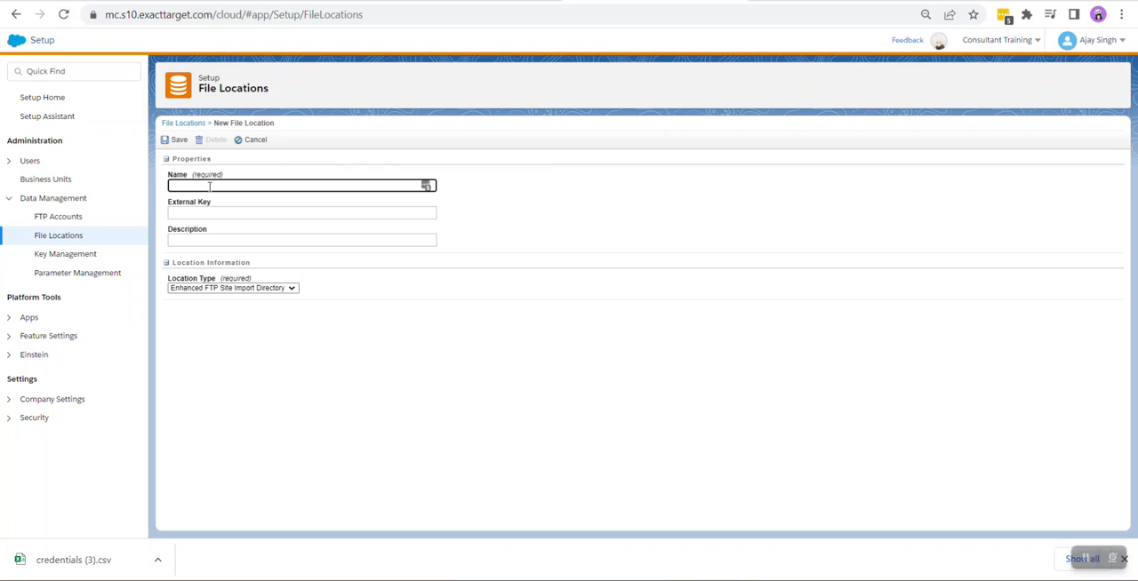
{"action": "type", "text": "Testing - Demo"}
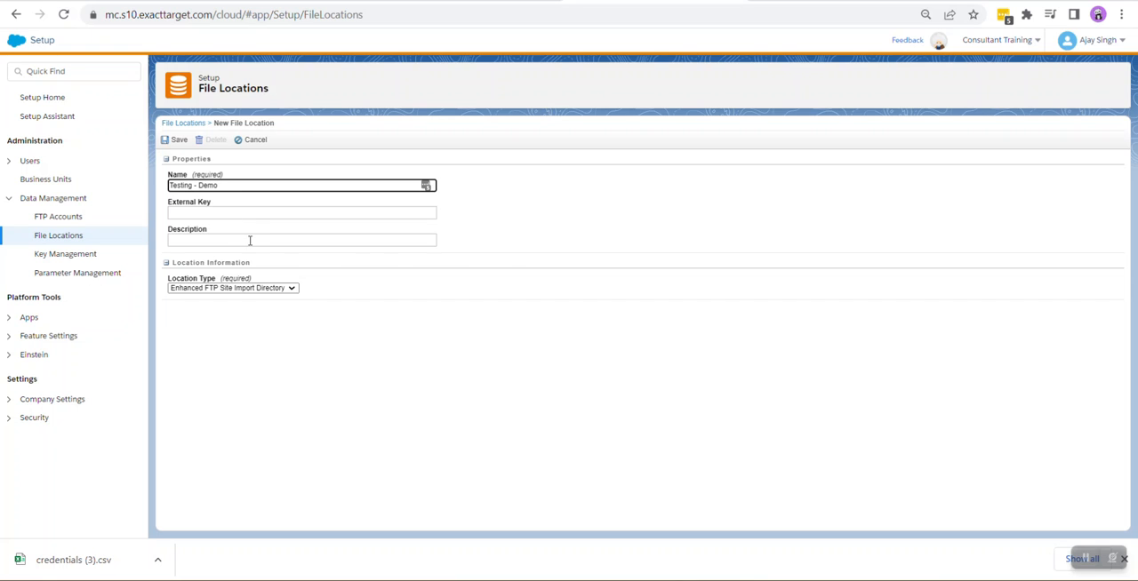
{"action": "type", "text": "User"}
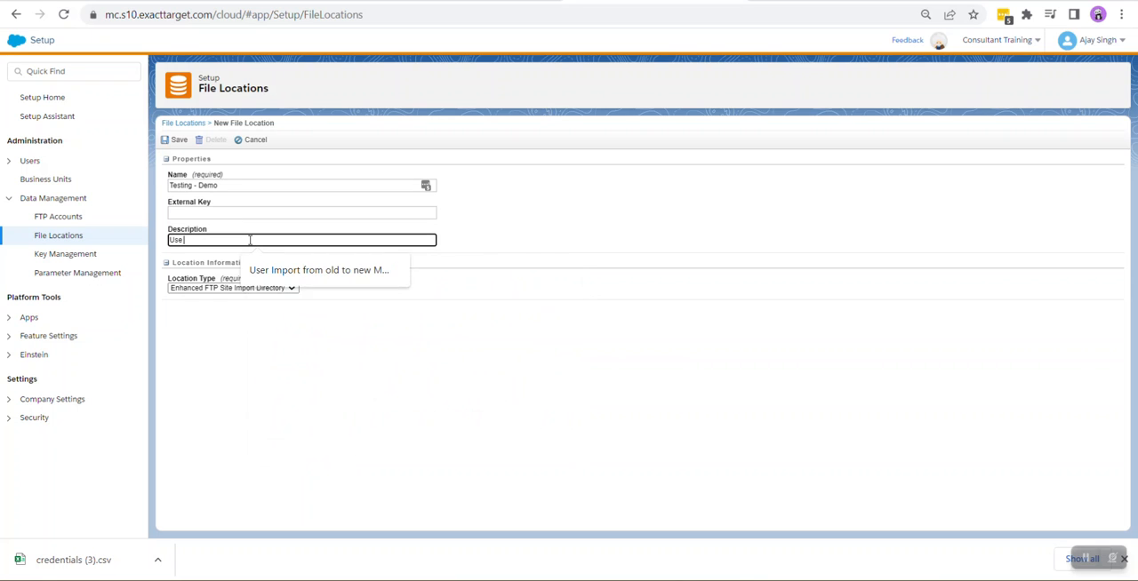
{"action": "type", "text": "case"}
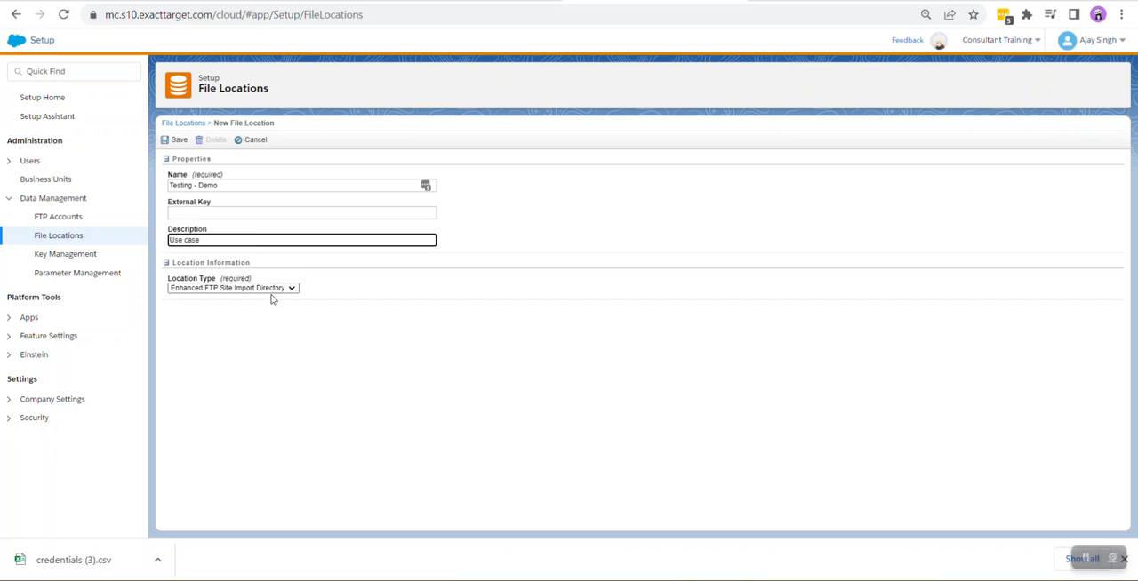
Set the location type to External SFTP Site and consult the downloaded credentials spreadsheet.
{"action": "left_click", "coordinate": [231, 288]}
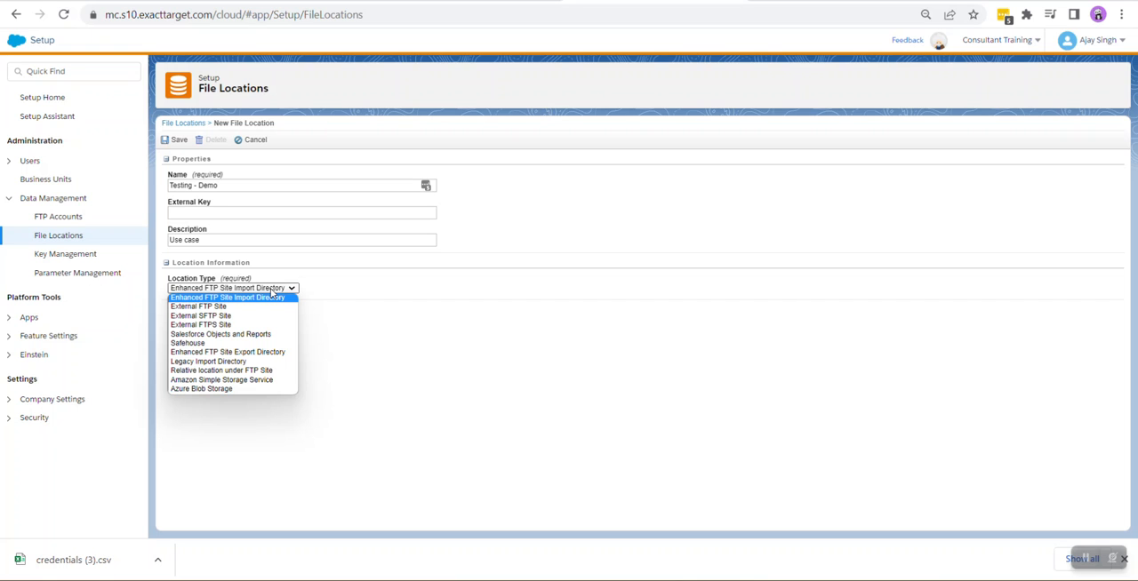
{"action": "left_click", "coordinate": [233, 297]}
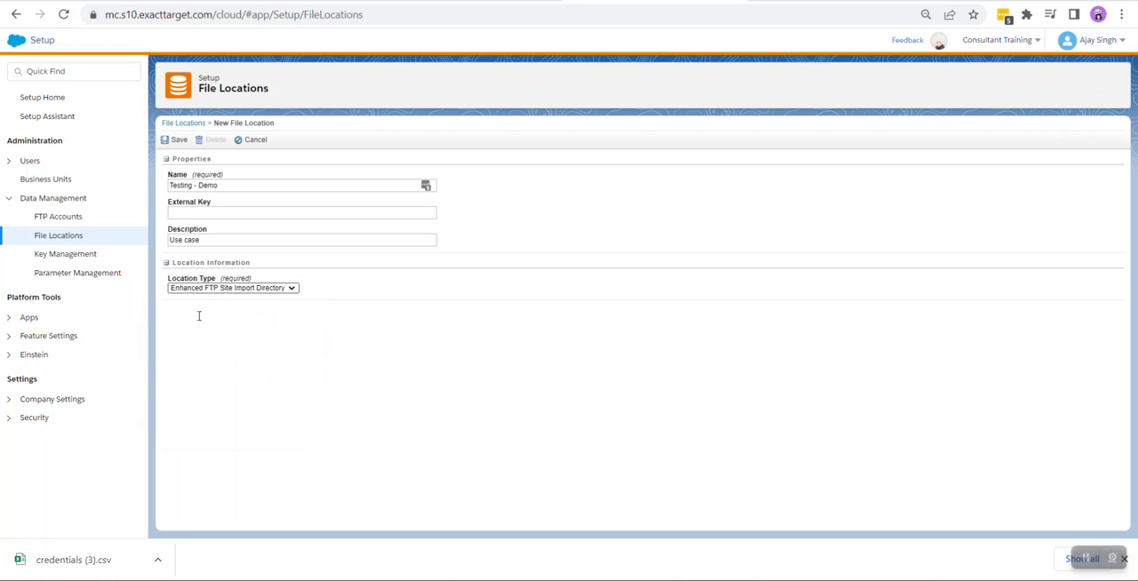
{"action": "left_click", "coordinate": [232, 287]}
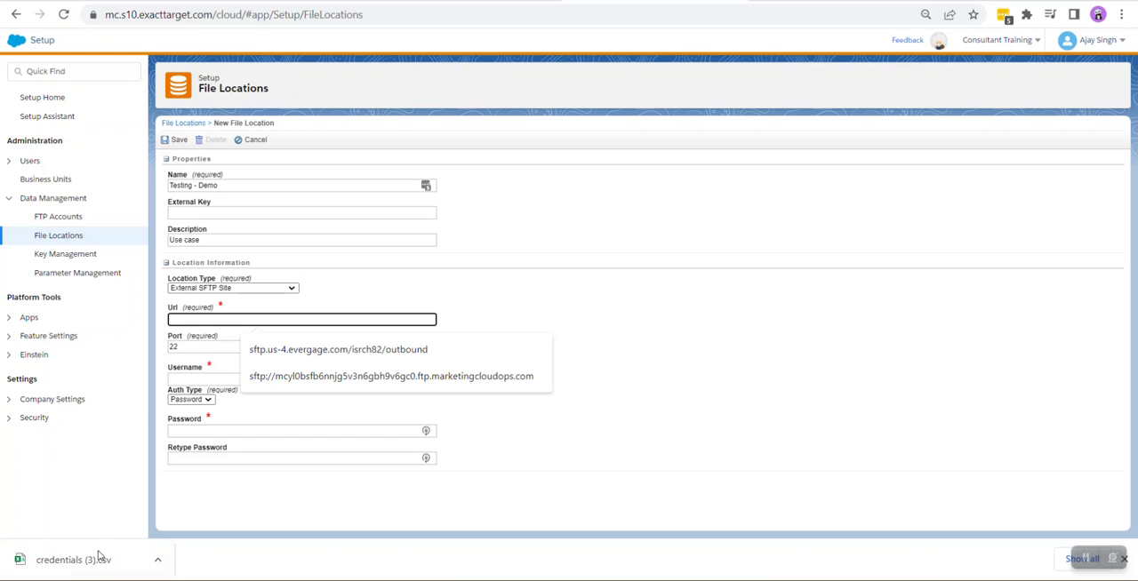
{"action": "left_click", "coordinate": [390, 377]}
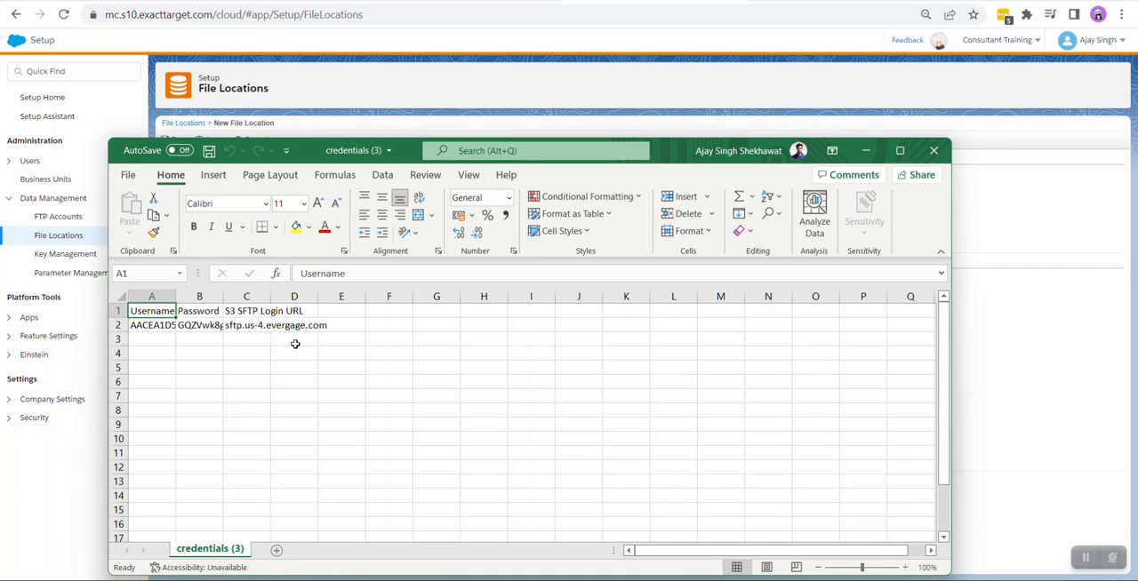
{"action": "left_click", "coordinate": [247, 325]}
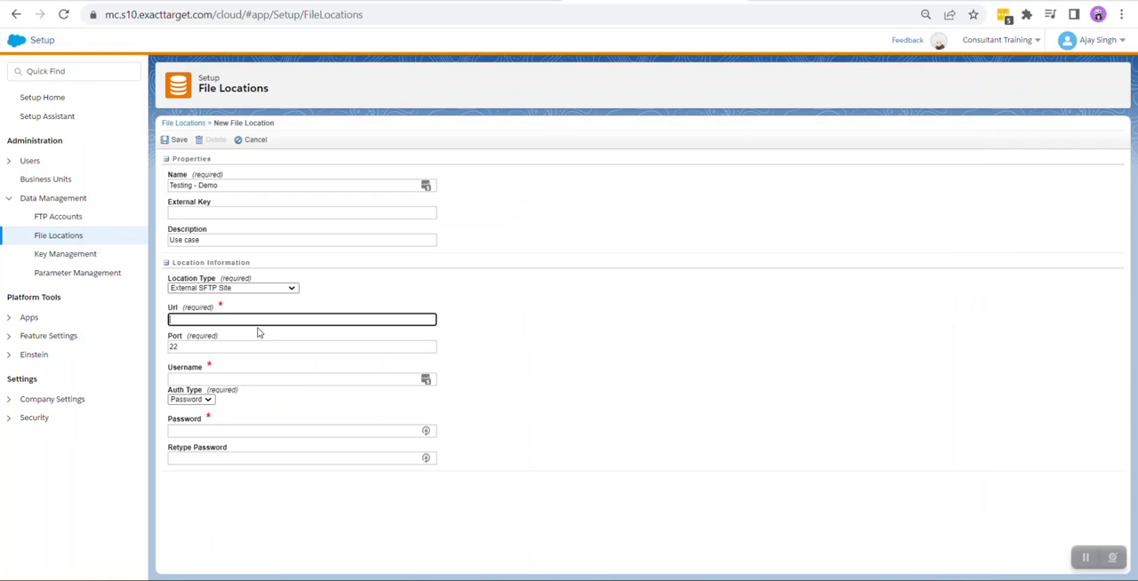
Enter URL sftp.us-4.evergage.com plus the sheet's username and password, then save.
{"action": "type", "text": "sftp.us-4.evergage.com"}
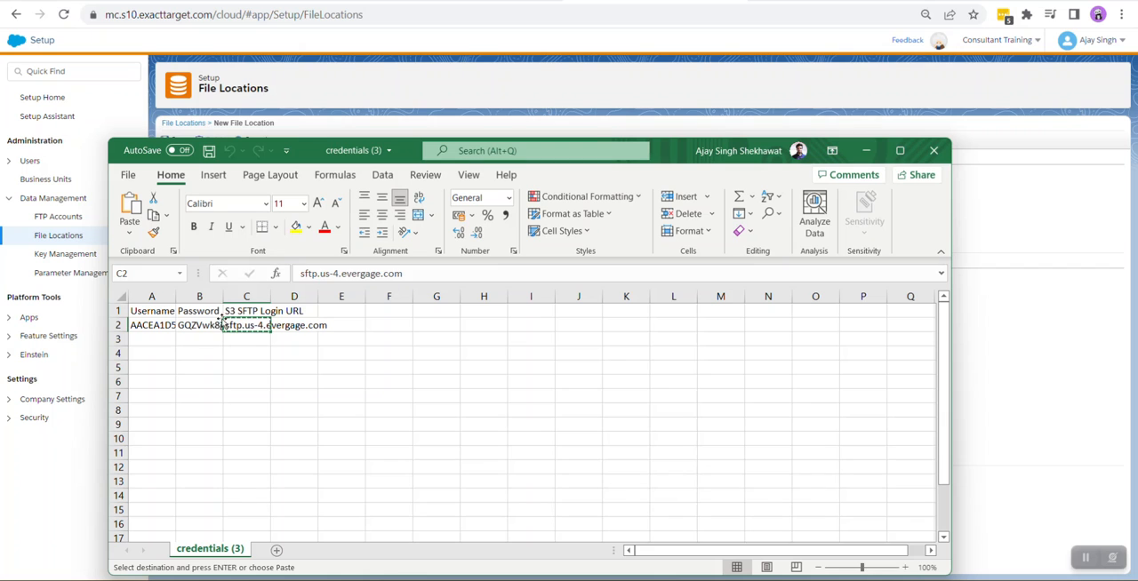
{"action": "left_click", "coordinate": [152, 324]}
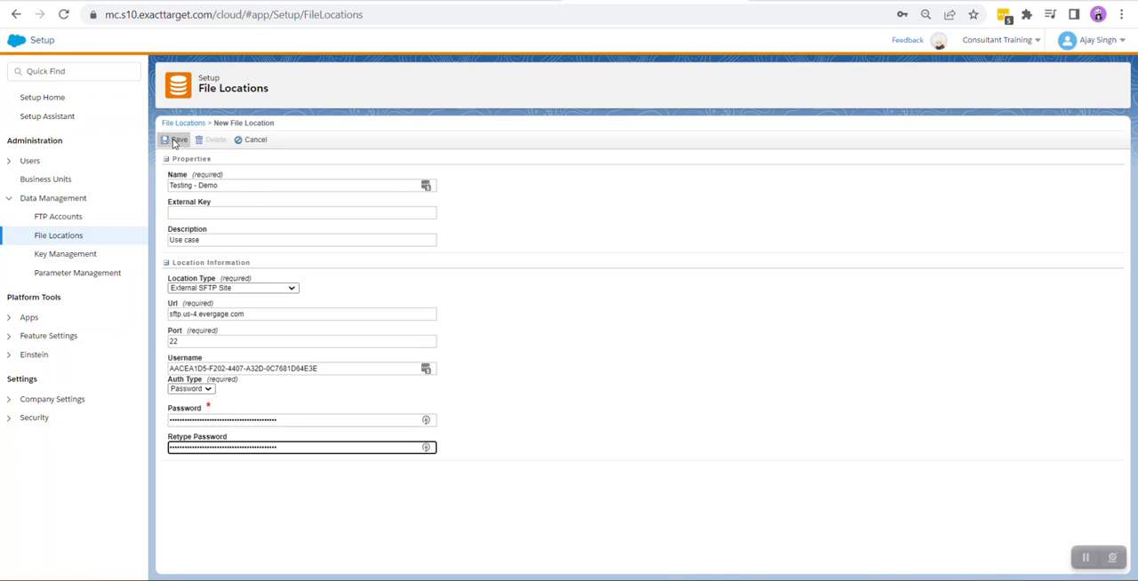
{"action": "left_click", "coordinate": [301, 314]}
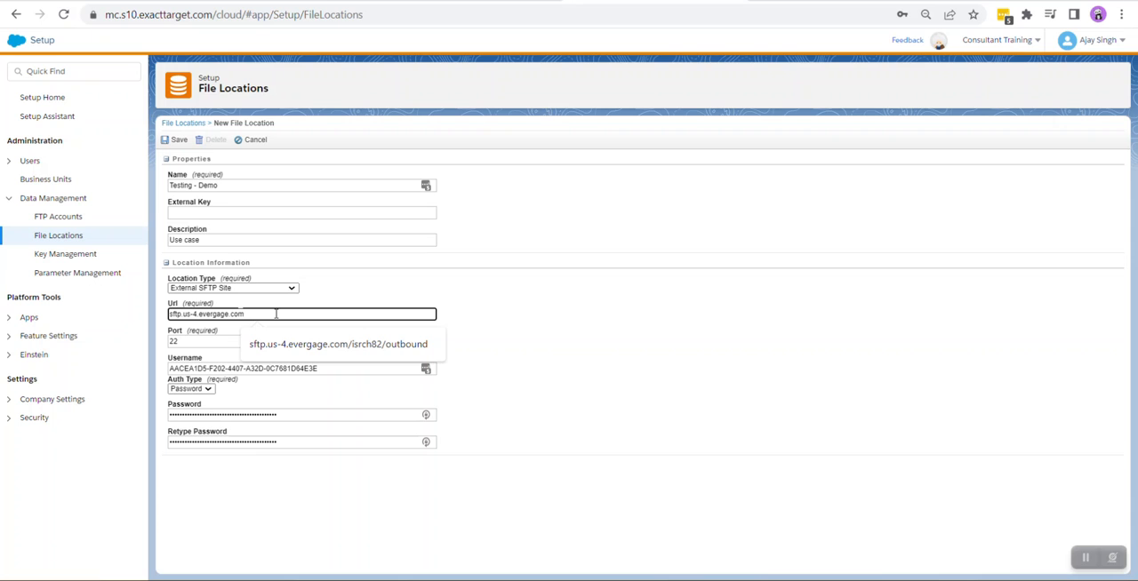
{"action": "mouse_move", "coordinate": [300, 332]}
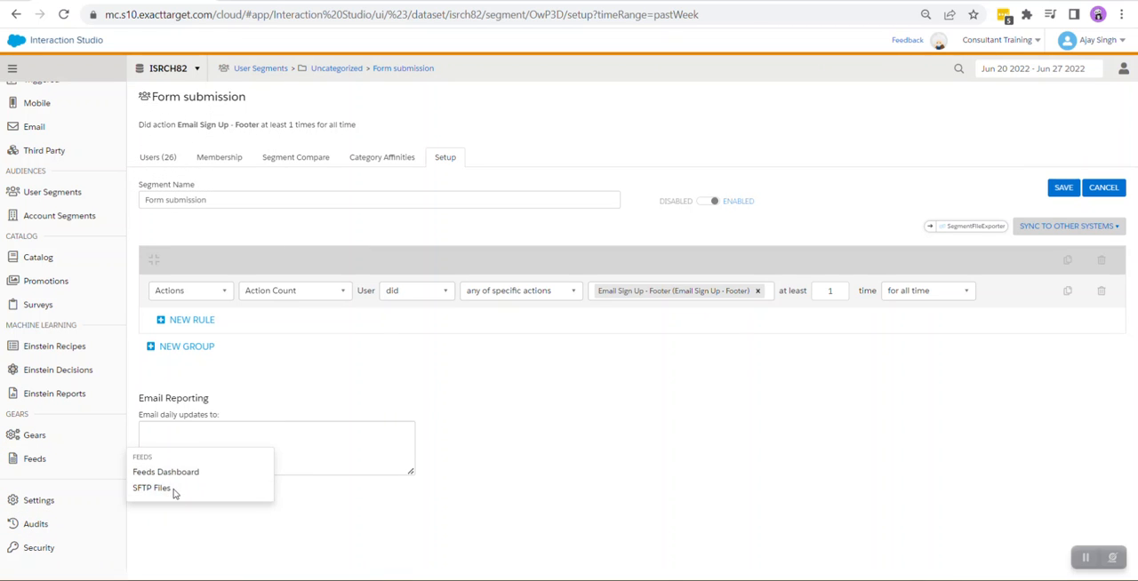
Browse Feeds > SFTP Files down to the isrch82 outbound folder.
{"action": "left_click", "coordinate": [151, 488]}
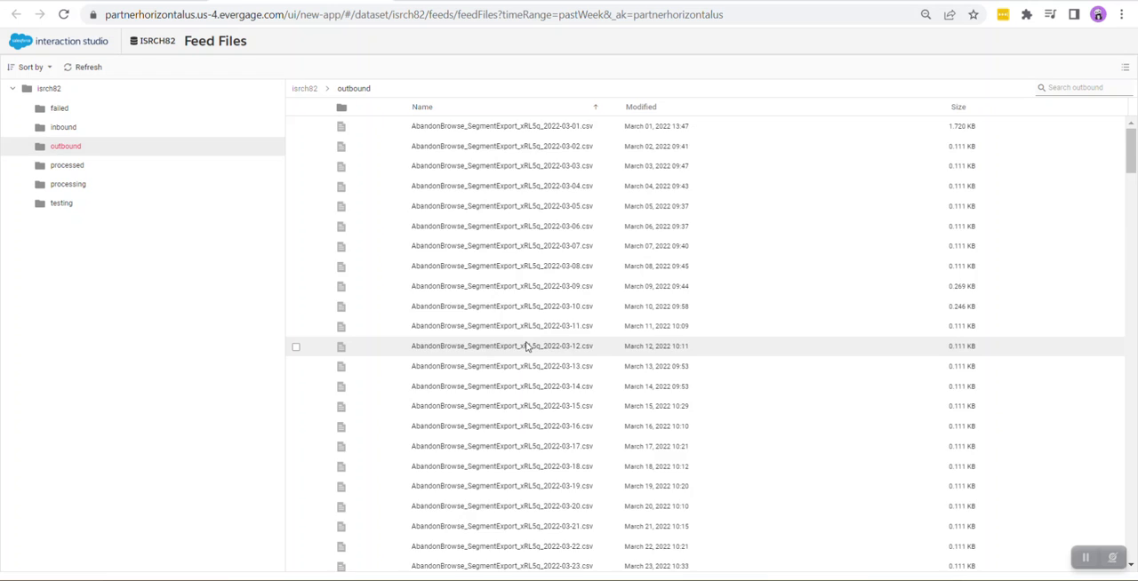
{"action": "scroll", "scroll_direction": "down", "scroll_amount": 3}
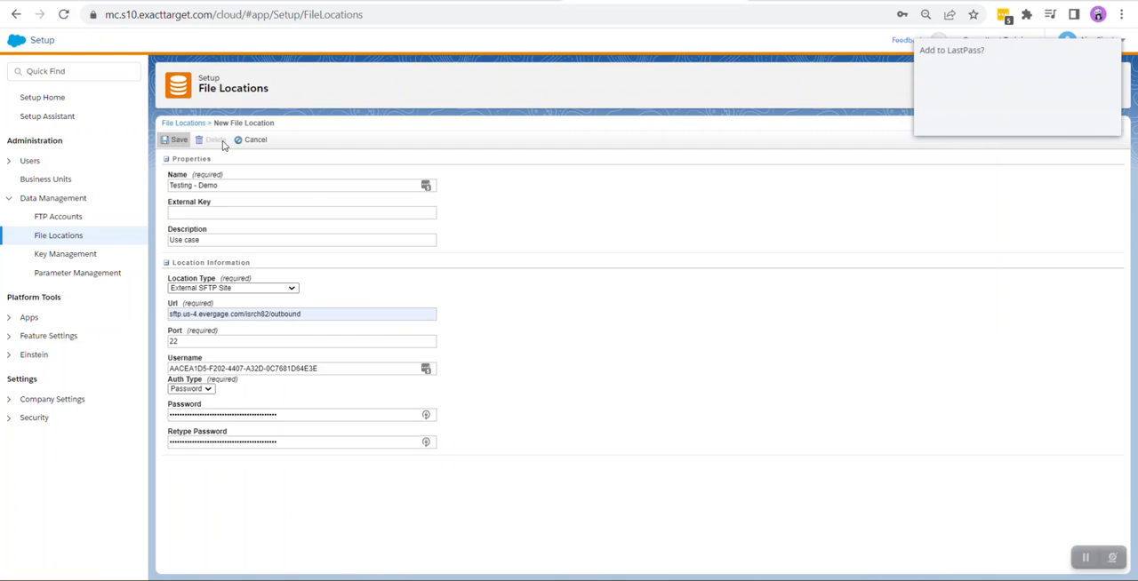
Save the file location with /isrch82/outbound appended to its URL.
{"action": "left_click", "coordinate": [175, 139]}
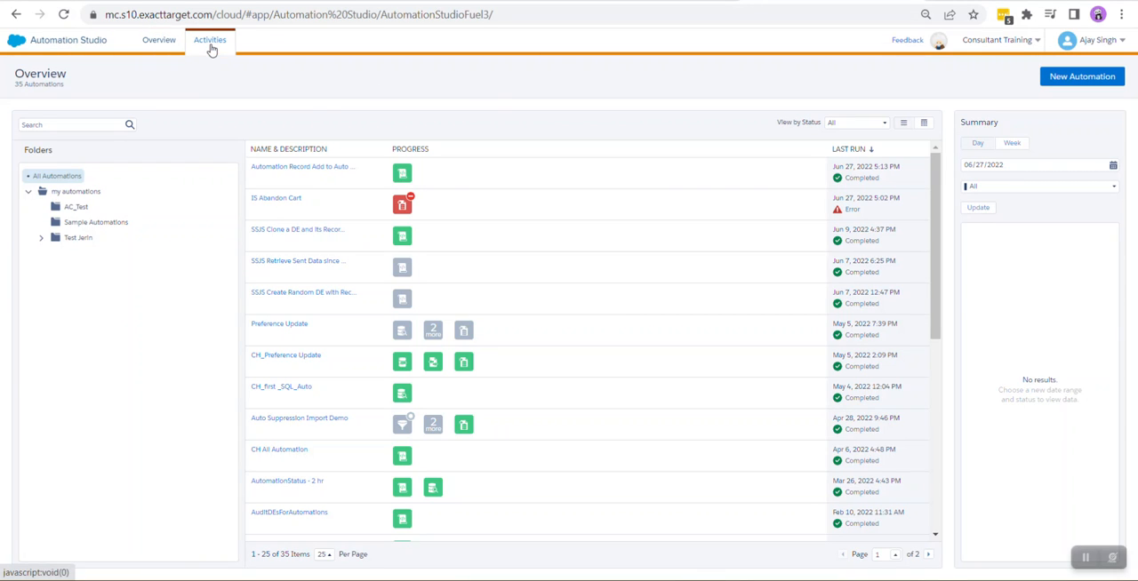
Start a new import file activity from Automation Studio's activities list.
{"action": "left_click", "coordinate": [210, 39]}
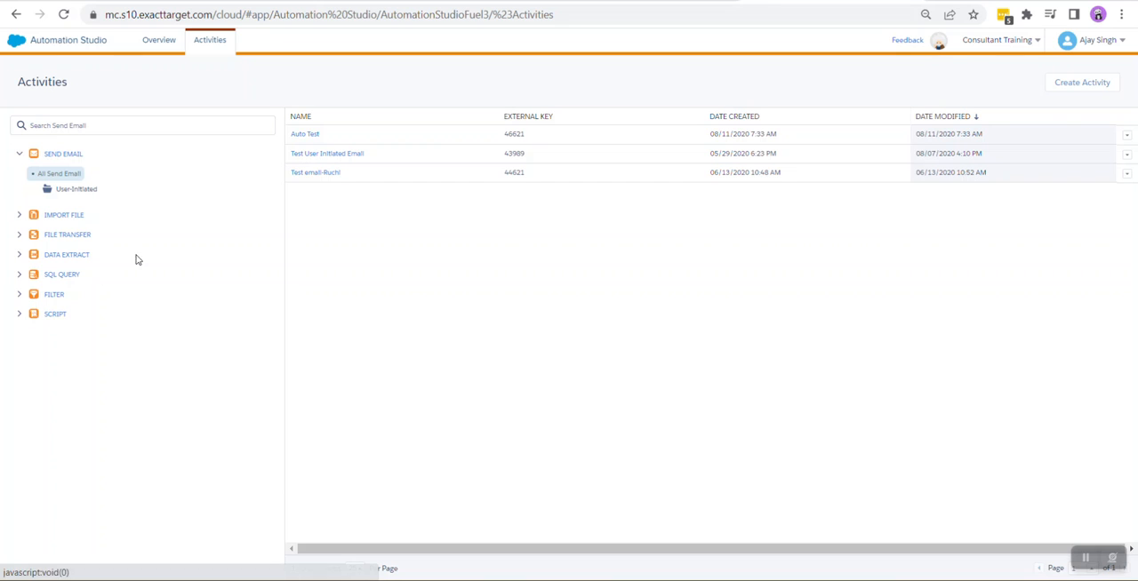
{"action": "left_click", "coordinate": [63, 214]}
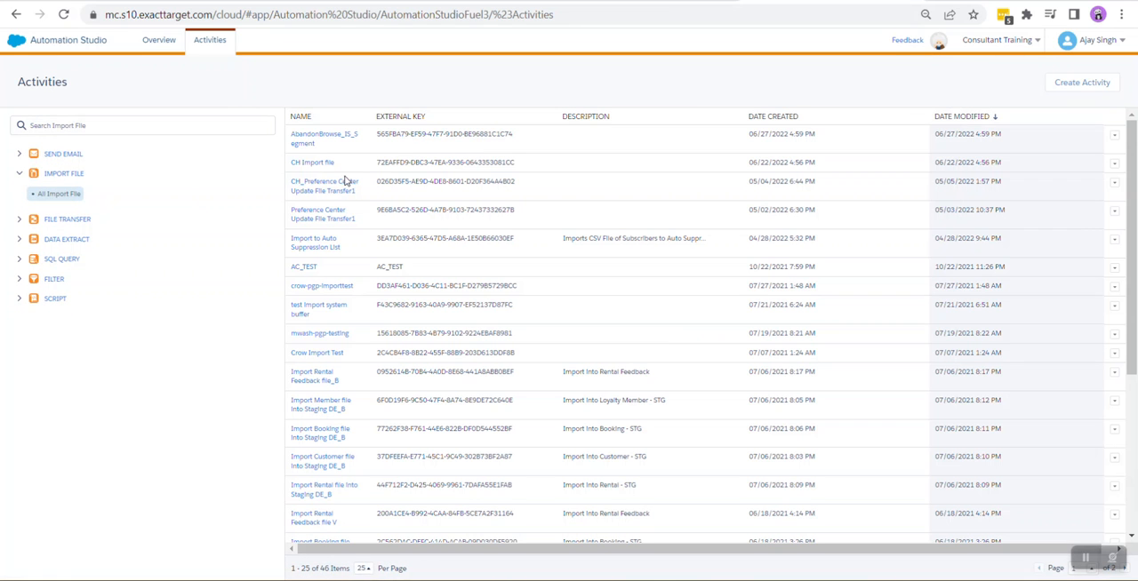
{"action": "left_click", "coordinate": [1082, 81]}
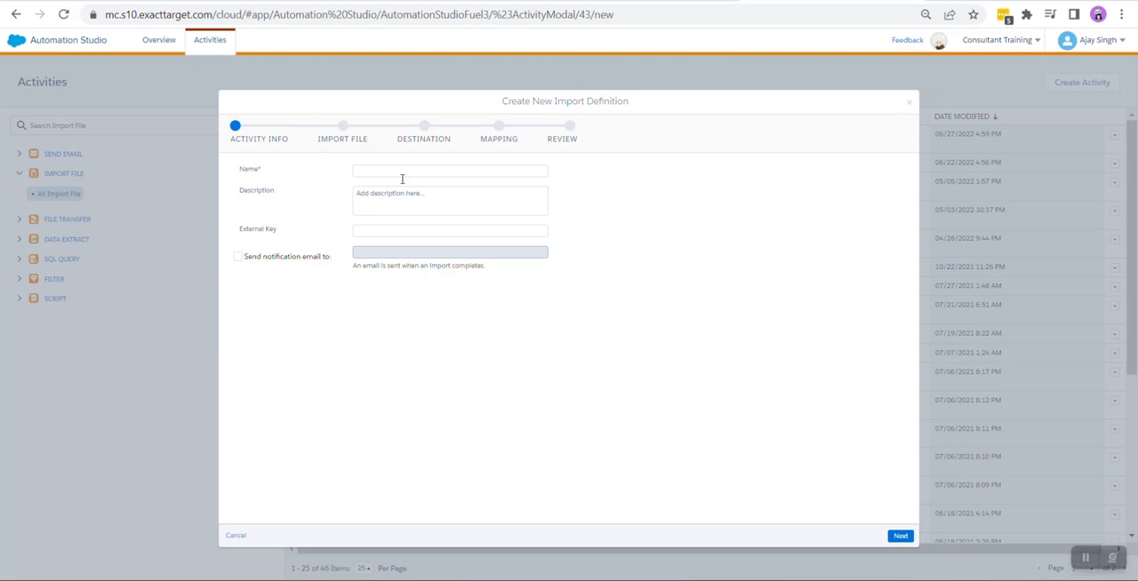
Name the import 'Testing - Demo', describe it as 'testing', and continue to file settings.
{"action": "type", "text": "Test"}
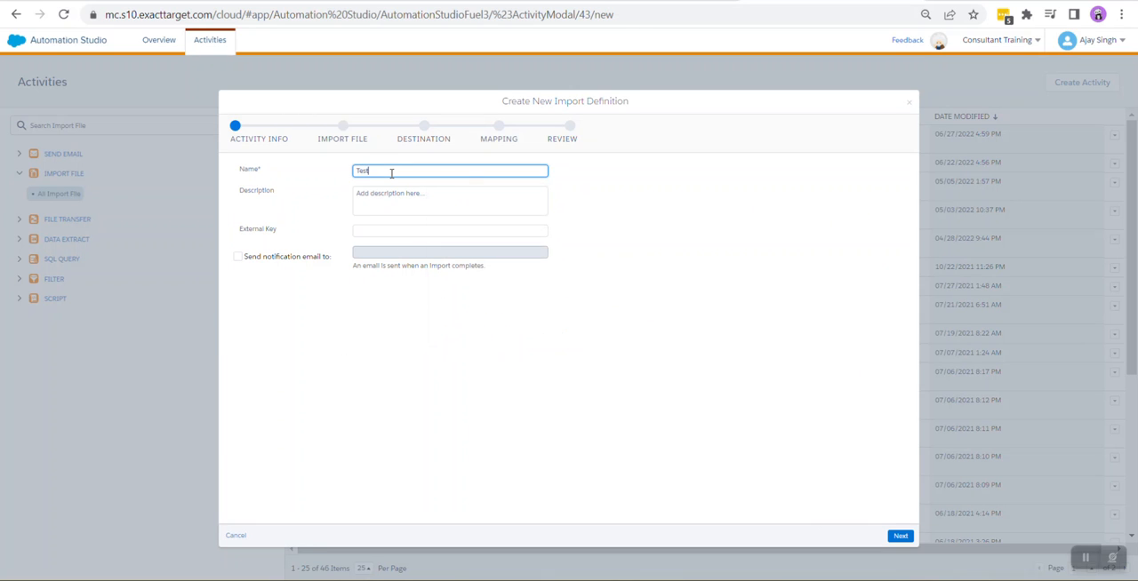
{"action": "type", "text": "ing"}
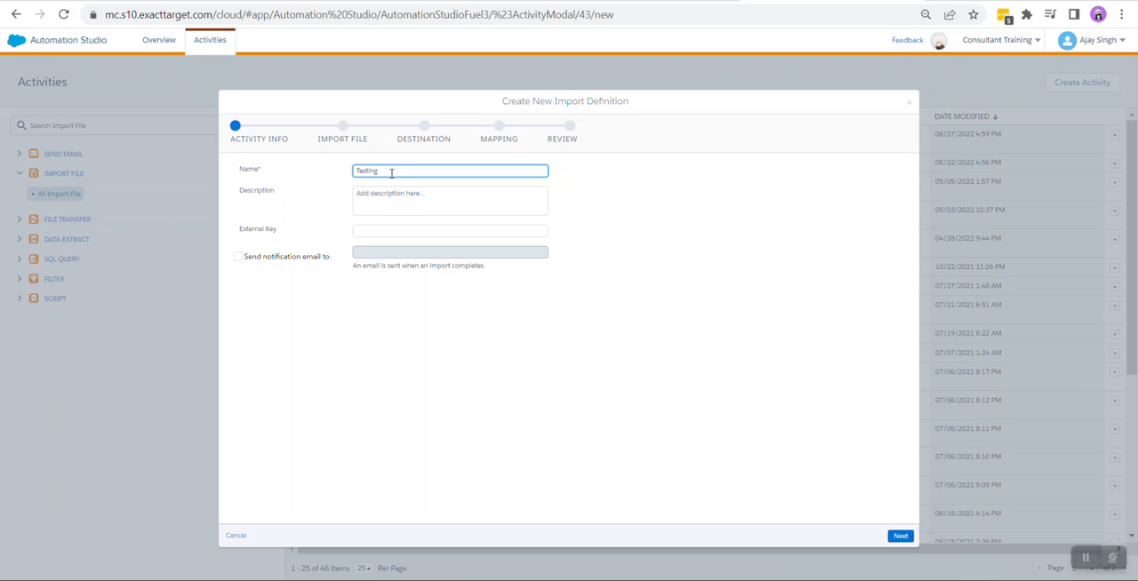
{"action": "type", "text": "- Demo"}
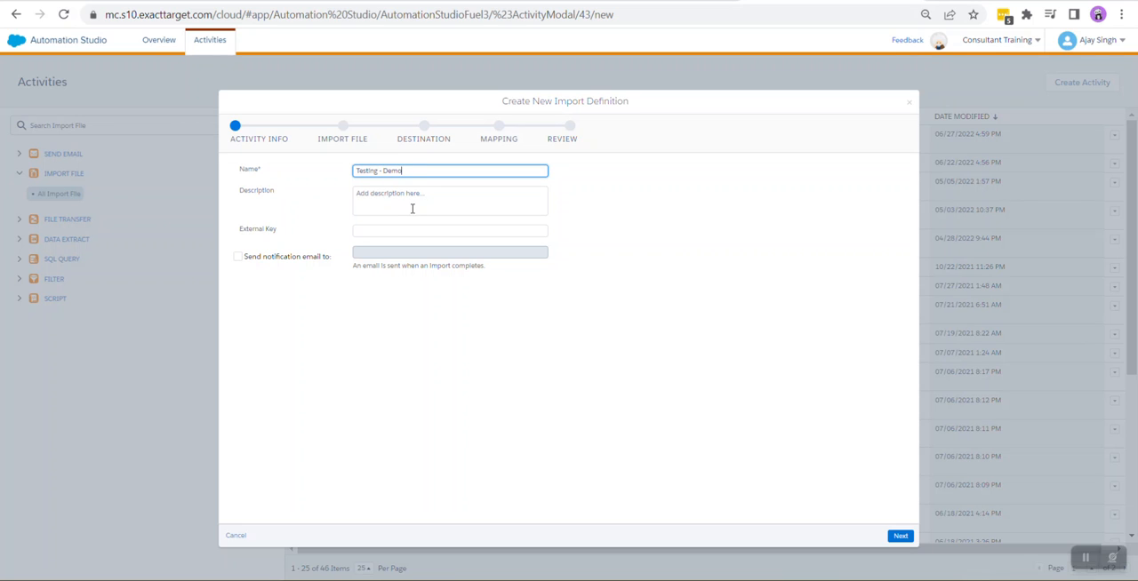
{"action": "type", "text": "tes"}
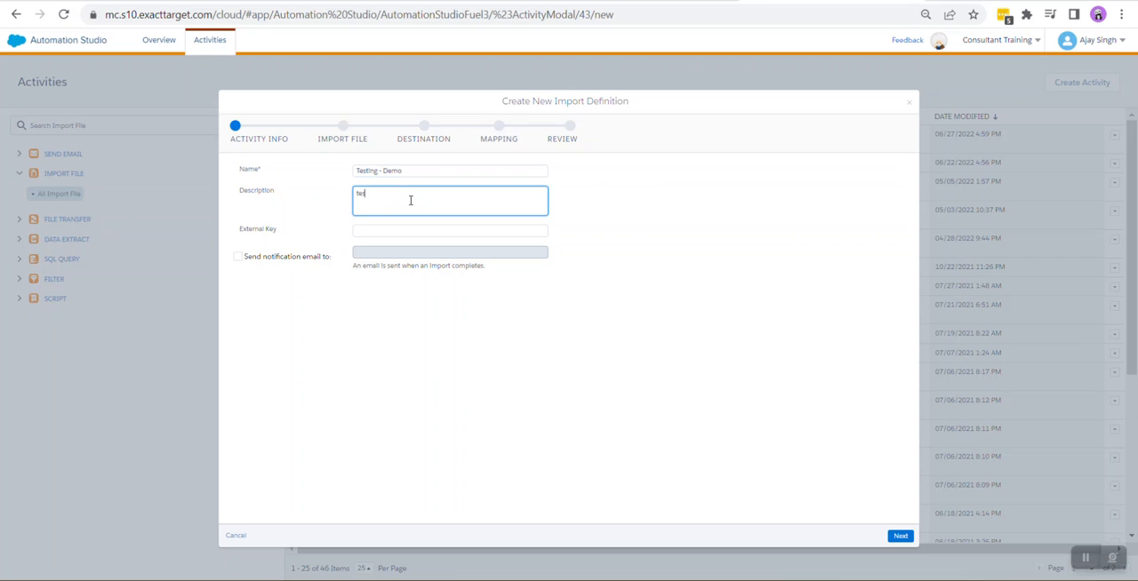
{"action": "type", "text": "testing"}
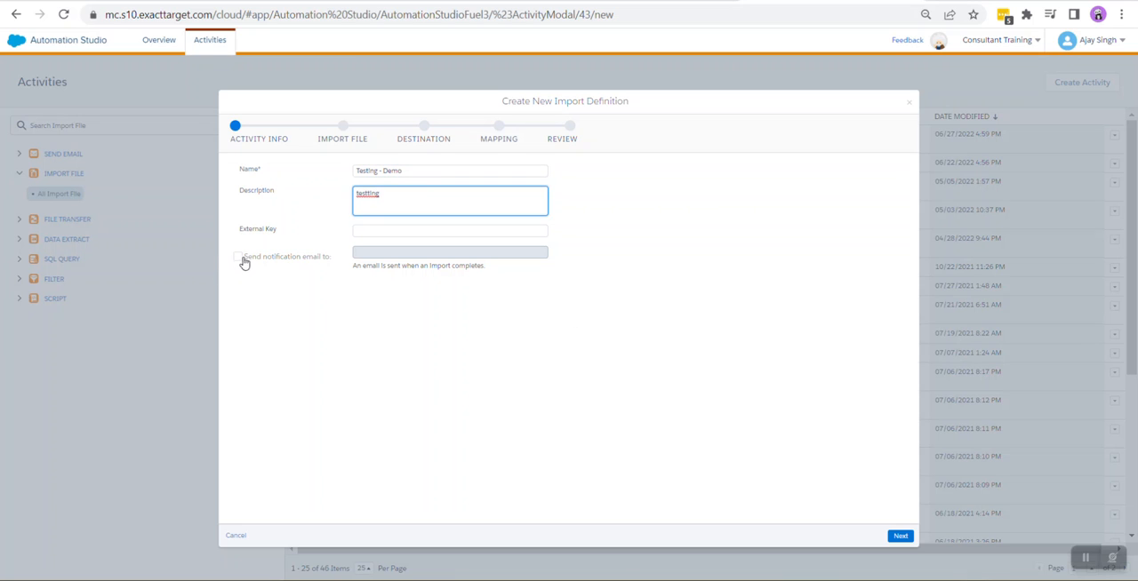
{"action": "left_click", "coordinate": [899, 535]}
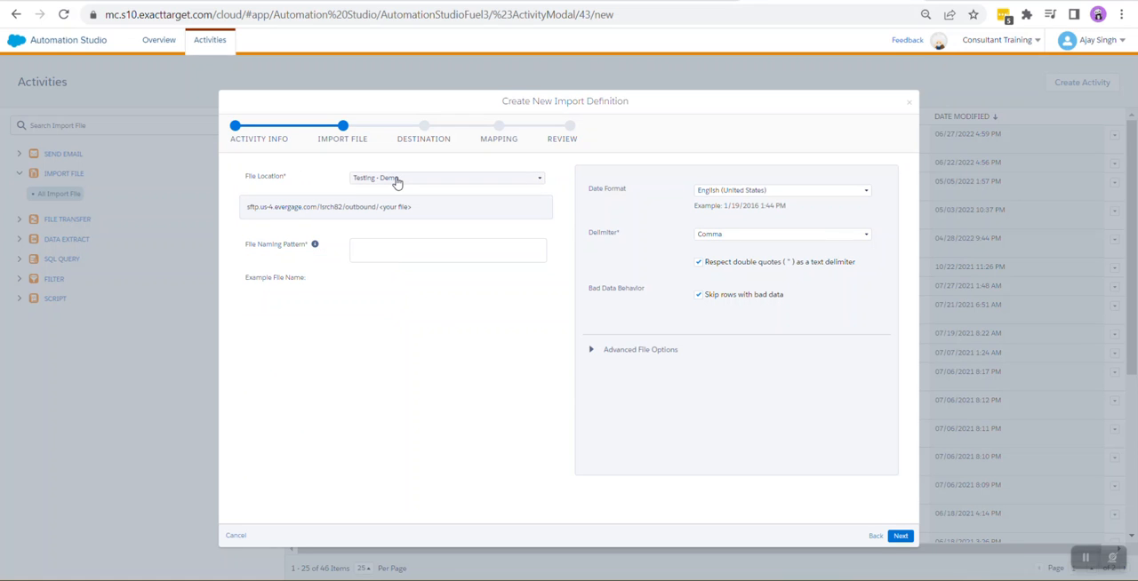
Keep Testing - Demo as the file location and begin the file naming pattern.
{"action": "left_click", "coordinate": [445, 177]}
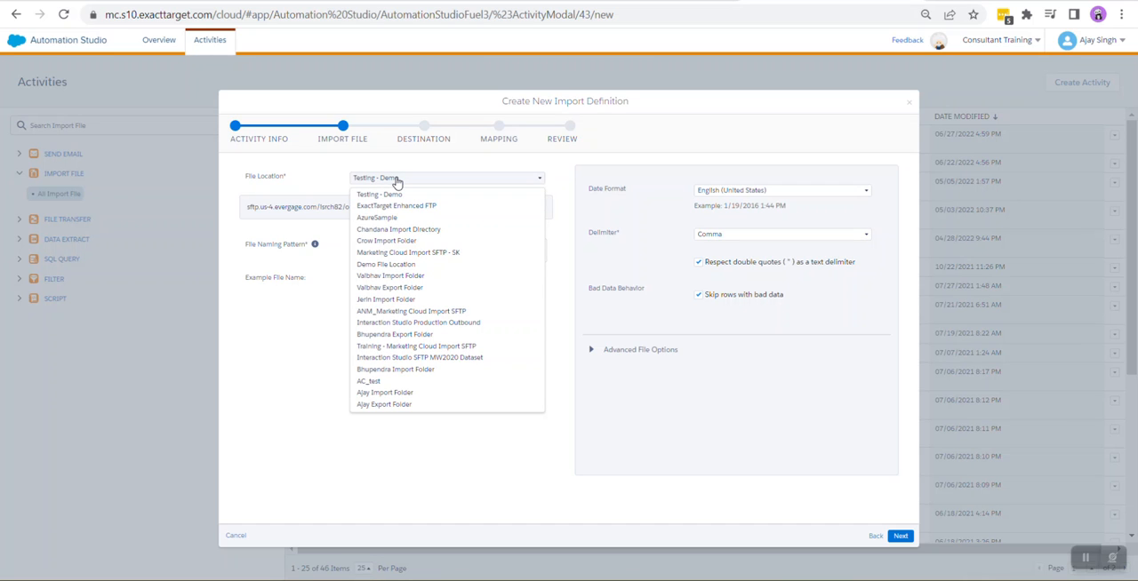
{"action": "mouse_move", "coordinate": [398, 195]}
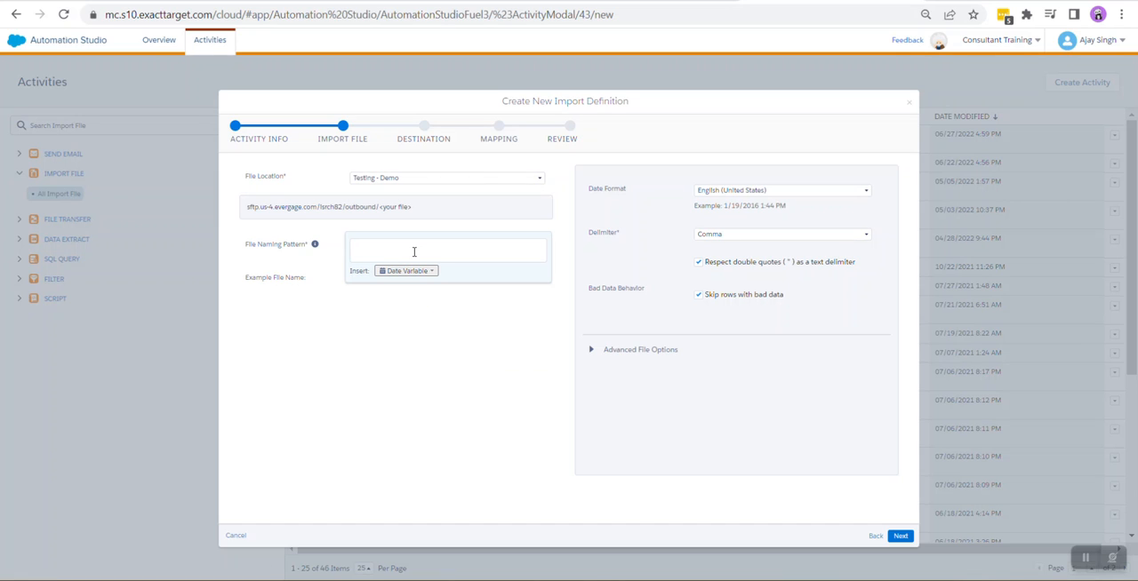
{"action": "left_click", "coordinate": [444, 247]}
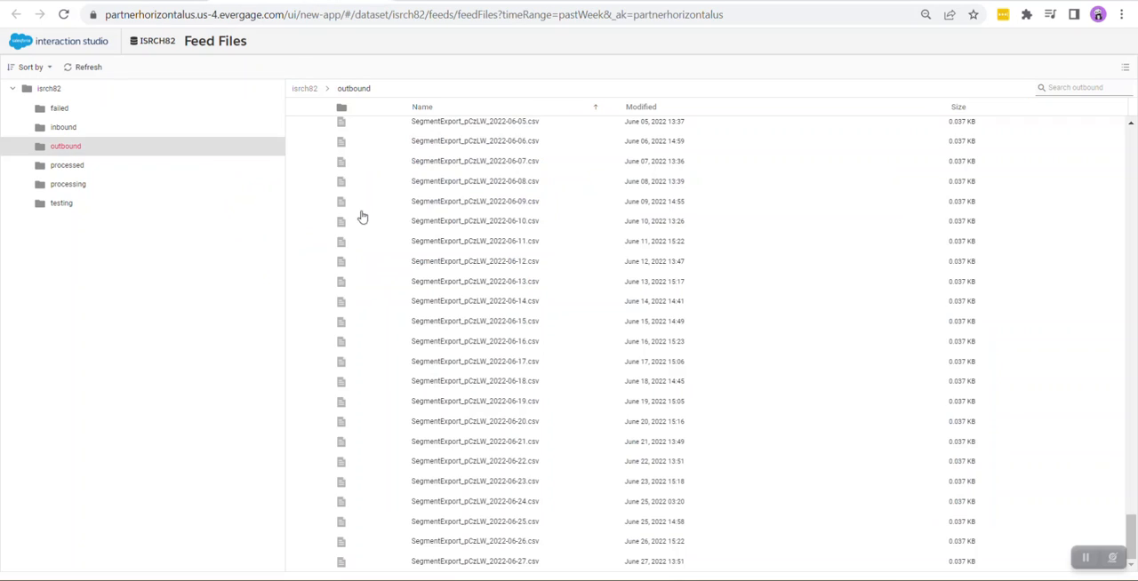
{"action": "mouse_move", "coordinate": [475, 341]}
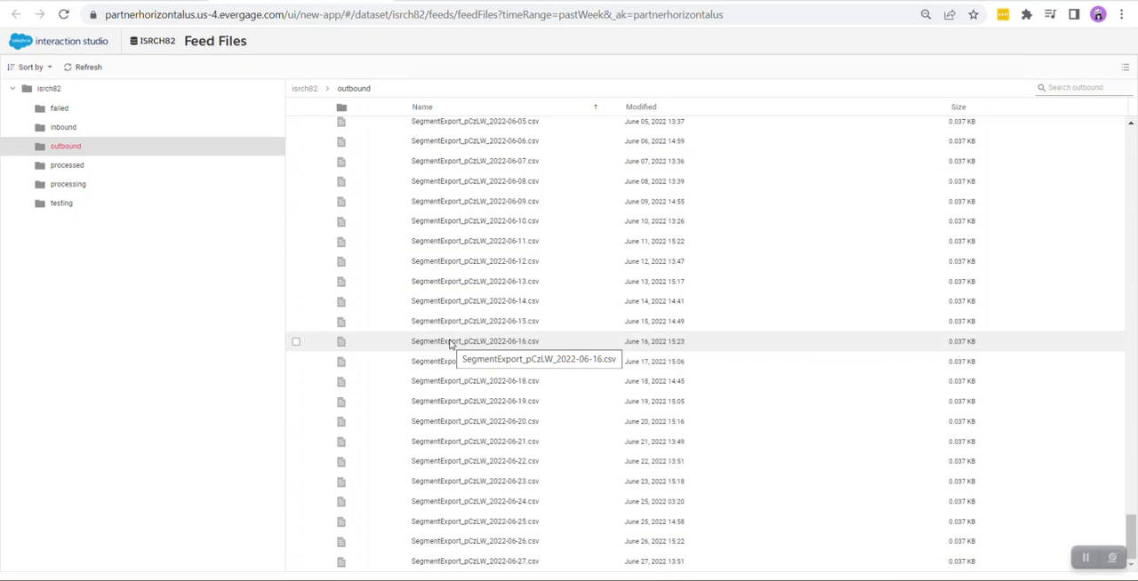
{"action": "mouse_move", "coordinate": [471, 461]}
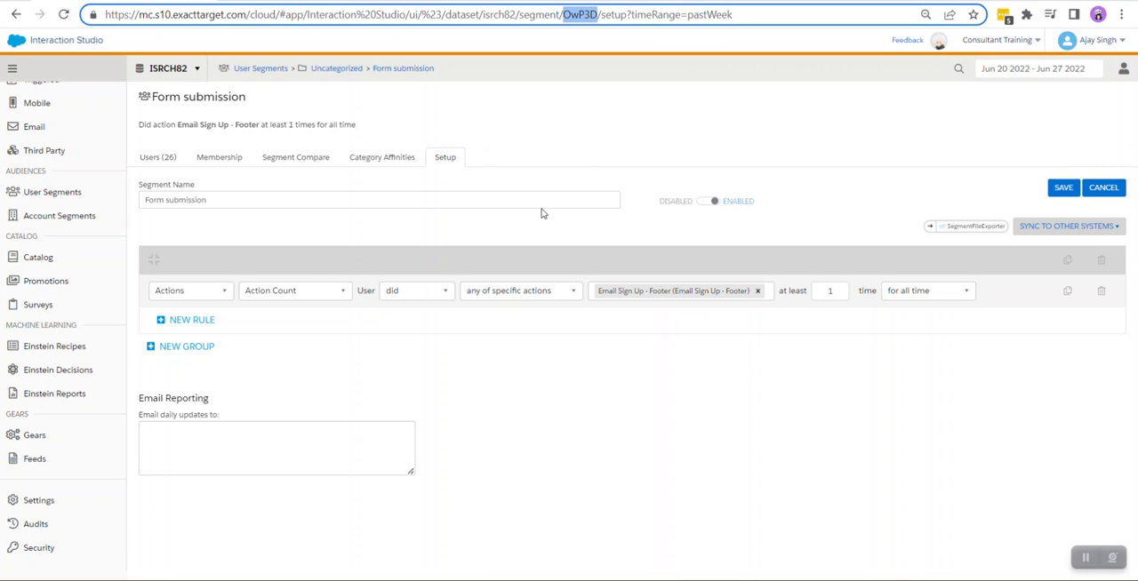
{"action": "mouse_move", "coordinate": [523, 147]}
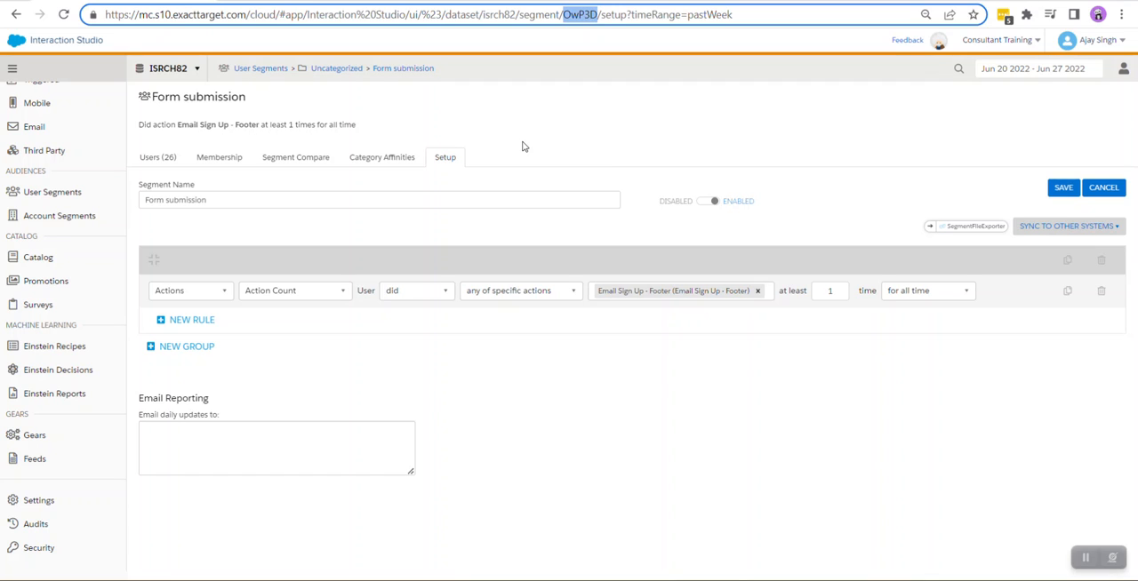
Build the naming pattern SegmentExport_OwP3D_%%Year%%-%%Month%%-%%Day%%.csv from the copied segment ID.
{"action": "right_click", "coordinate": [578, 14]}
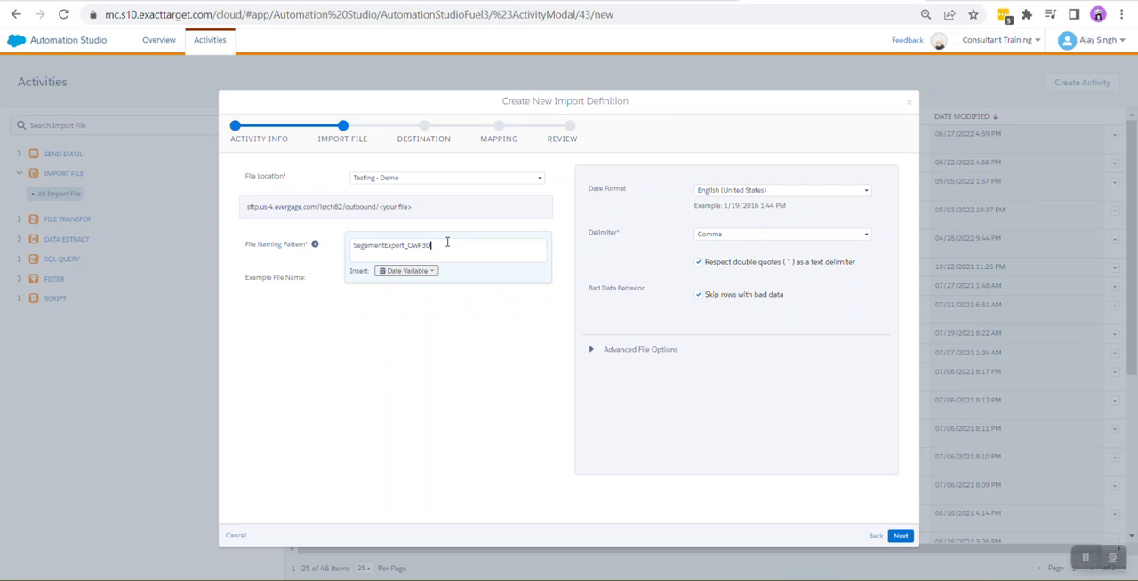
{"action": "left_click", "coordinate": [405, 271]}
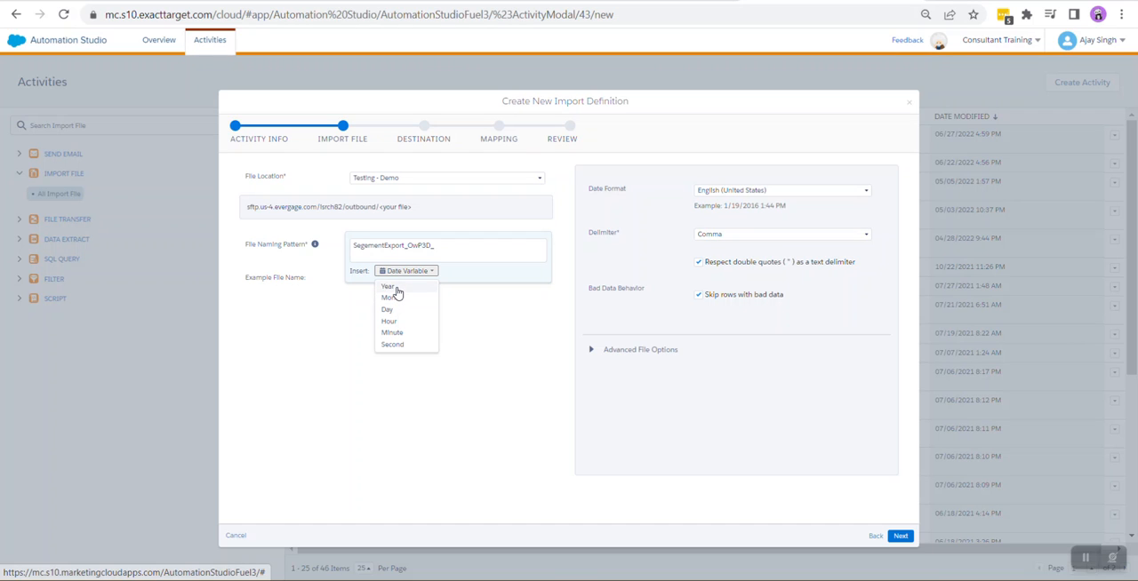
{"action": "left_click", "coordinate": [387, 286]}
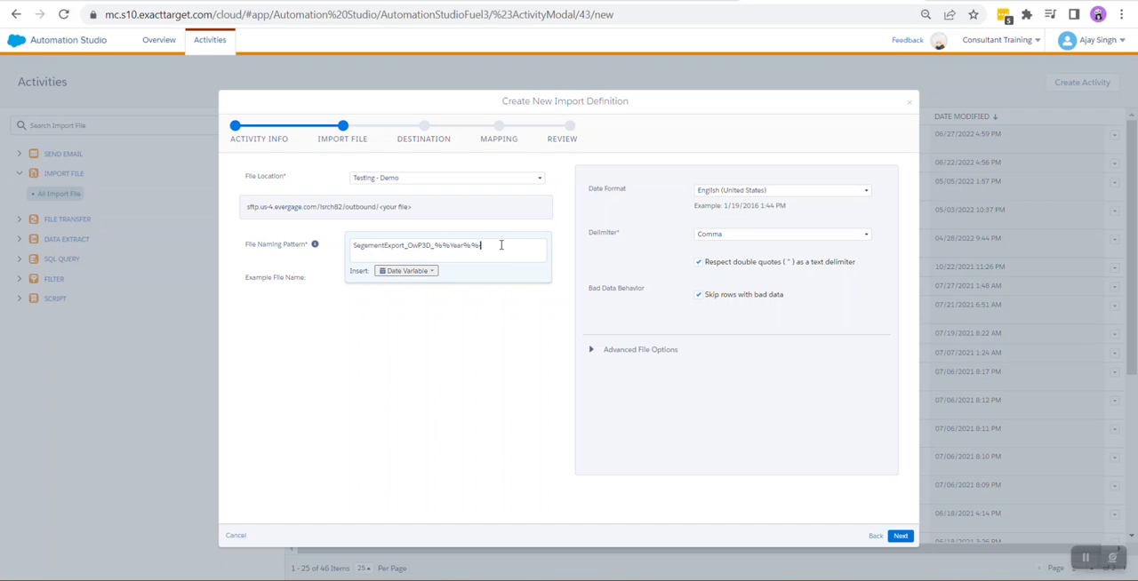
{"action": "left_click", "coordinate": [405, 271]}
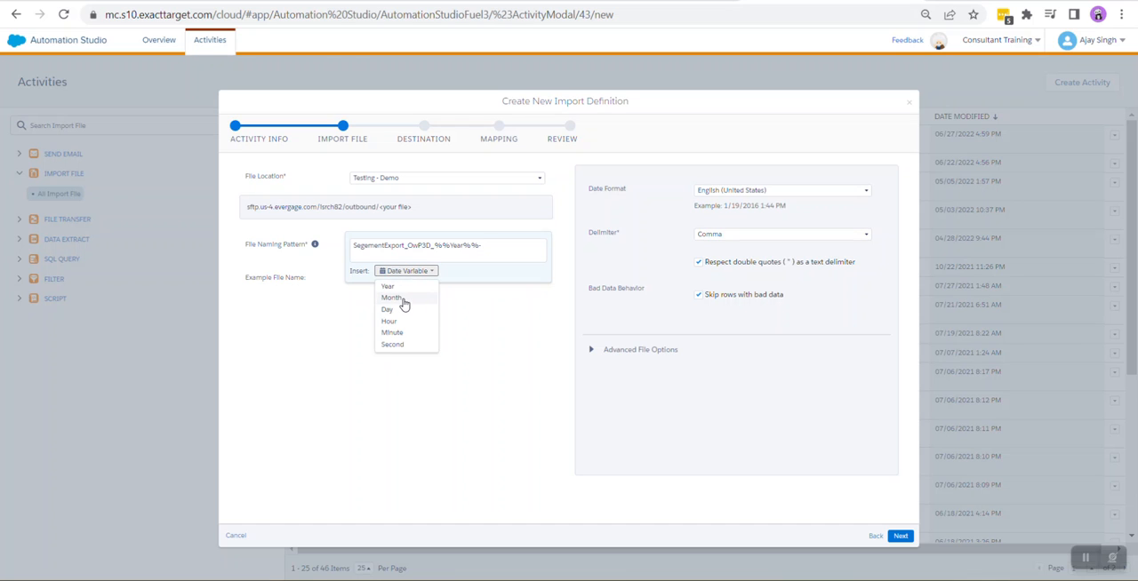
{"action": "left_click", "coordinate": [392, 297]}
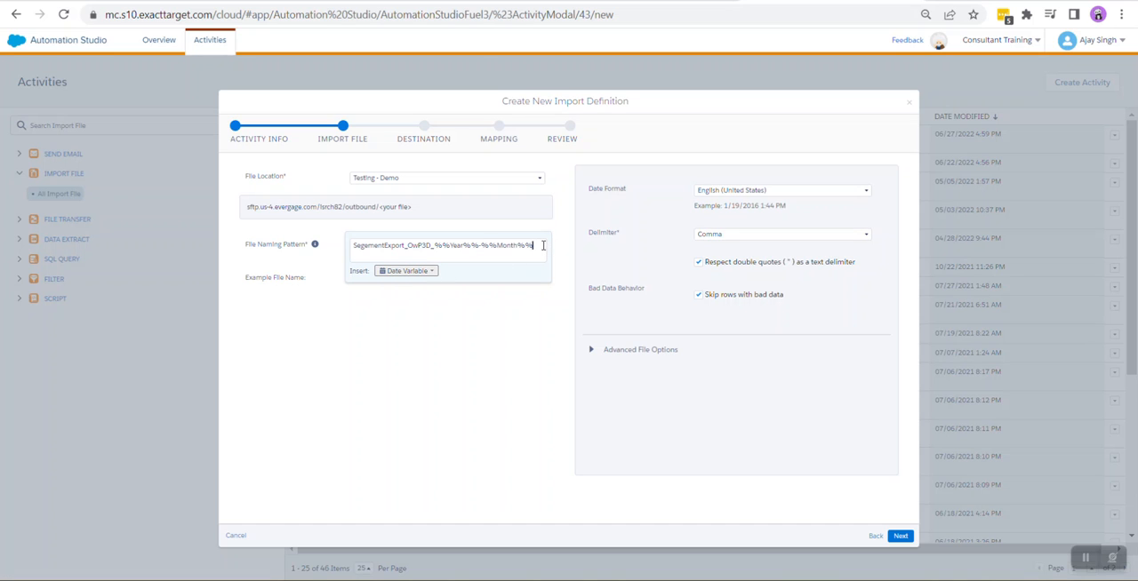
{"action": "left_click", "coordinate": [405, 271]}
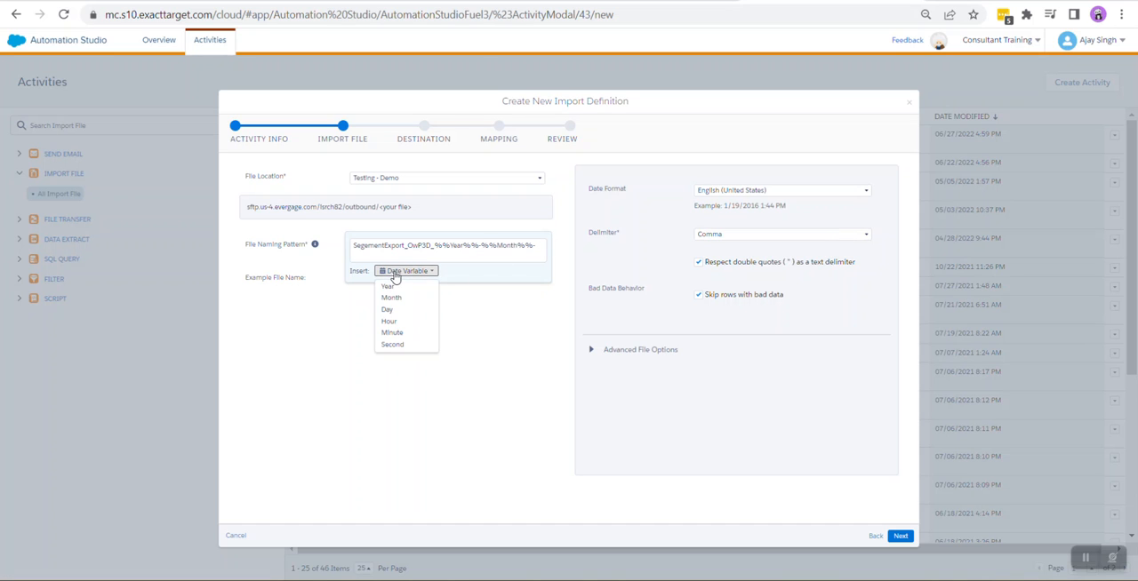
{"action": "left_click", "coordinate": [387, 308]}
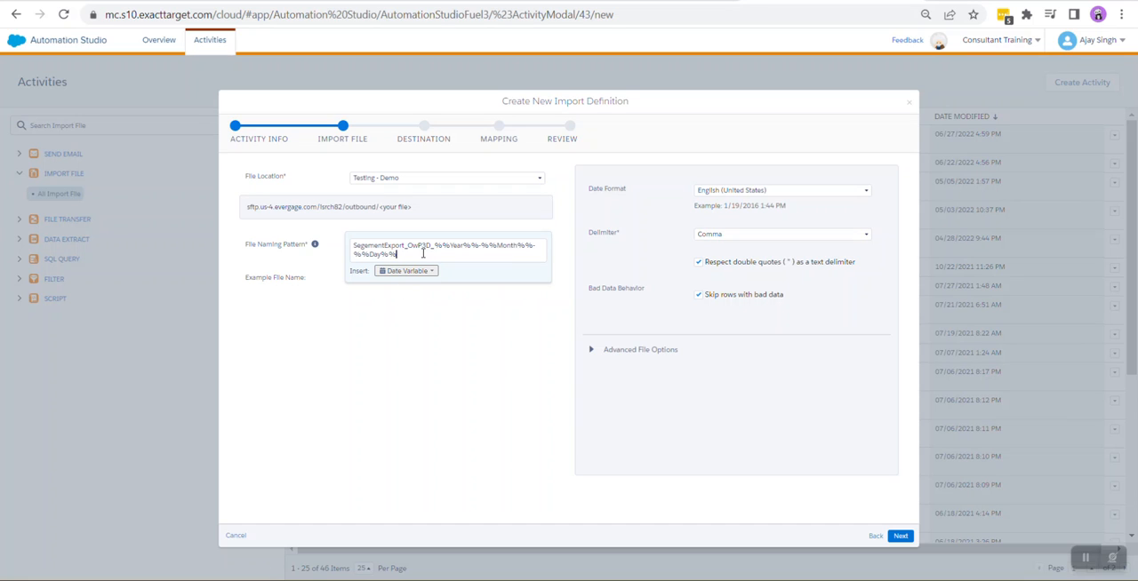
{"action": "type", "text": ".csv"}
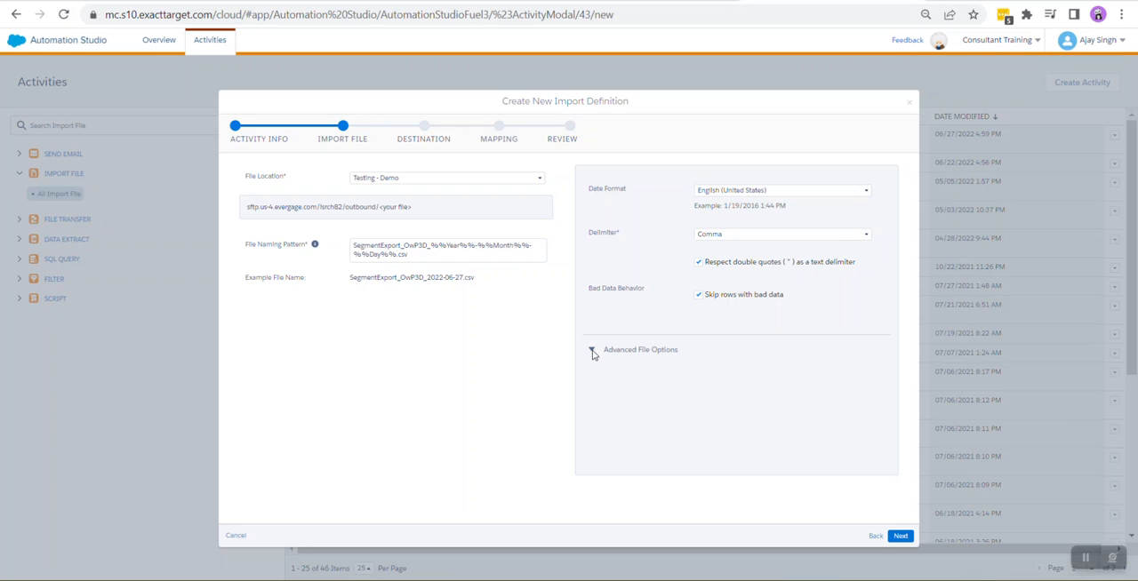
{"action": "mouse_move", "coordinate": [709, 380]}
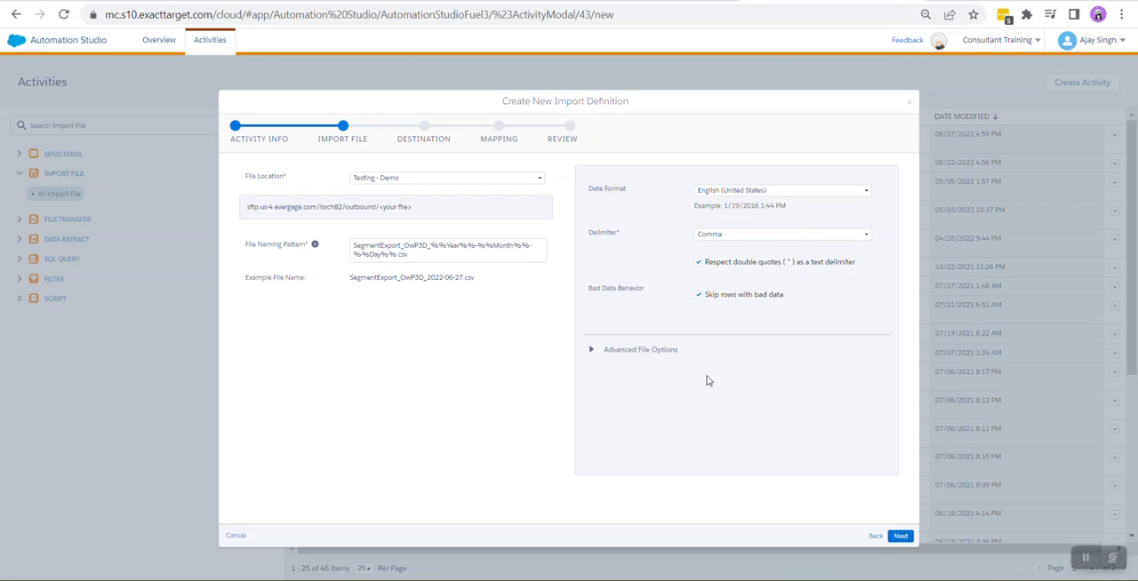
{"action": "mouse_move", "coordinate": [834, 489]}
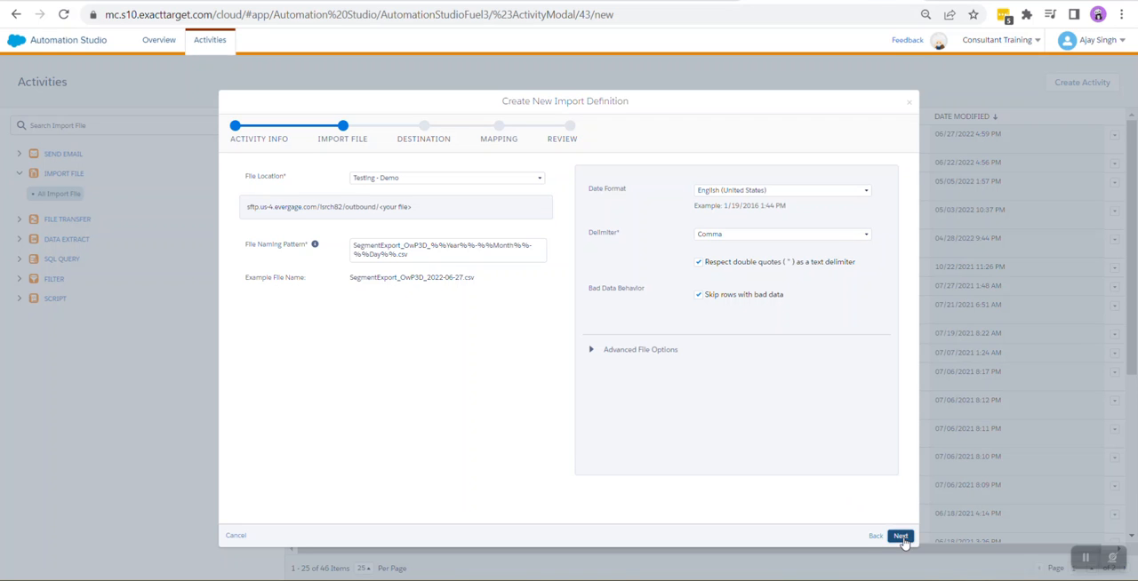
Search data extensions for 'purchase' and select Purchase Data_Interaction_Studio as destination.
{"action": "left_click", "coordinate": [899, 536]}
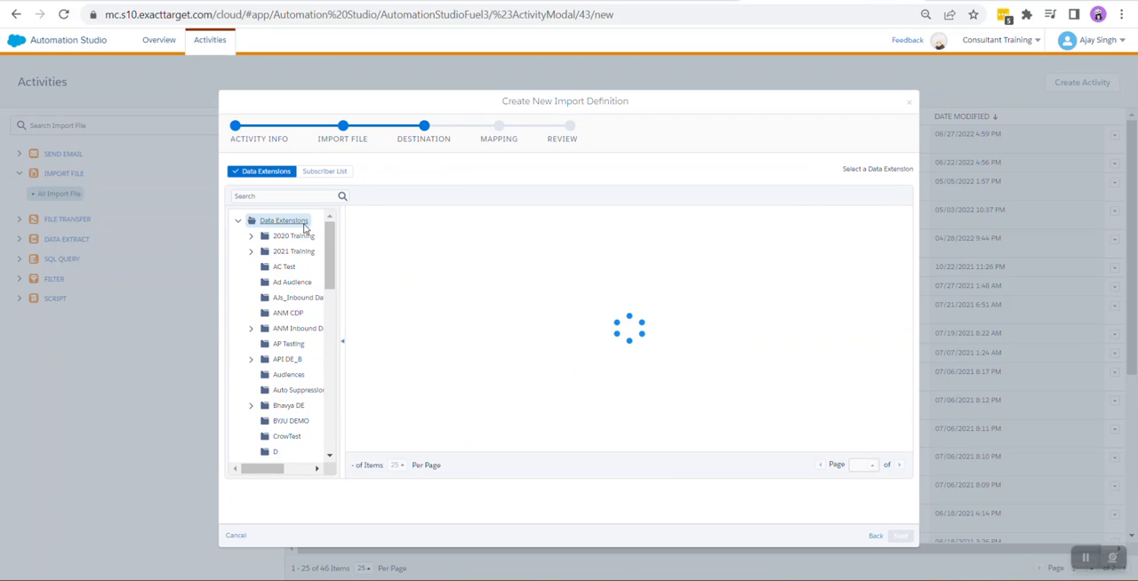
{"action": "left_click", "coordinate": [284, 221]}
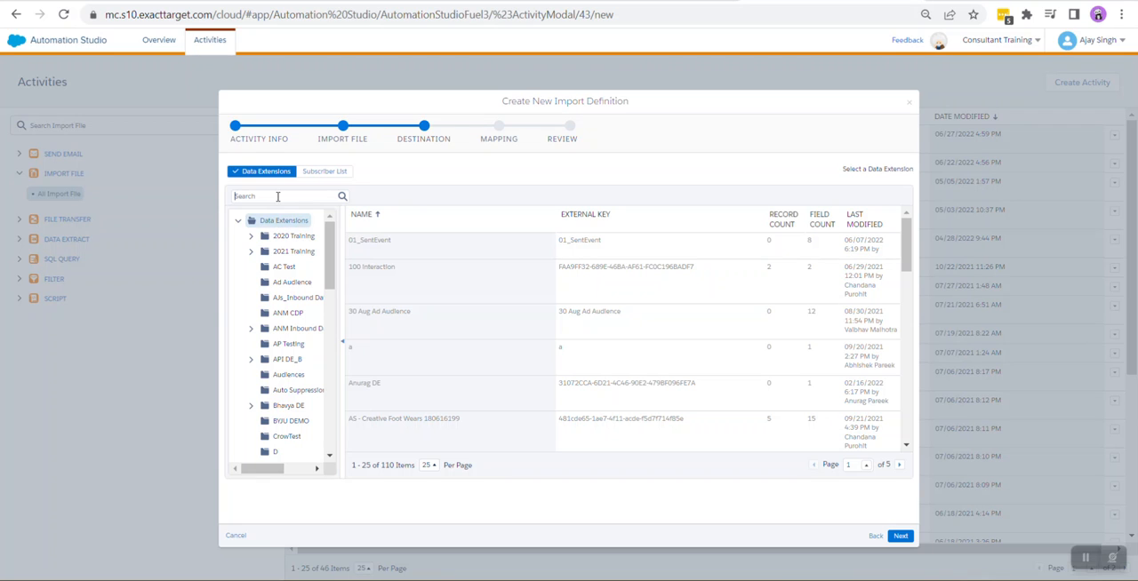
{"action": "type", "text": "purchase"}
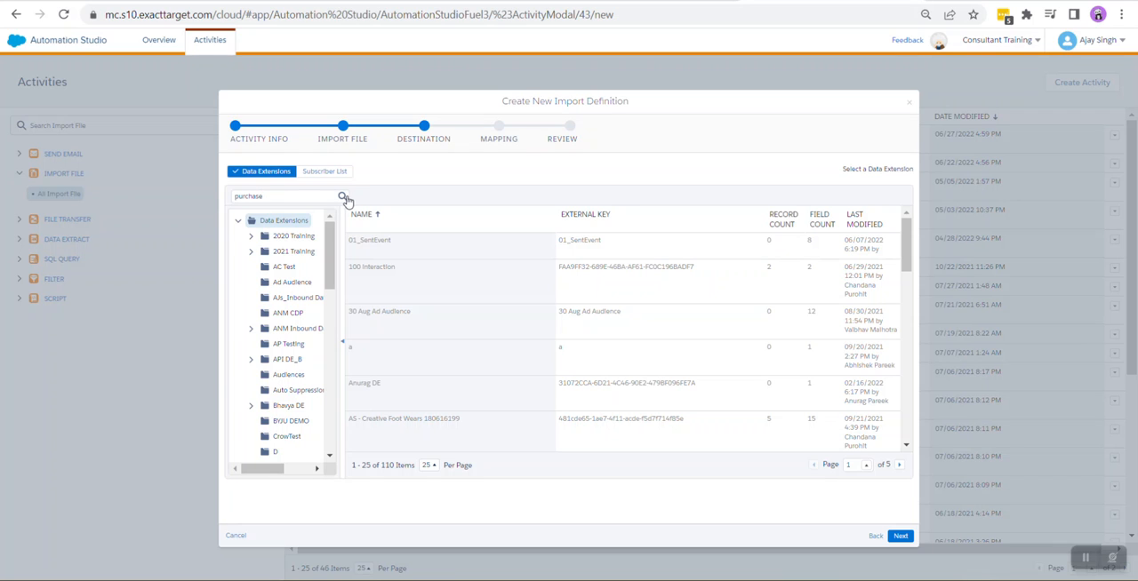
{"action": "left_click", "coordinate": [344, 196]}
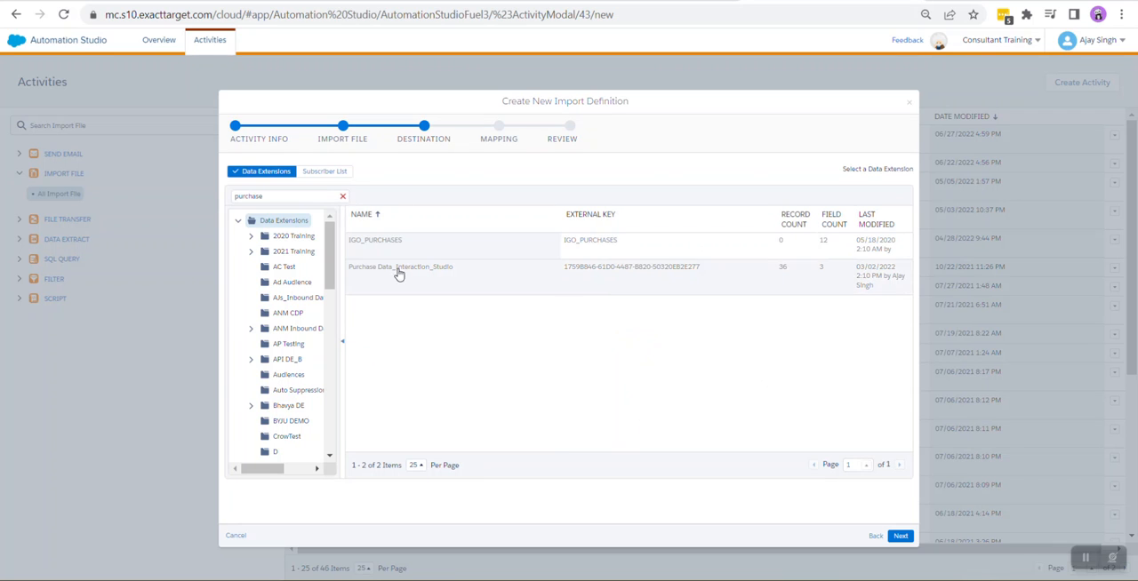
{"action": "left_click", "coordinate": [400, 266]}
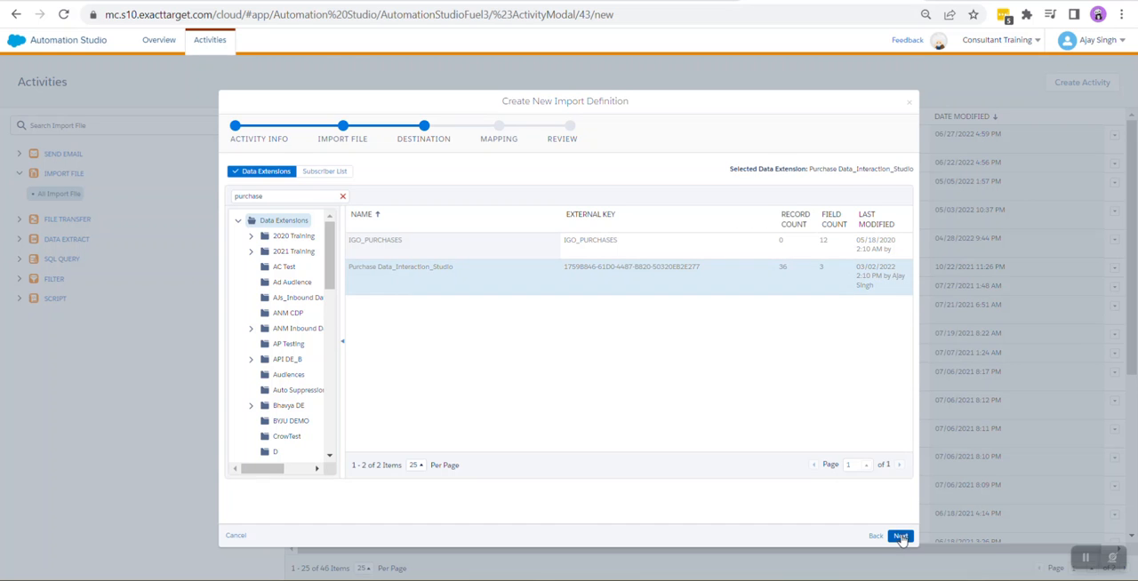
Set the import action to Overwrite, review the summary, and finish the definition.
{"action": "left_click", "coordinate": [899, 536]}
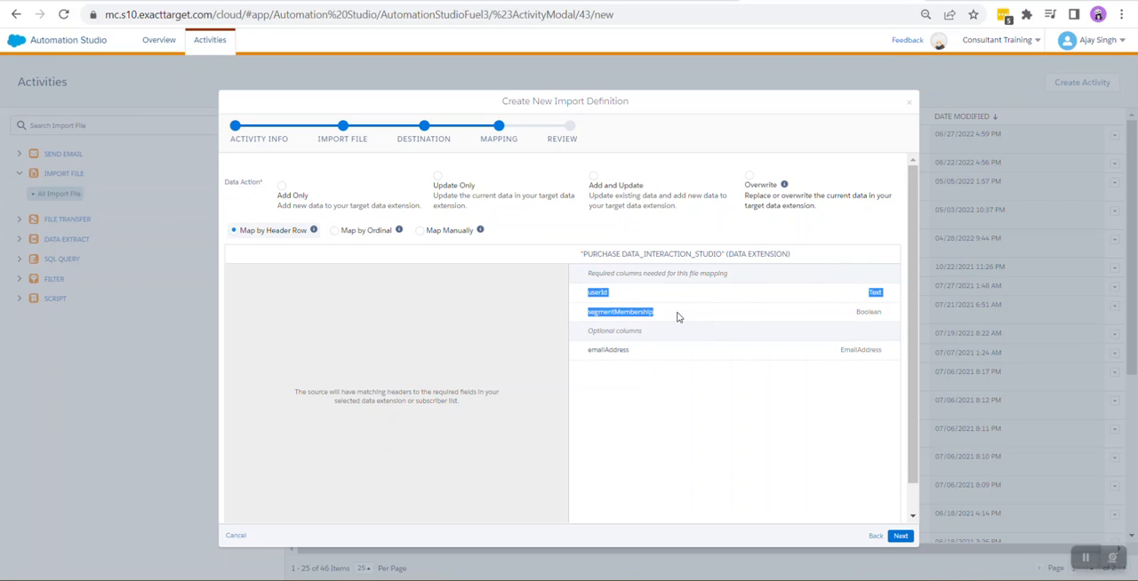
{"action": "mouse_move", "coordinate": [587, 367]}
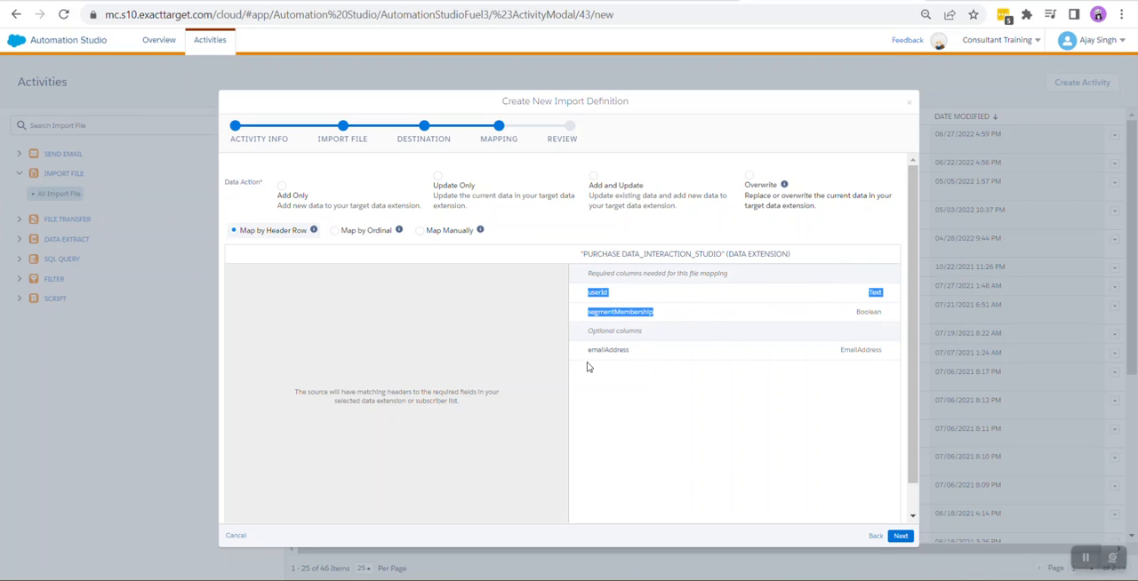
{"action": "left_click", "coordinate": [608, 349]}
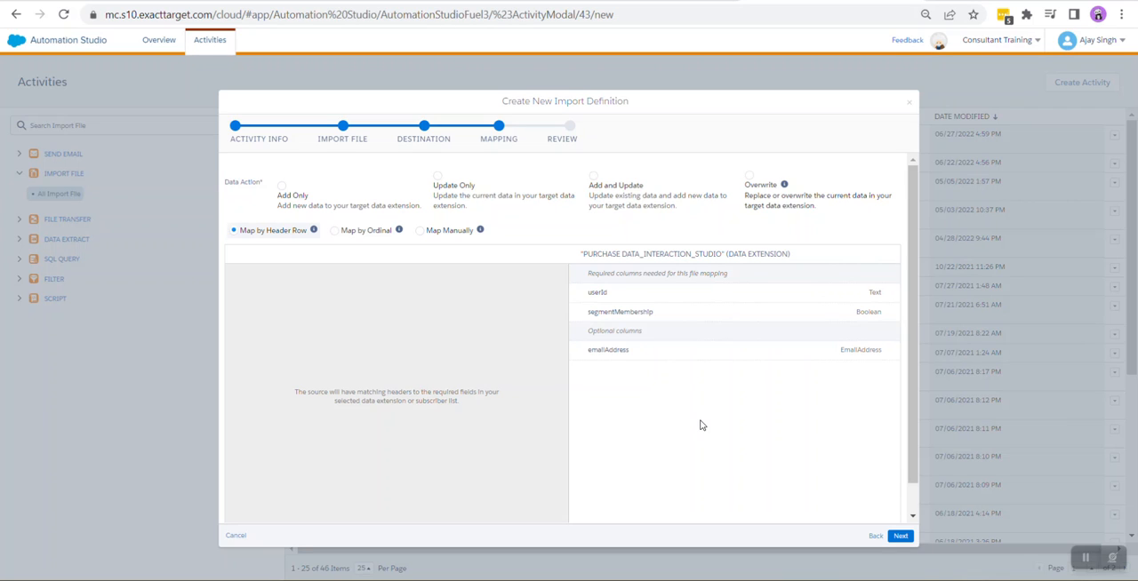
{"action": "mouse_move", "coordinate": [479, 187]}
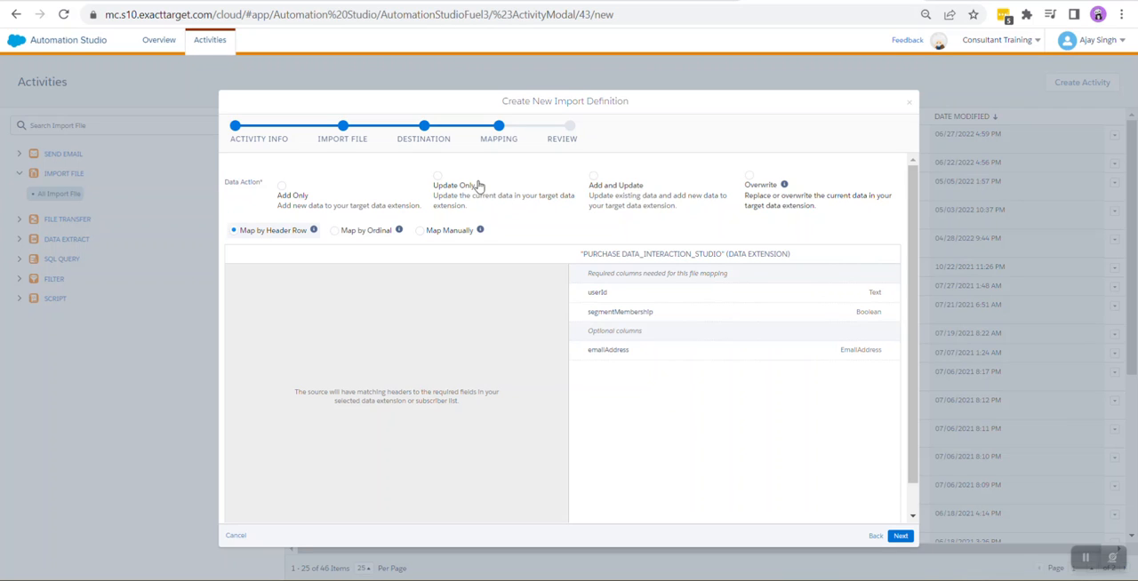
{"action": "left_click", "coordinate": [749, 184]}
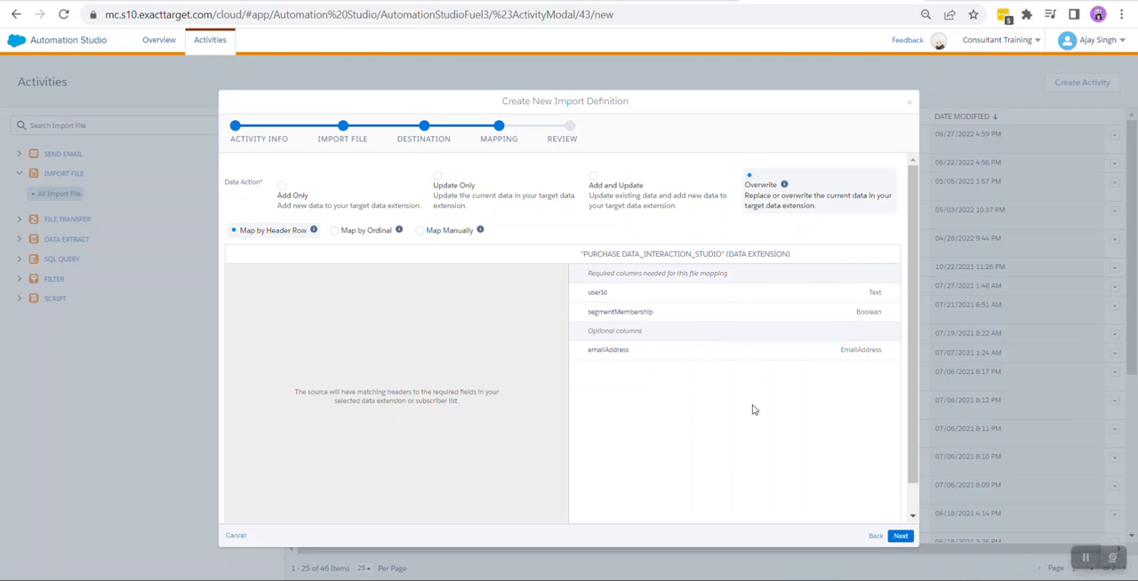
{"action": "mouse_move", "coordinate": [900, 536]}
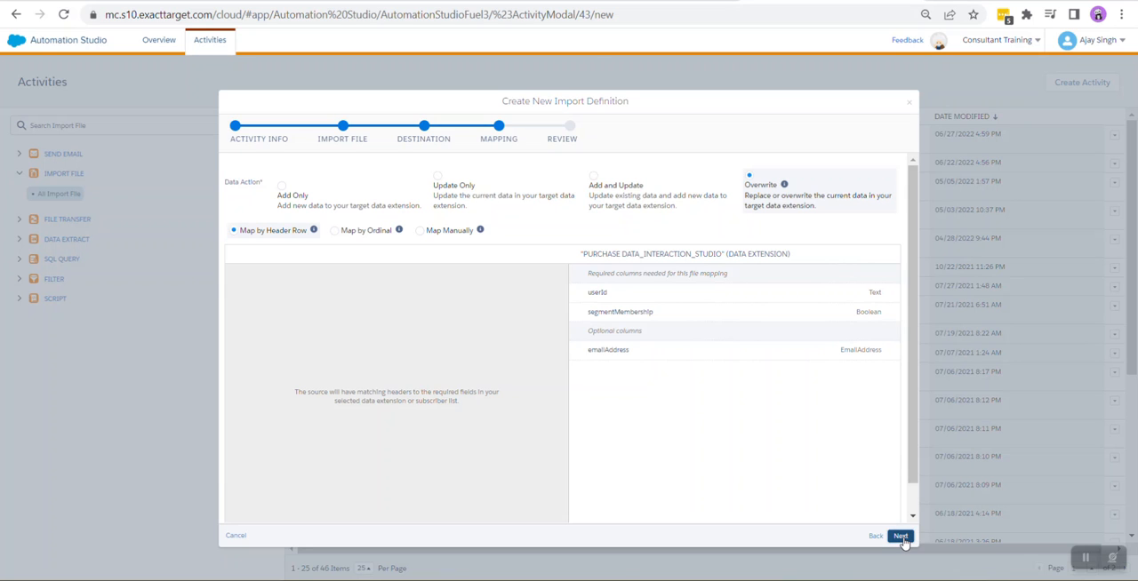
{"action": "left_click", "coordinate": [899, 536]}
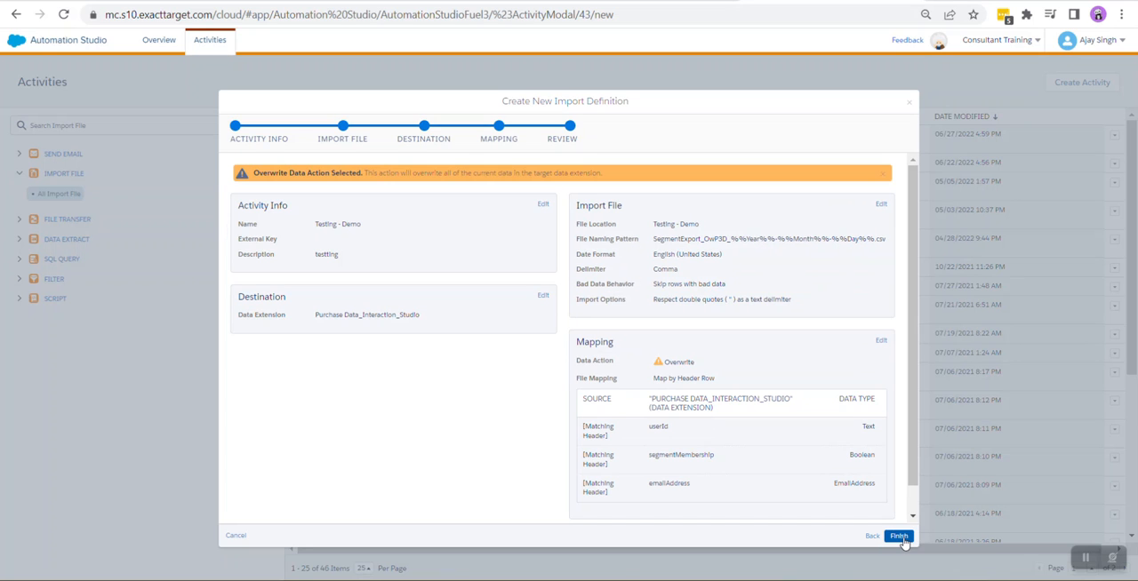
{"action": "left_click", "coordinate": [899, 536]}
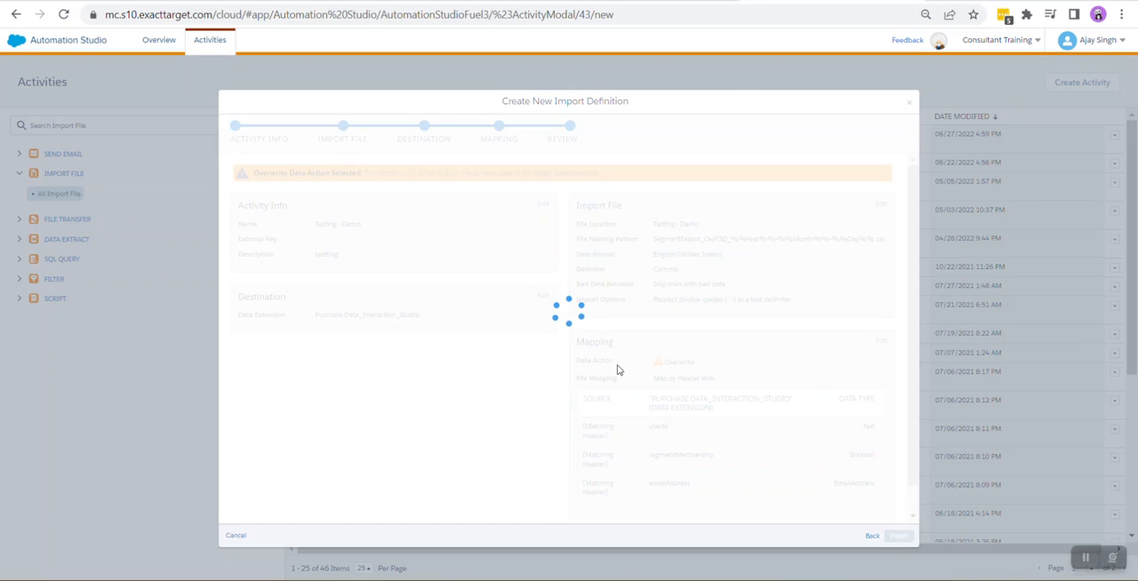
{"action": "left_click", "coordinate": [898, 535]}
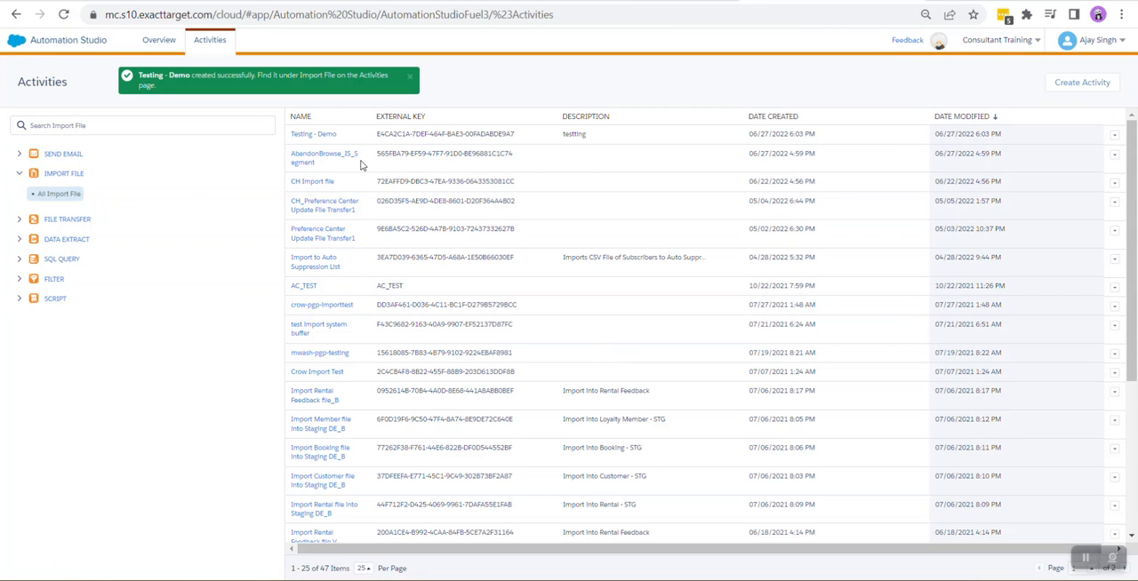
{"action": "mouse_move", "coordinate": [158, 40]}
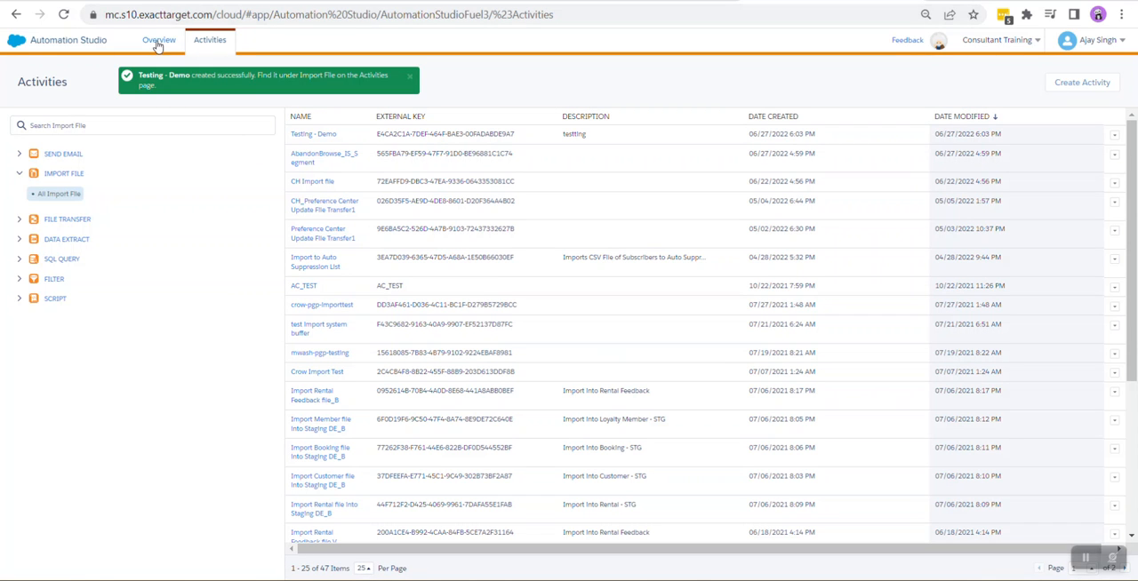
Start a new automation from the Automation Studio overview.
{"action": "left_click", "coordinate": [159, 39]}
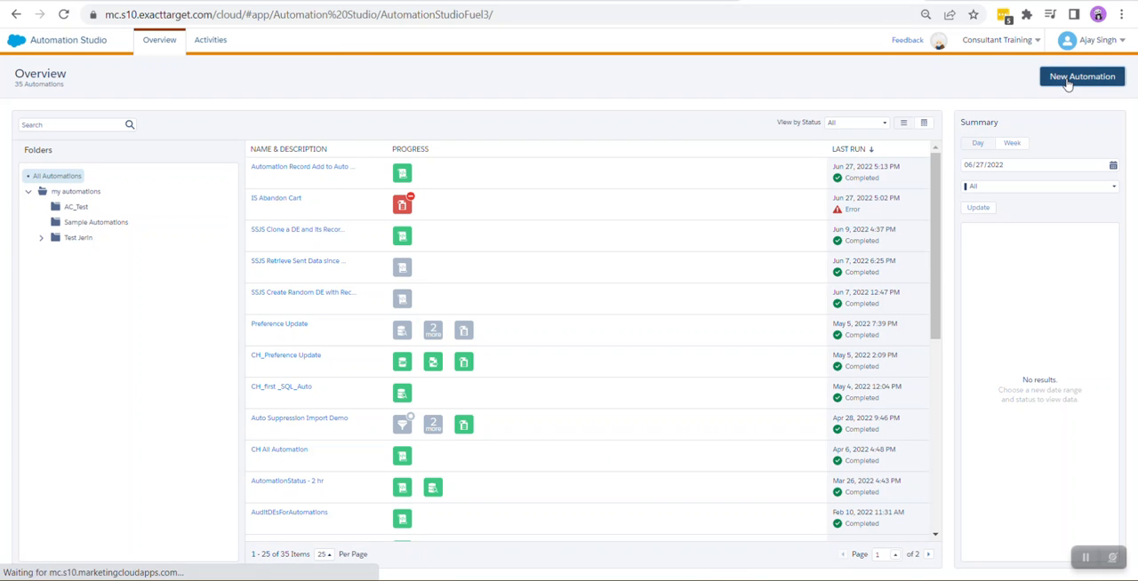
{"action": "left_click", "coordinate": [1081, 76]}
{"action": "type", "text": "Testing - DEmo"}
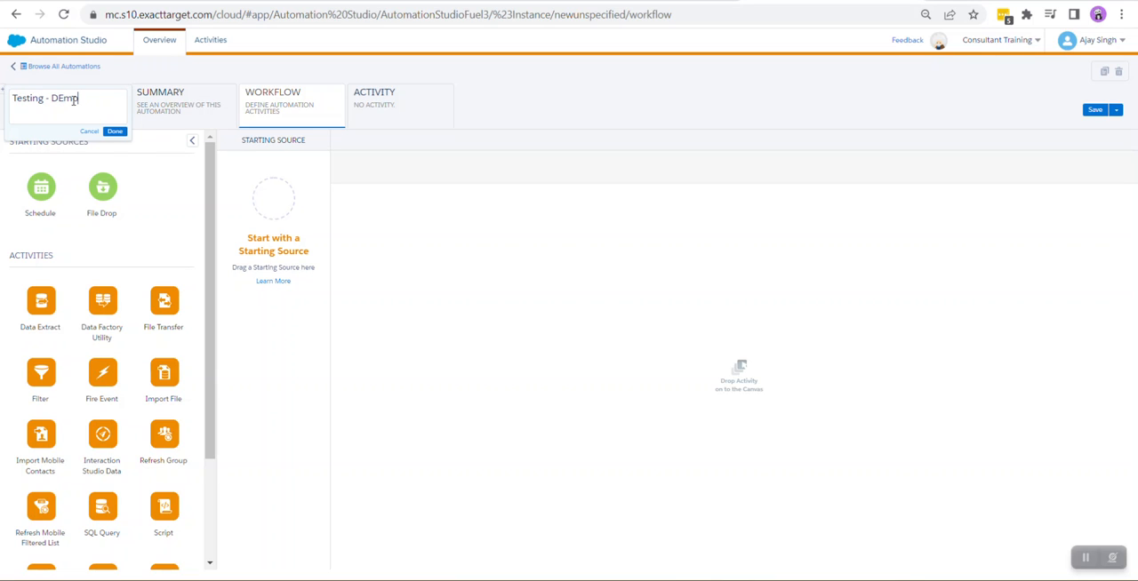
Confirm the automation name and add a one-time schedule as the starting source.
{"action": "left_click", "coordinate": [115, 130]}
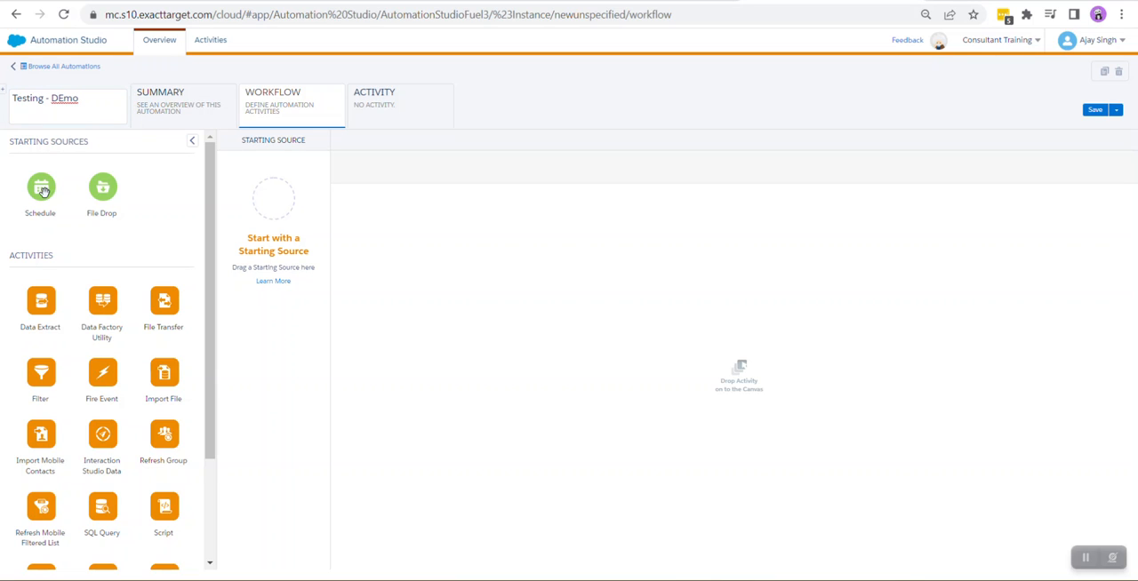
{"action": "left_click_drag", "start_coordinate": [40, 186], "coordinate": [274, 198]}
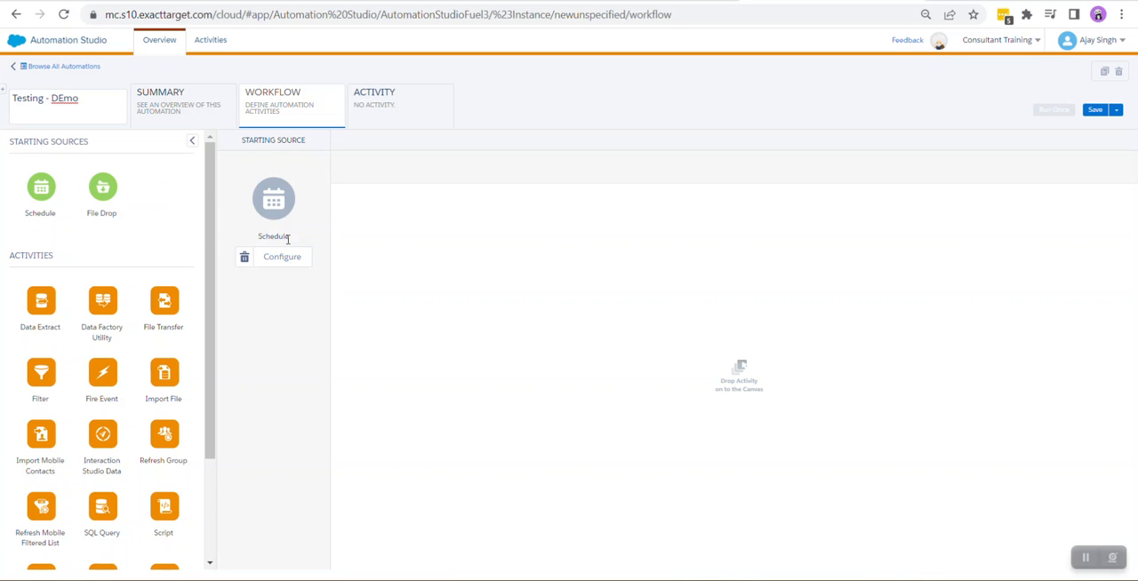
{"action": "left_click", "coordinate": [282, 256]}
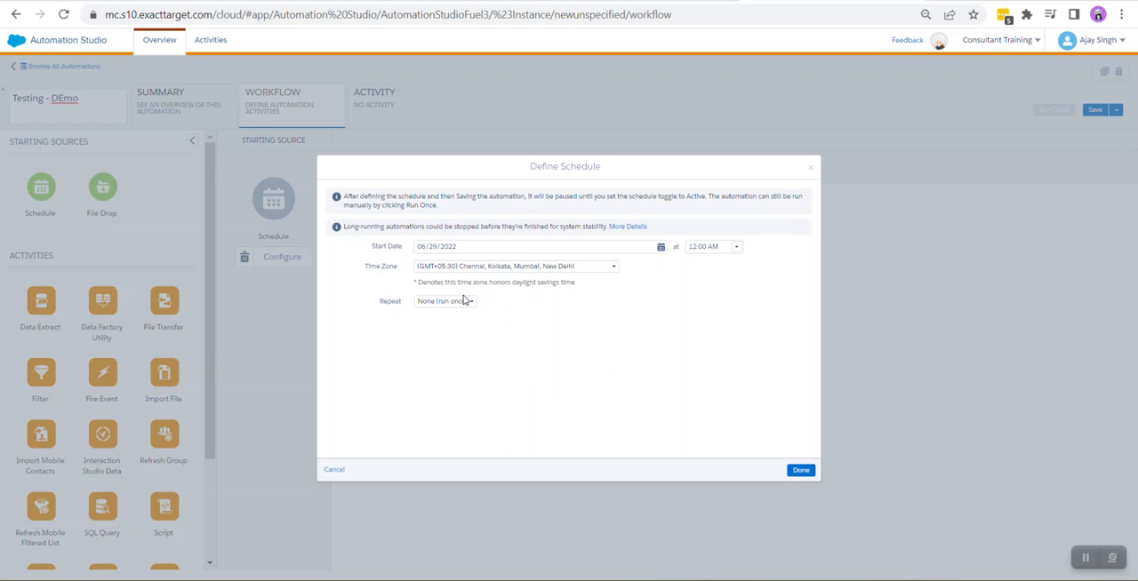
{"action": "mouse_move", "coordinate": [800, 471]}
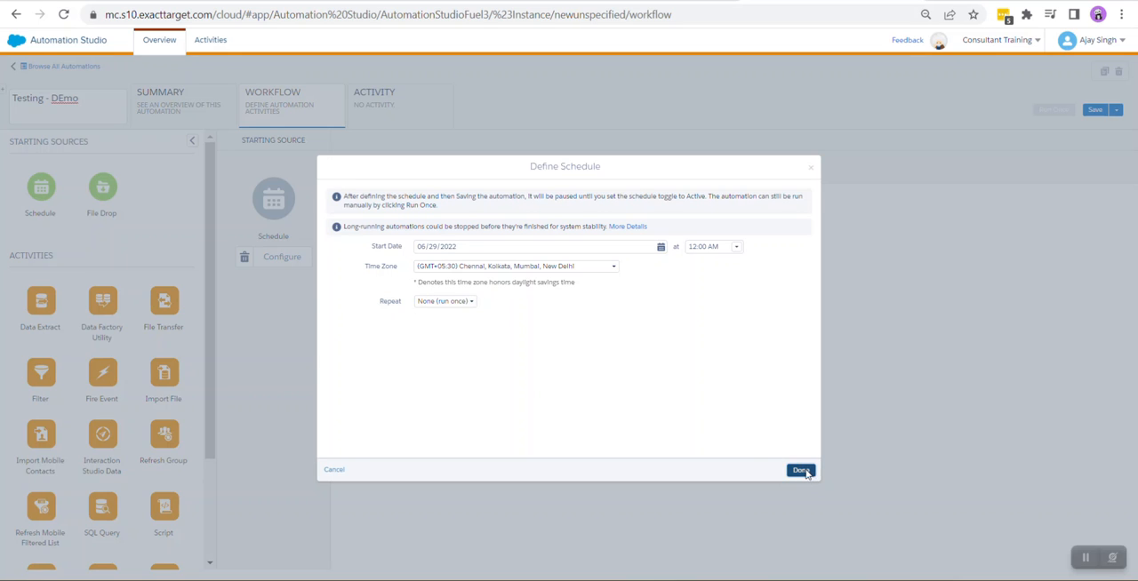
{"action": "left_click", "coordinate": [799, 470]}
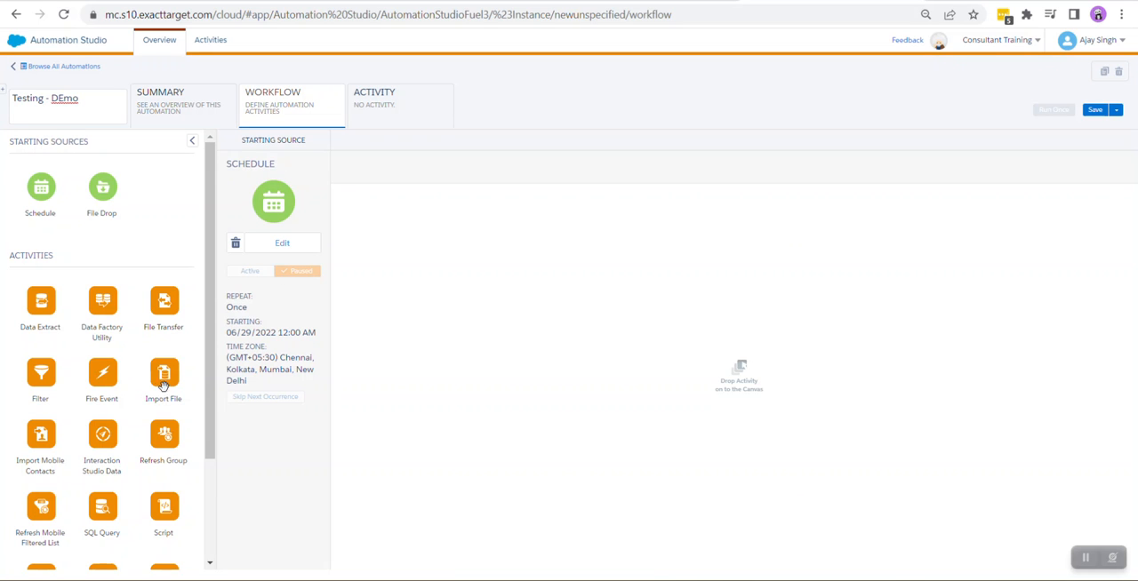
Add an Import File step that runs the Testing - Demo import definition.
{"action": "left_click_drag", "start_coordinate": [164, 373], "coordinate": [409, 236]}
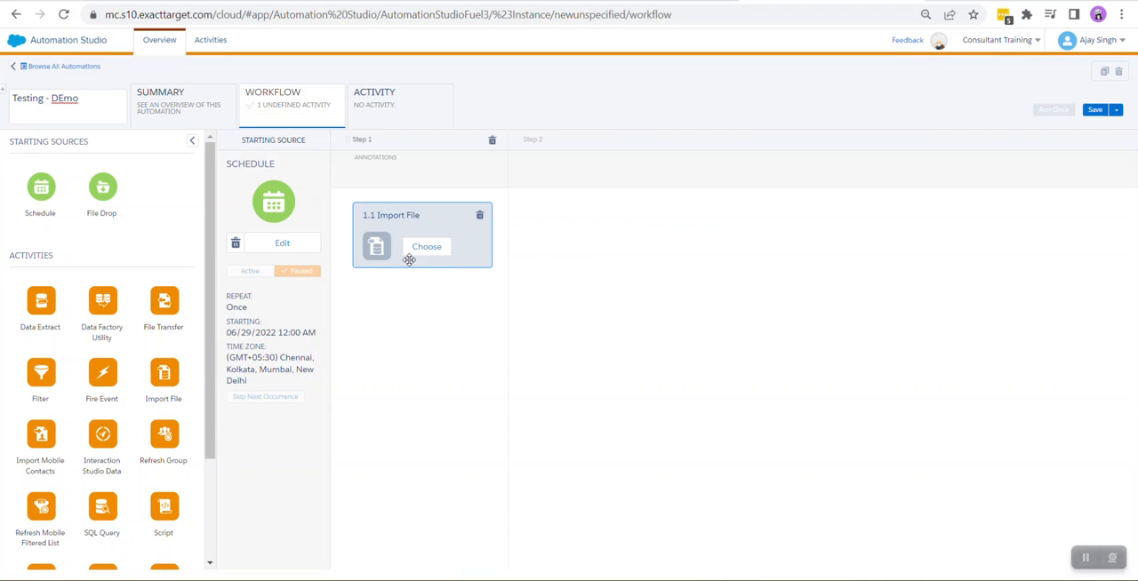
{"action": "left_click", "coordinate": [426, 246]}
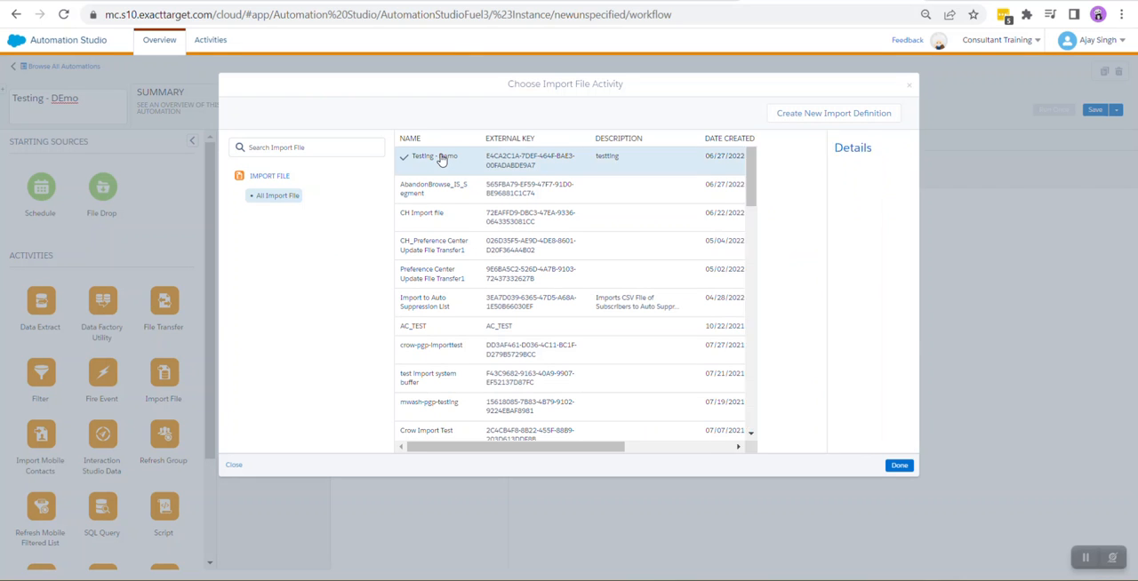
{"action": "left_click", "coordinate": [434, 156]}
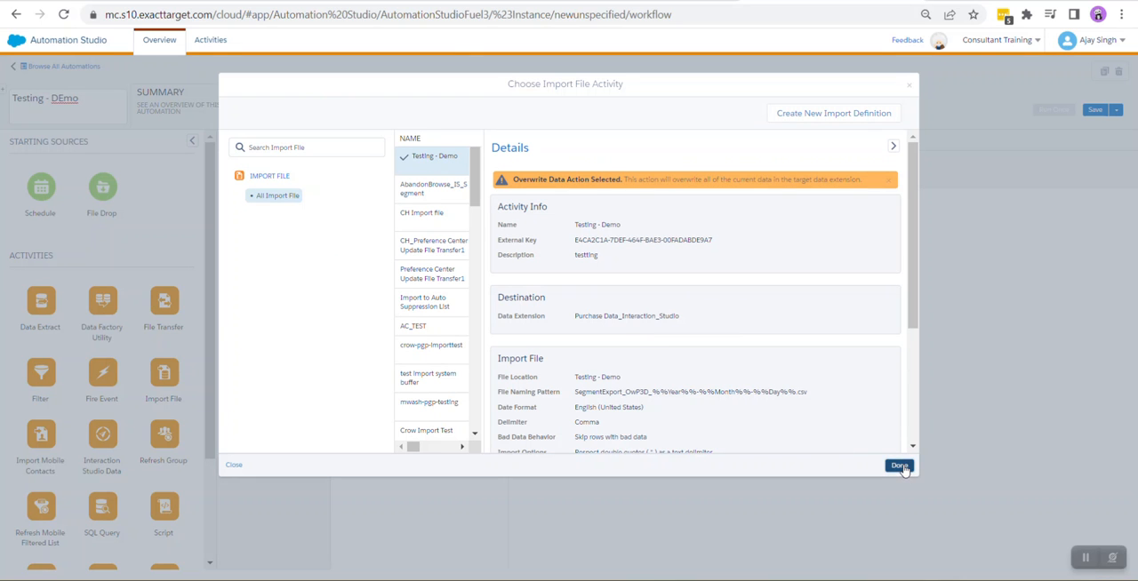
{"action": "left_click", "coordinate": [898, 464]}
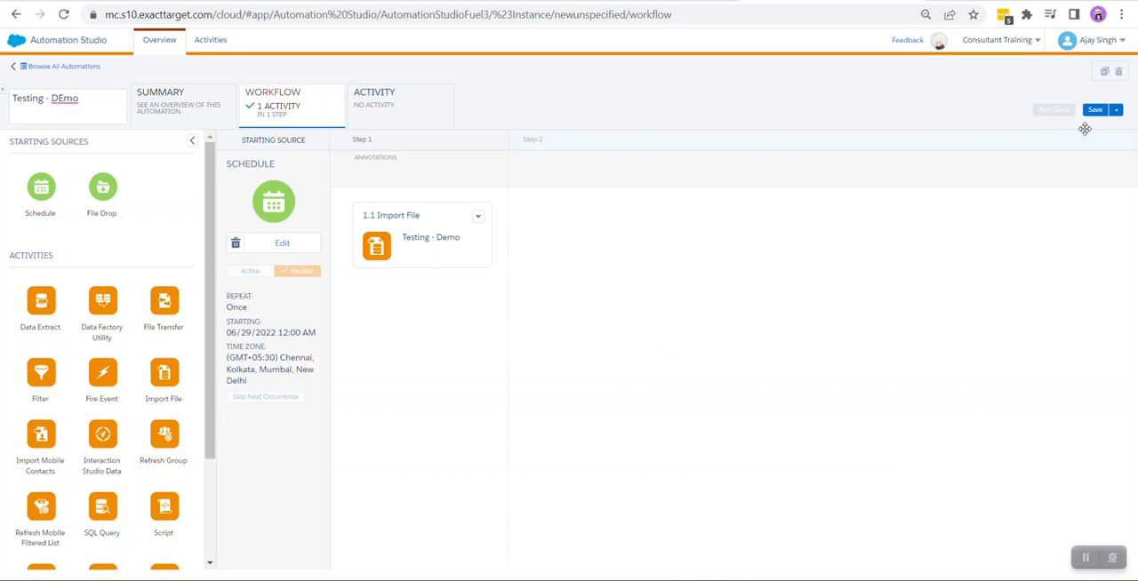
Save the automation and select all activities under Run Once.
{"action": "left_click", "coordinate": [1094, 109]}
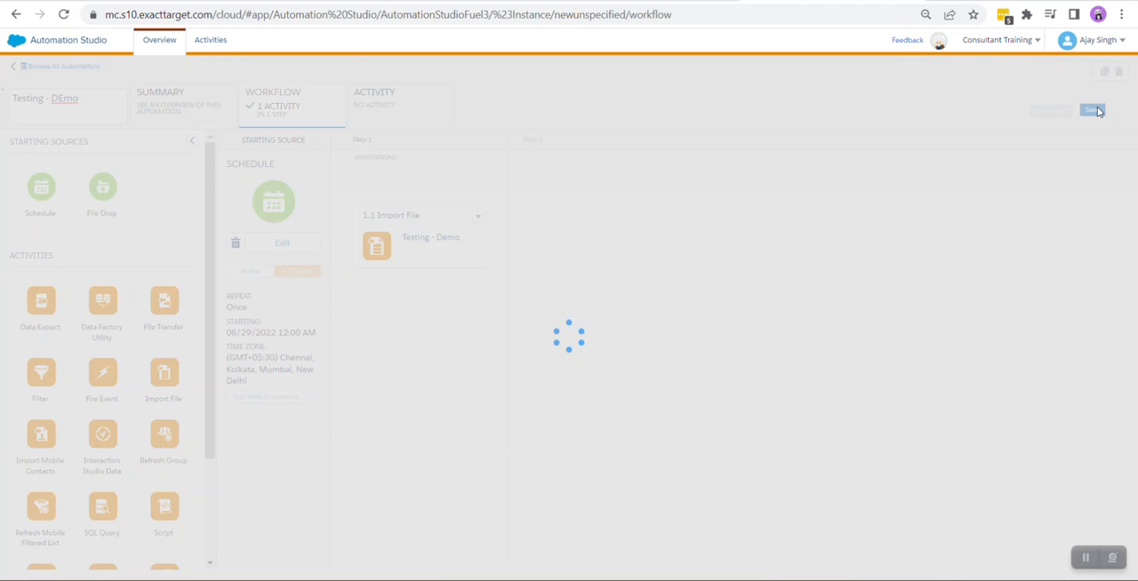
{"action": "left_click", "coordinate": [1092, 110]}
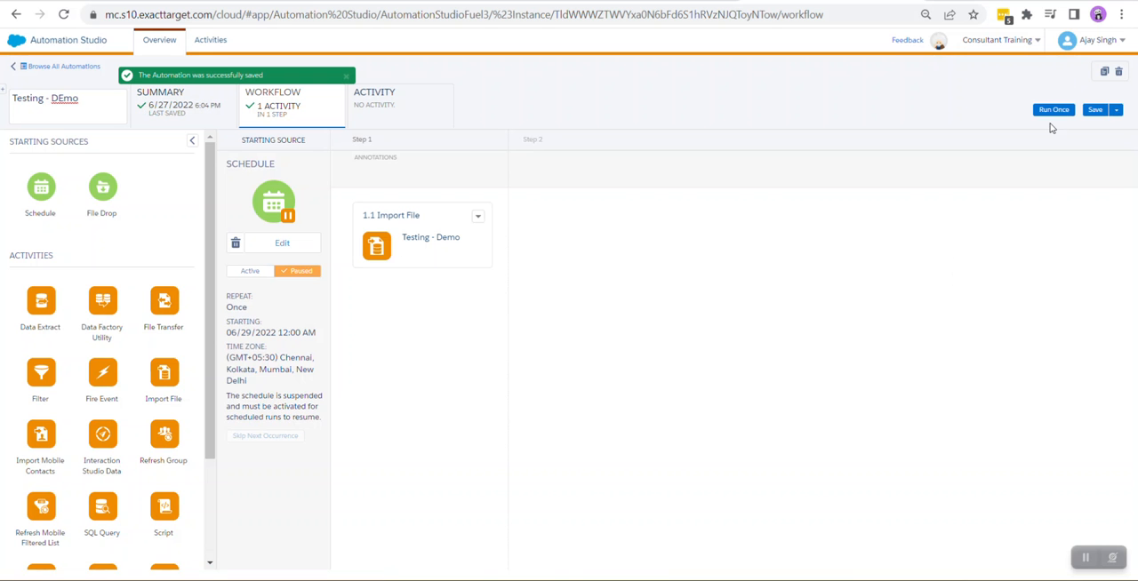
{"action": "left_click", "coordinate": [1054, 109]}
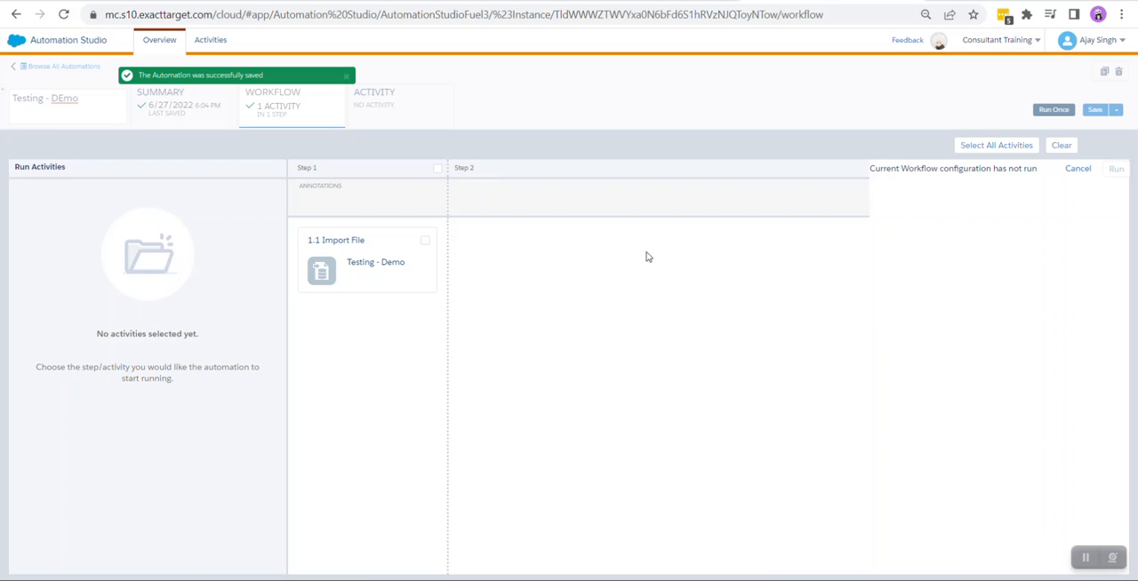
{"action": "mouse_move", "coordinate": [995, 145]}
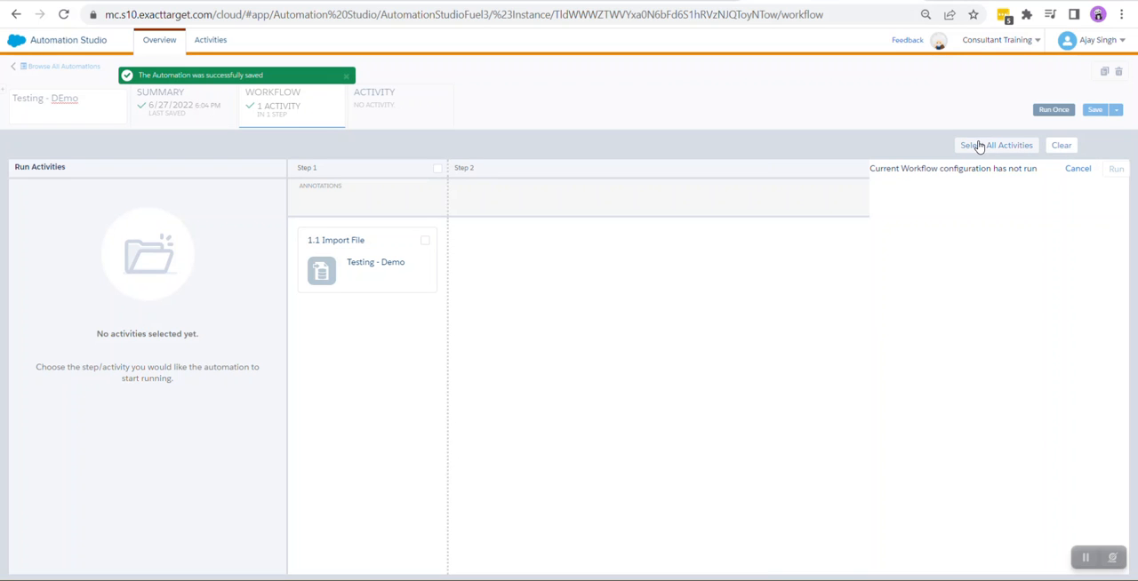
{"action": "left_click", "coordinate": [1052, 109]}
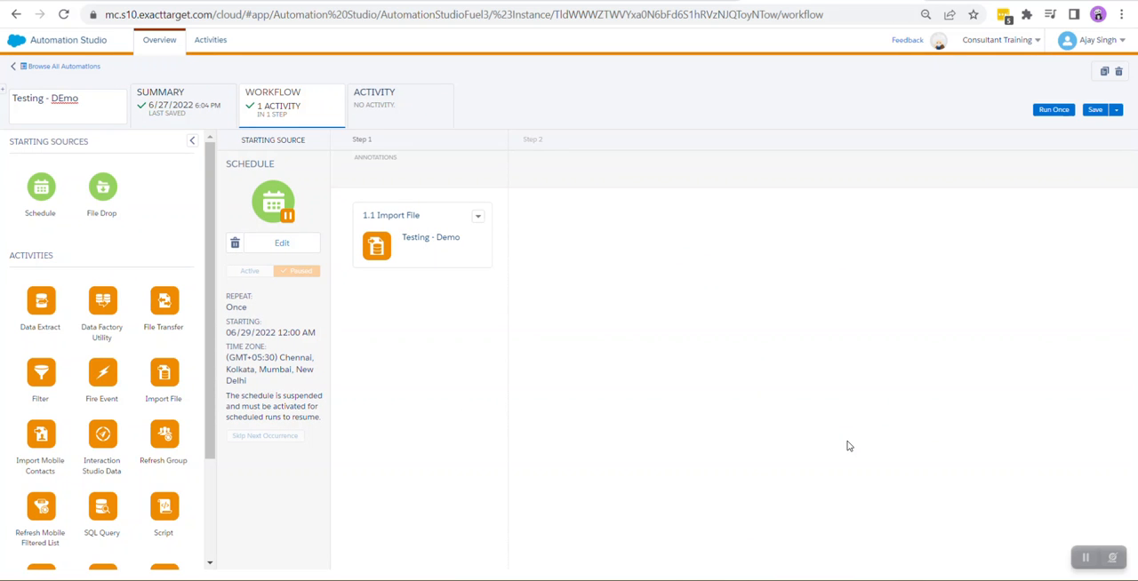
{"action": "mouse_move", "coordinate": [402, 111]}
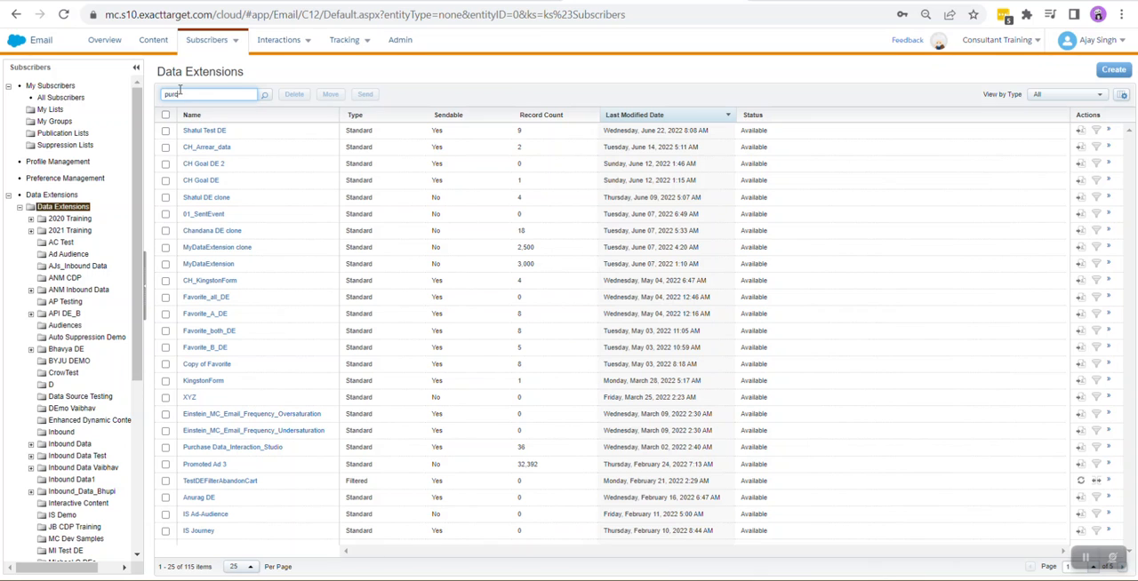
Search the Data Extensions list for 'purchase'.
{"action": "left_click", "coordinate": [264, 93]}
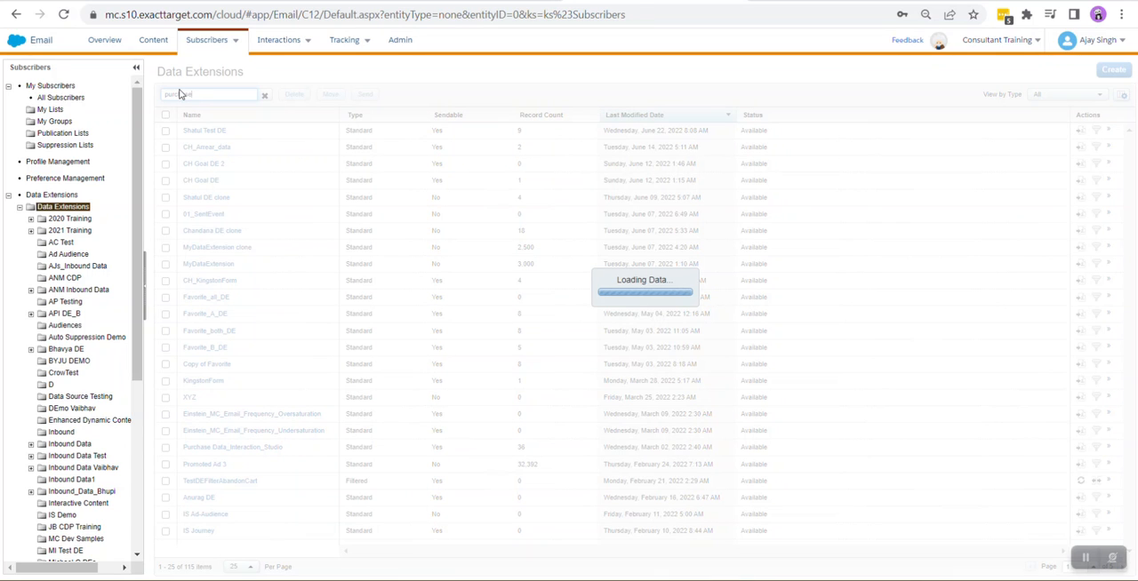
{"action": "type", "text": "purchase"}
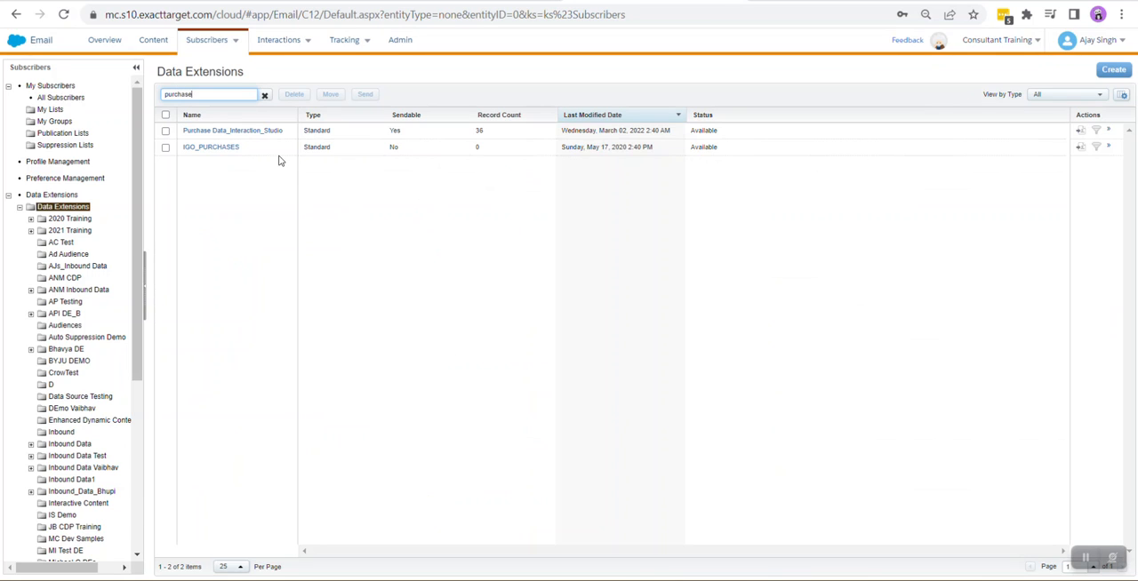
{"action": "mouse_move", "coordinate": [236, 143]}
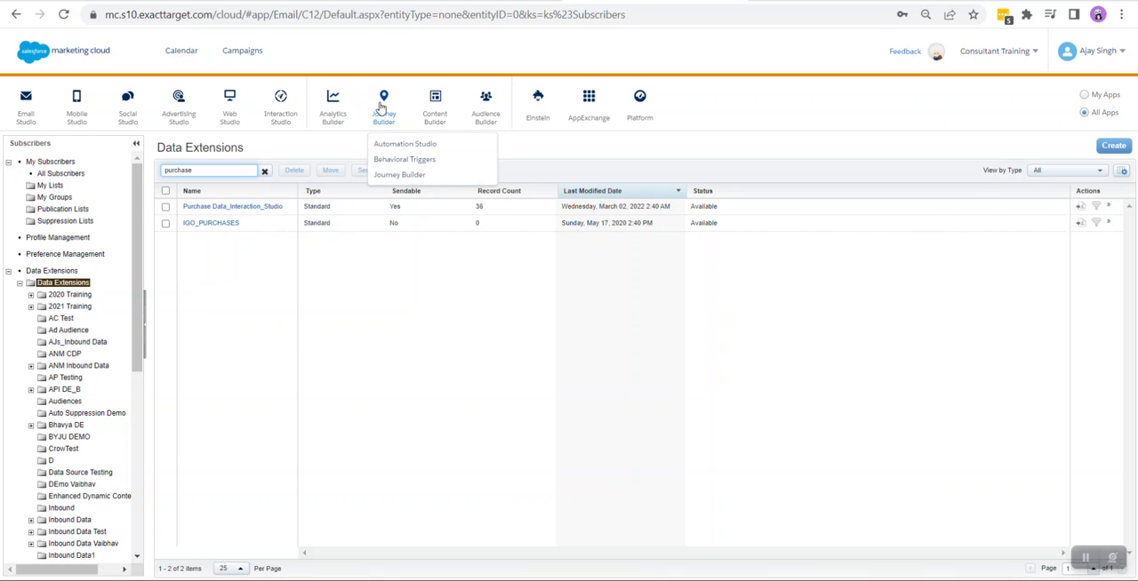
In Journey Builder, create a multi-step journey with a Data Extension entry source.
{"action": "left_click", "coordinate": [399, 174]}
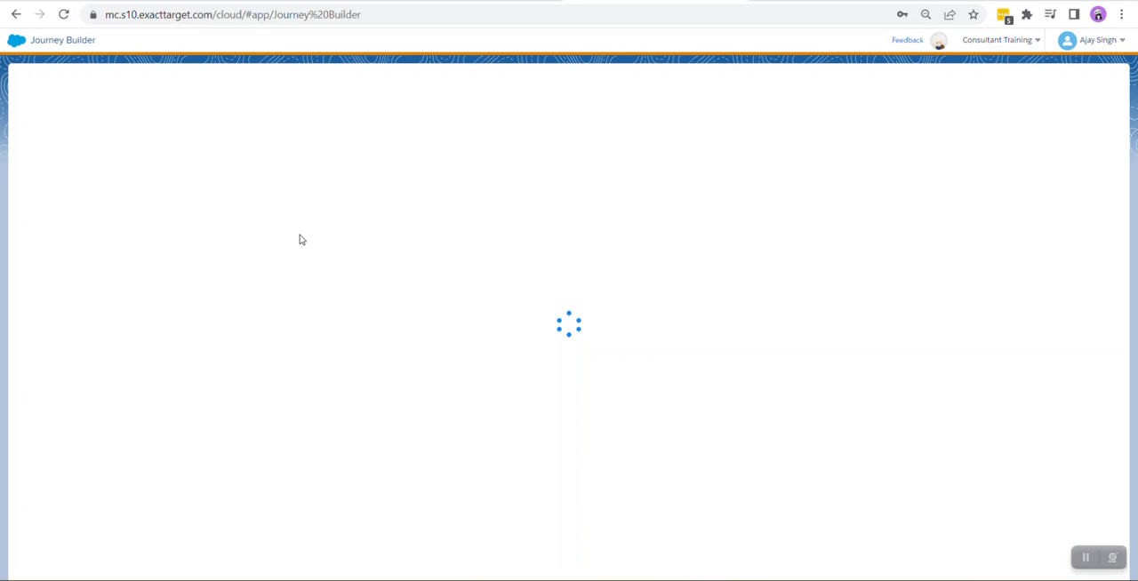
{"action": "mouse_move", "coordinate": [332, 221]}
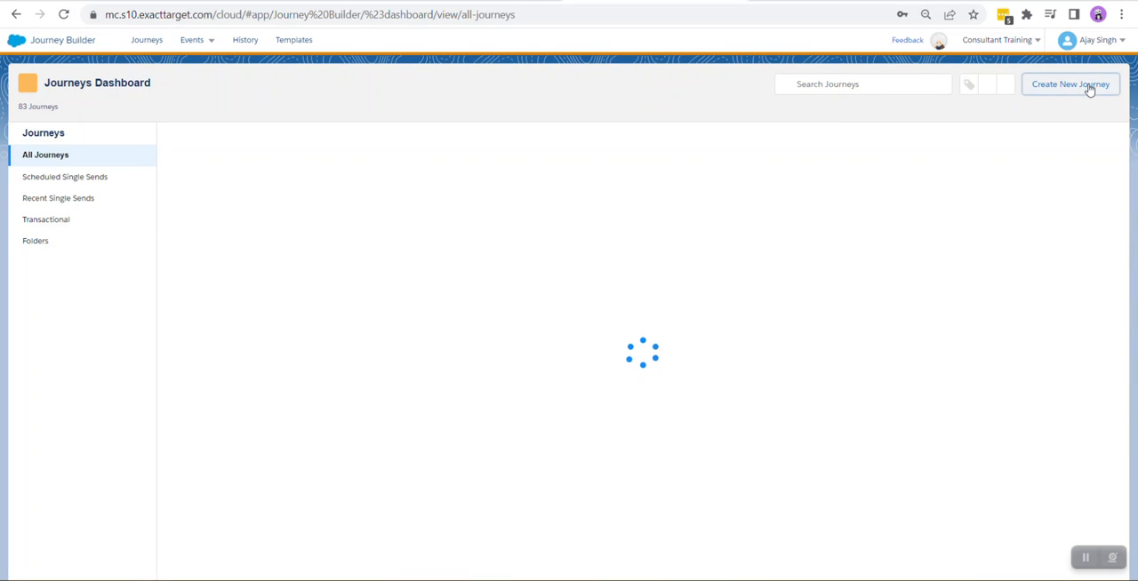
{"action": "left_click", "coordinate": [1070, 83]}
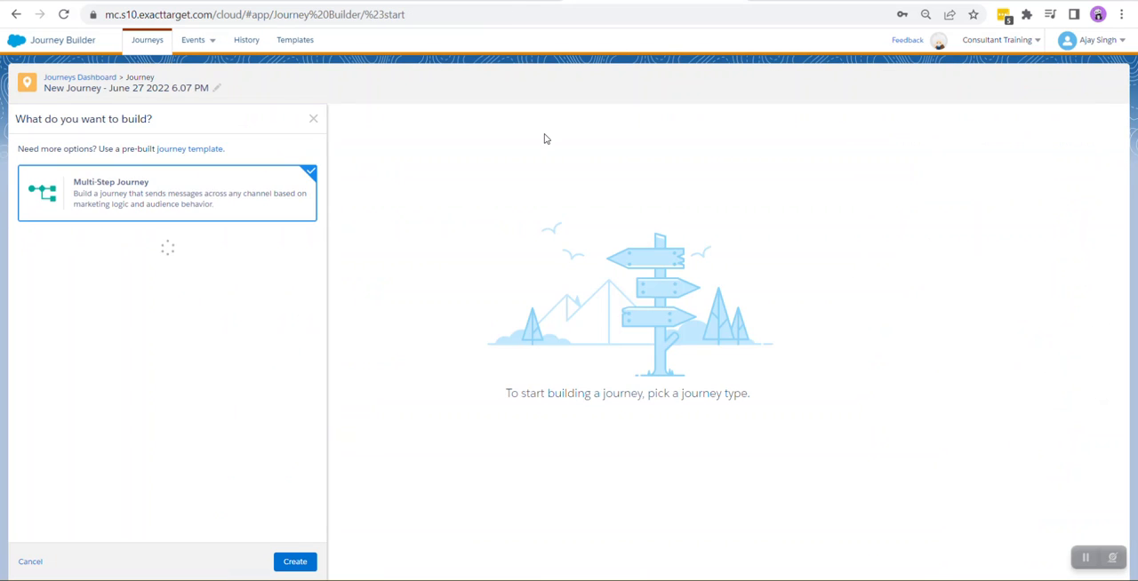
{"action": "left_click", "coordinate": [294, 561]}
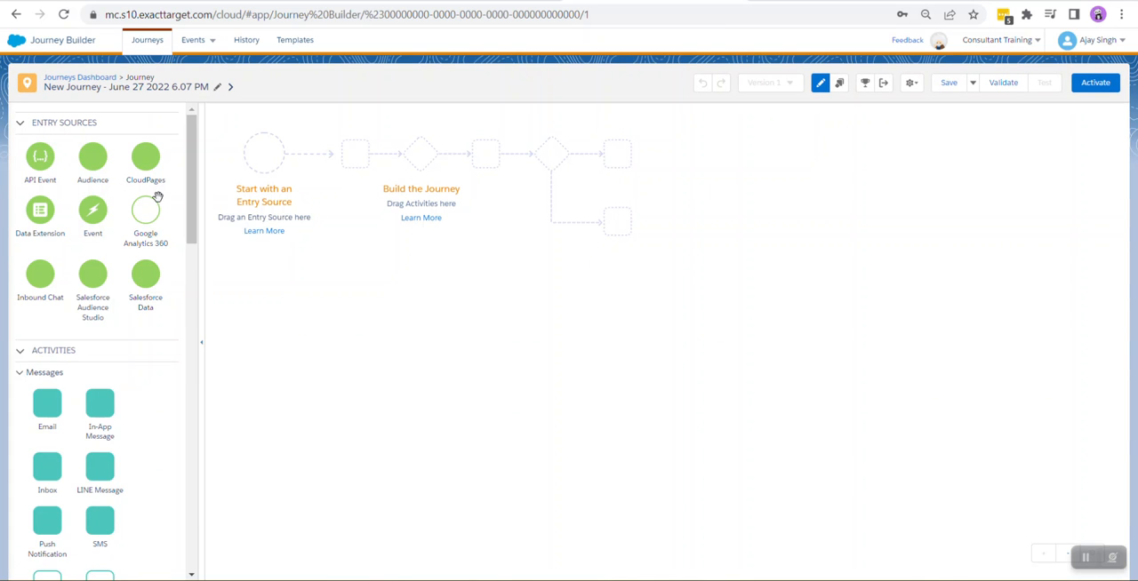
{"action": "left_click_drag", "start_coordinate": [40, 211], "coordinate": [263, 153]}
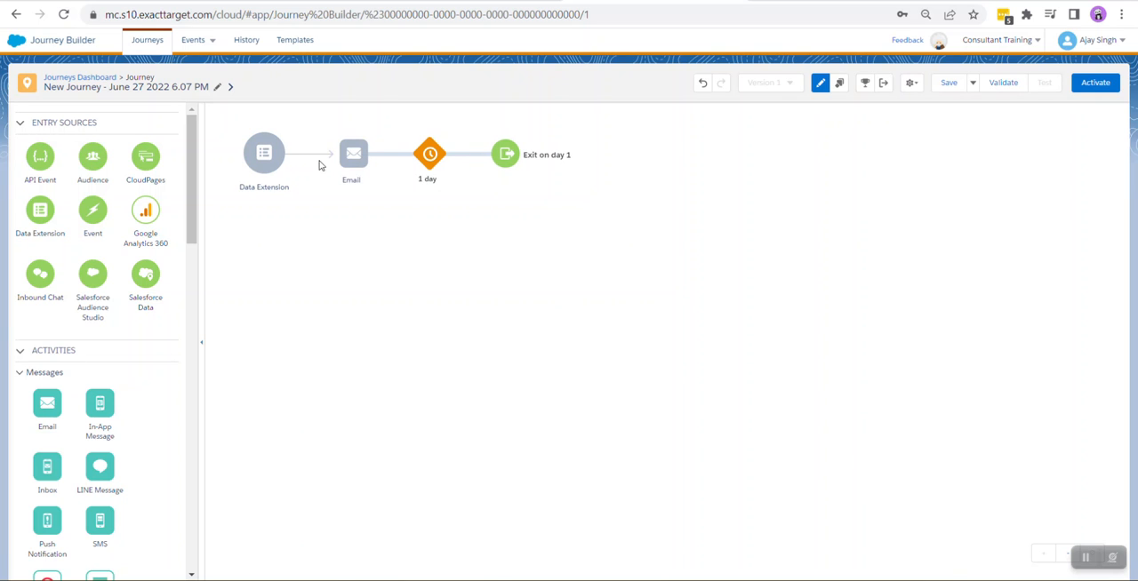
Set the journey's entry source to the Purchase Data_Interaction_Studio data extension (36 records).
{"action": "left_click", "coordinate": [263, 153]}
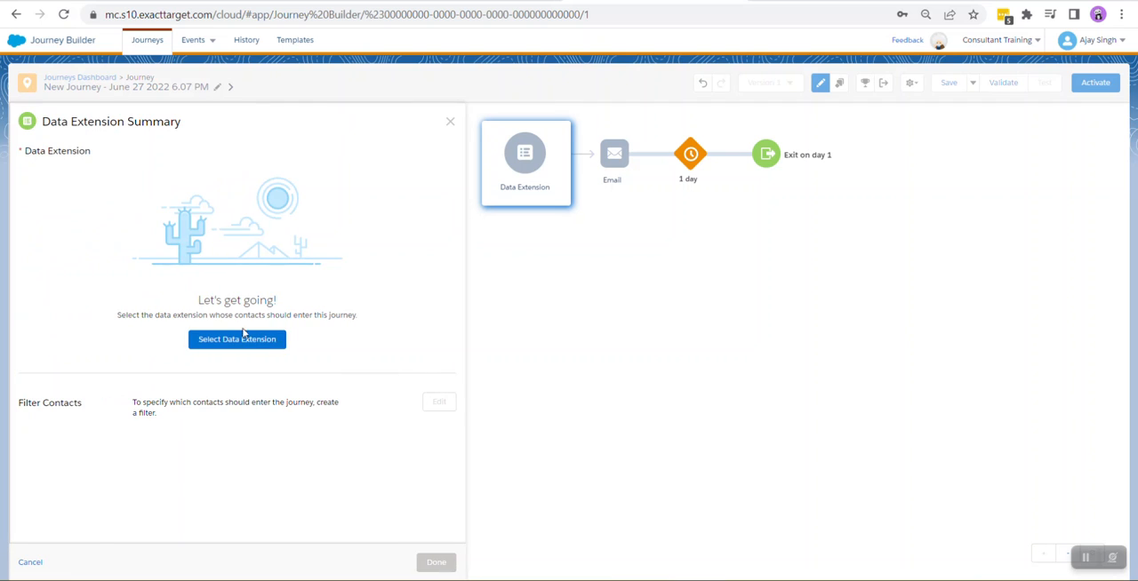
{"action": "left_click", "coordinate": [236, 339]}
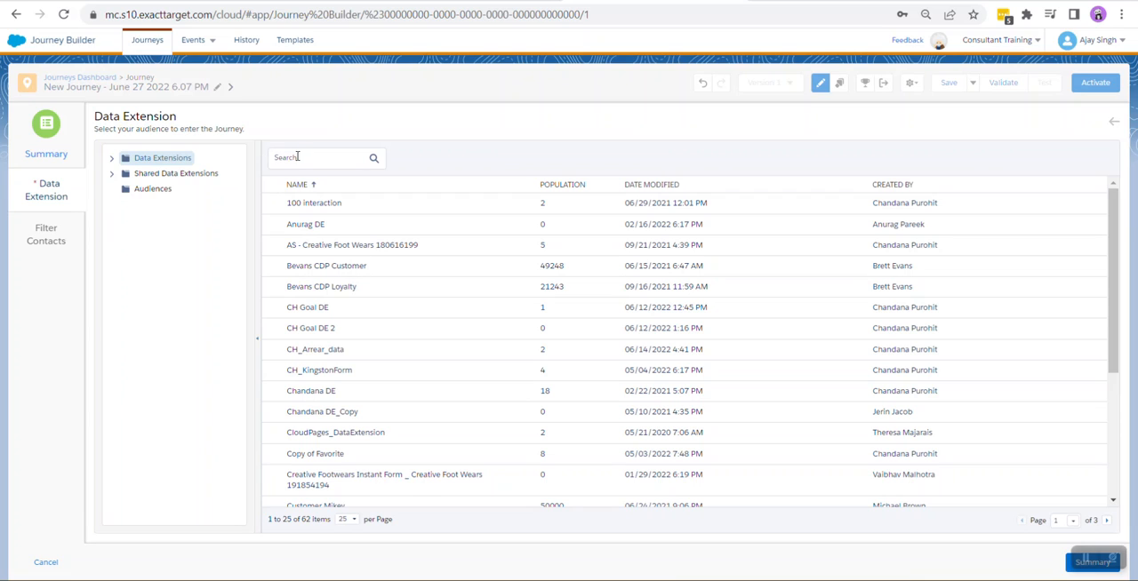
{"action": "type", "text": "purchase"}
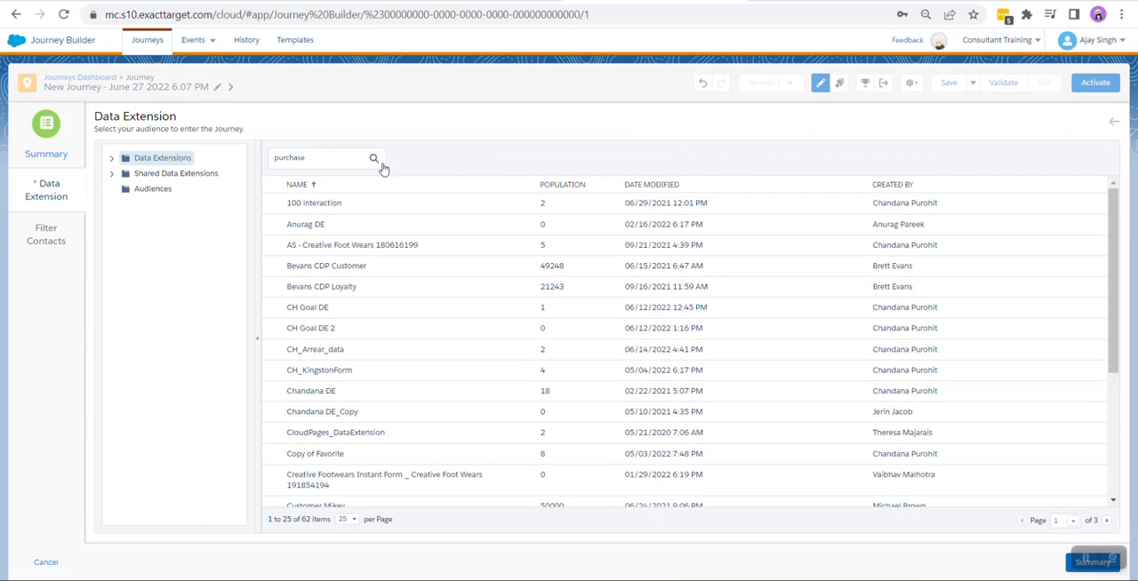
{"action": "left_click", "coordinate": [373, 158]}
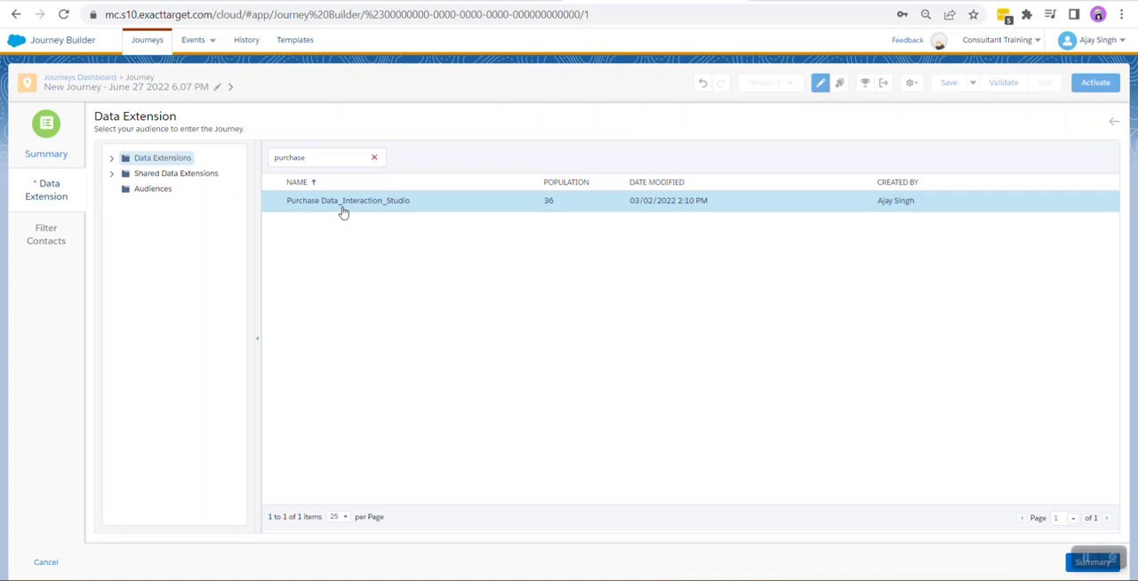
{"action": "left_click", "coordinate": [348, 200]}
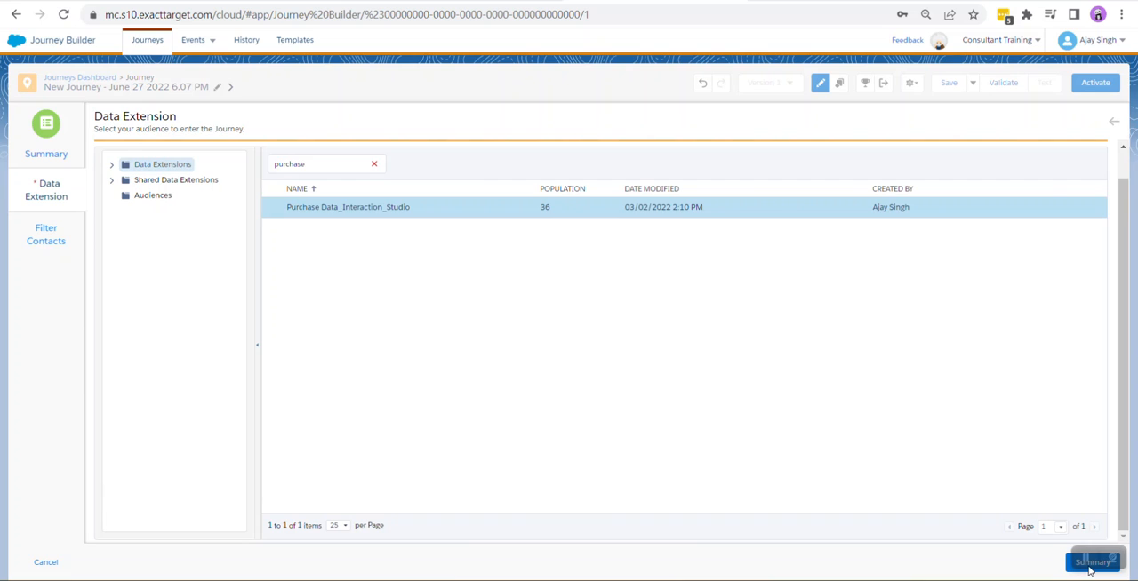
{"action": "left_click", "coordinate": [1092, 562]}
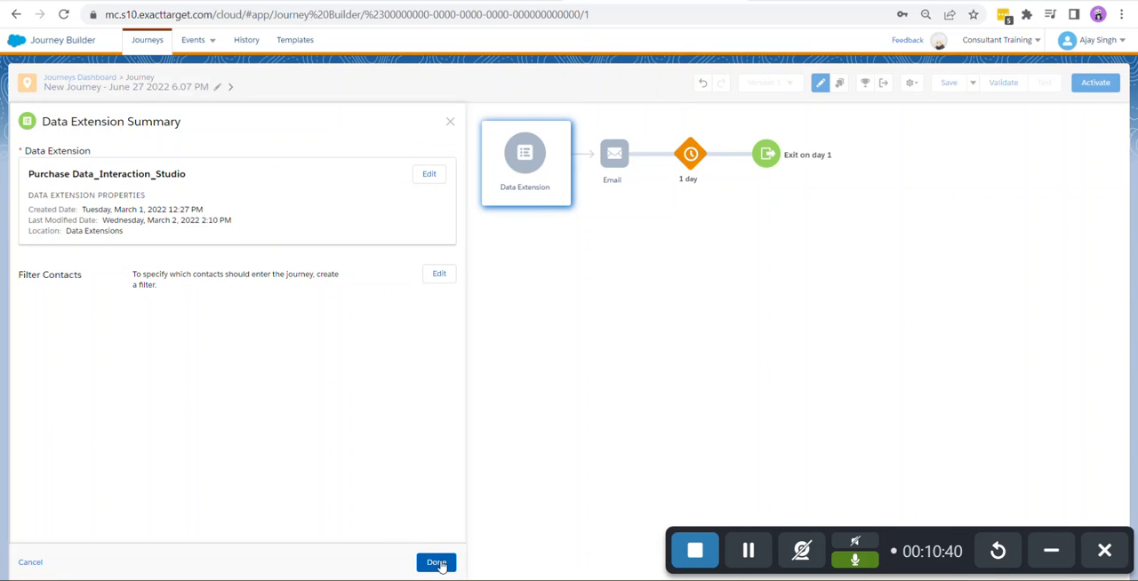
{"action": "left_click", "coordinate": [436, 561]}
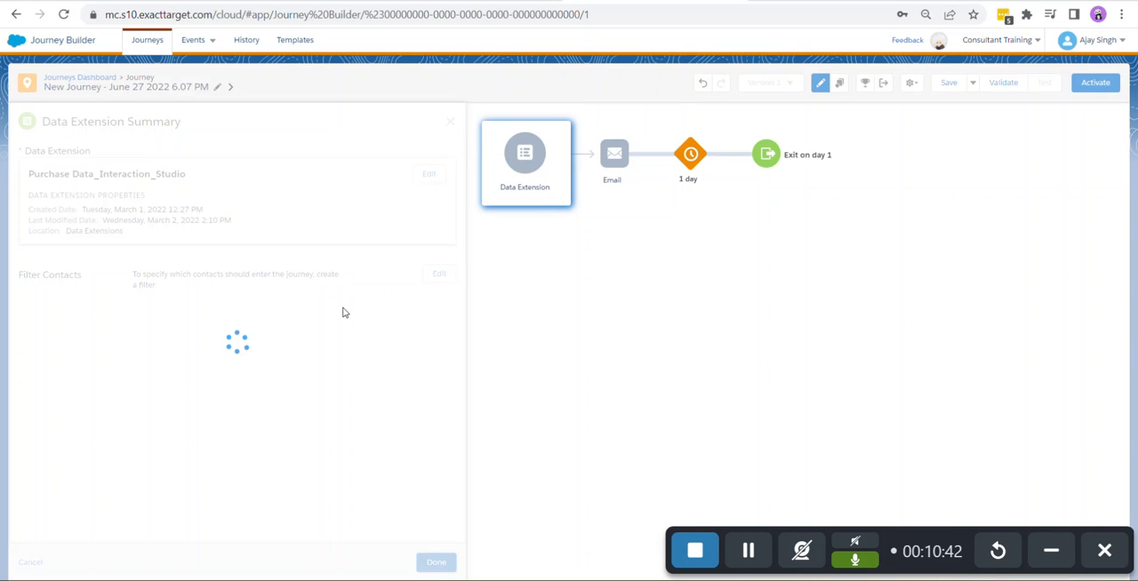
{"action": "left_click", "coordinate": [436, 562]}
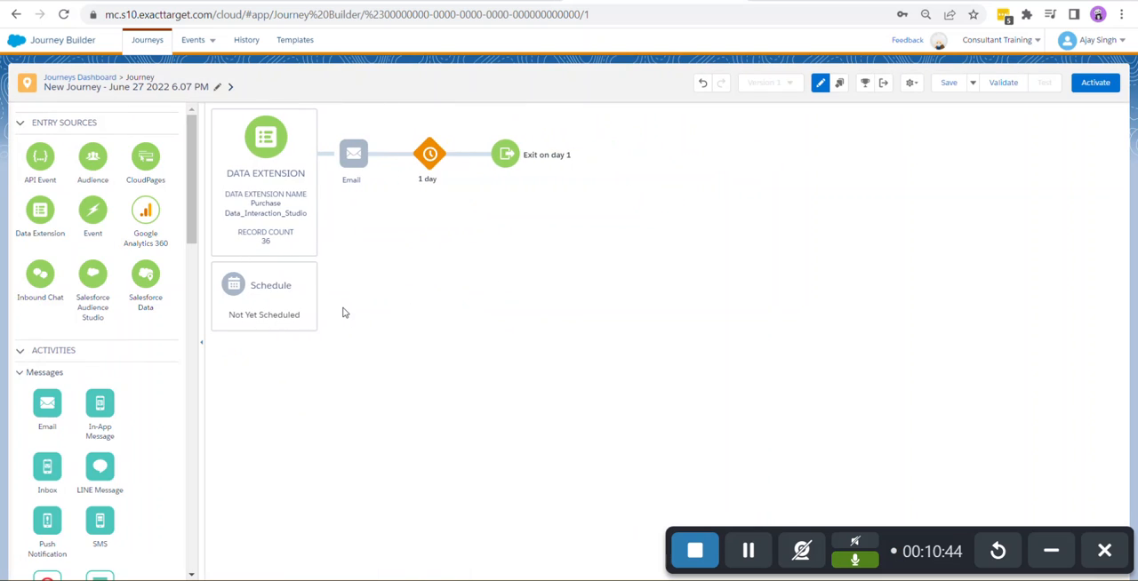
Tie the entry schedule to the Testing - DEmo automation, evaluating all records.
{"action": "left_click", "coordinate": [264, 296]}
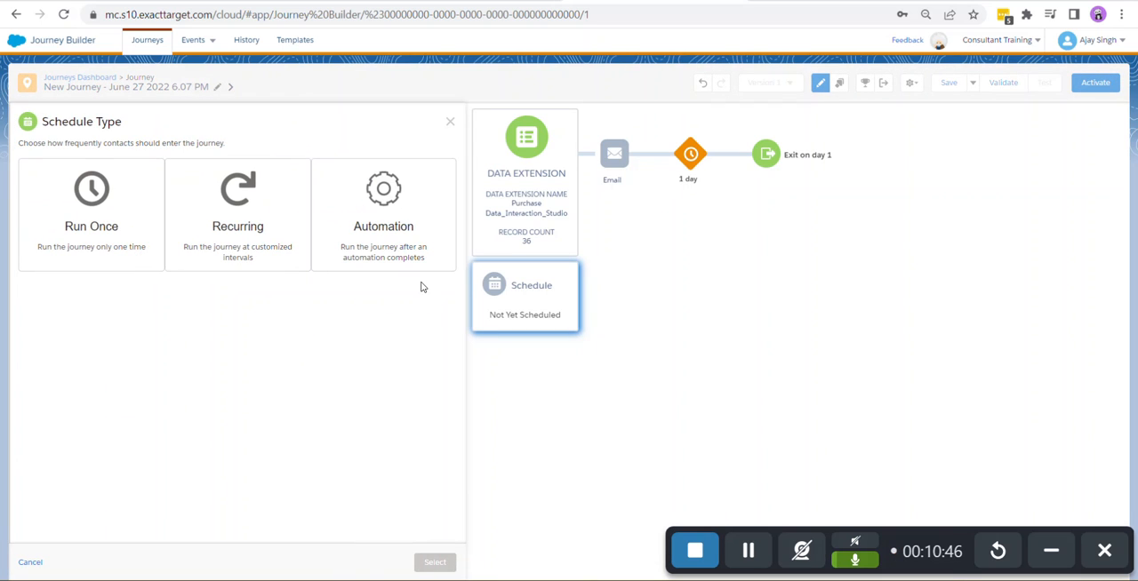
{"action": "left_click", "coordinate": [383, 213]}
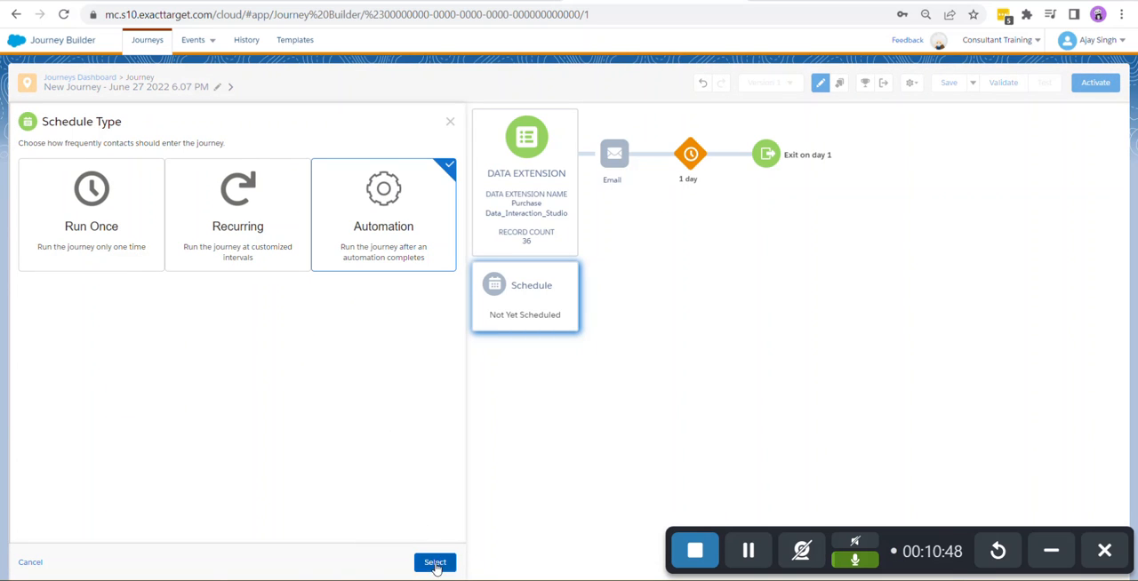
{"action": "left_click", "coordinate": [434, 561]}
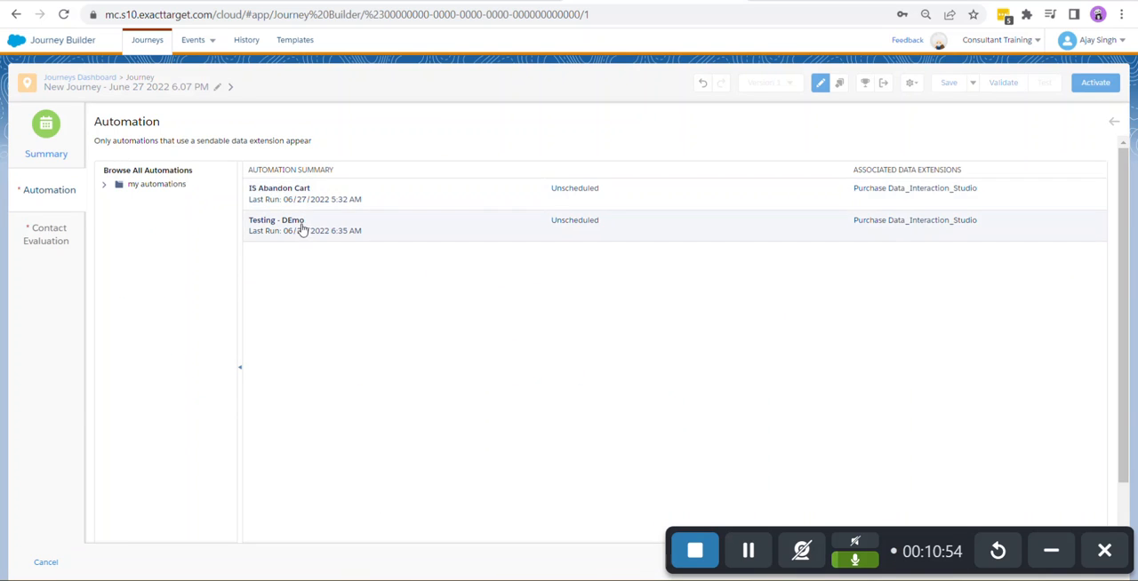
{"action": "left_click", "coordinate": [302, 225]}
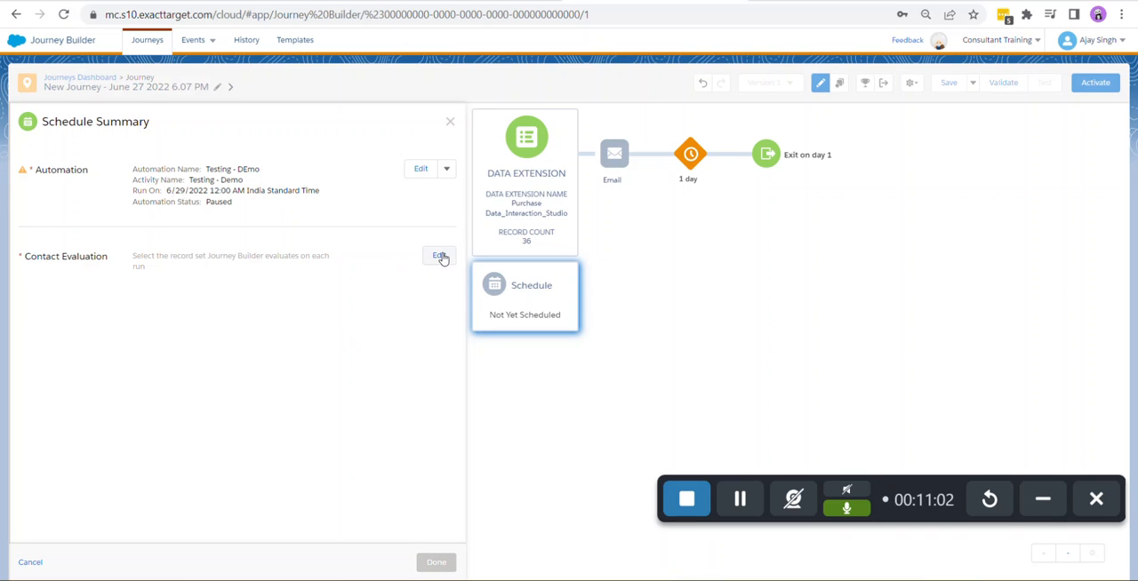
{"action": "left_click", "coordinate": [439, 257]}
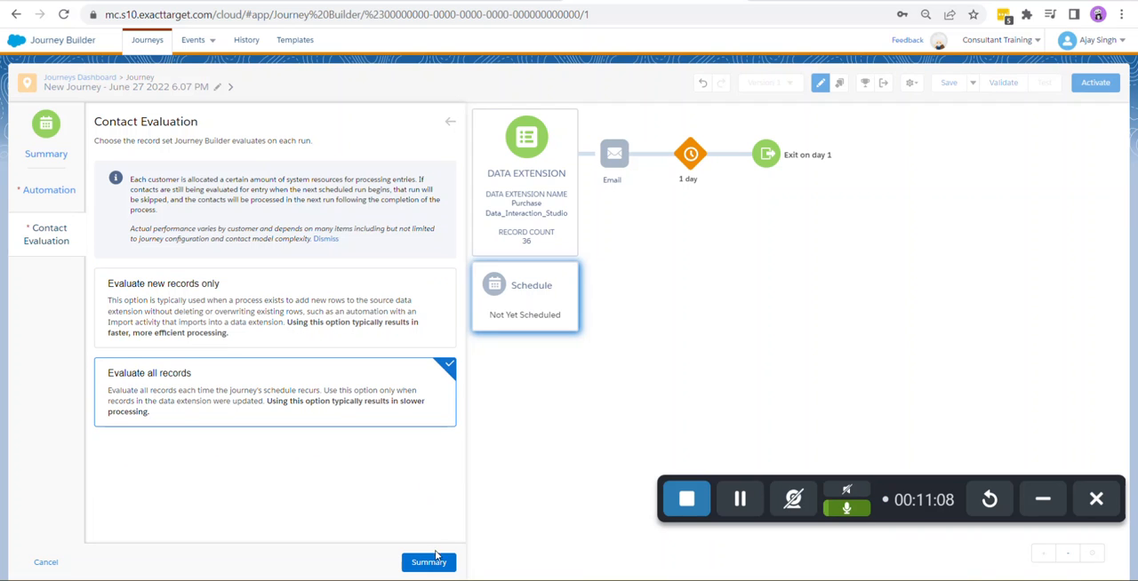
{"action": "left_click", "coordinate": [429, 562]}
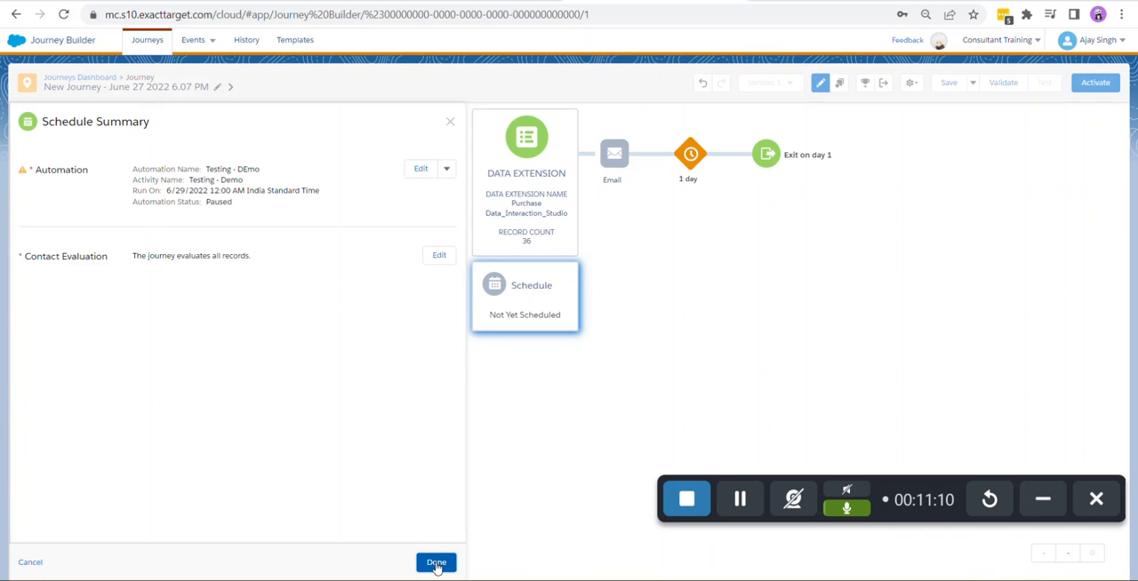
{"action": "left_click", "coordinate": [436, 561]}
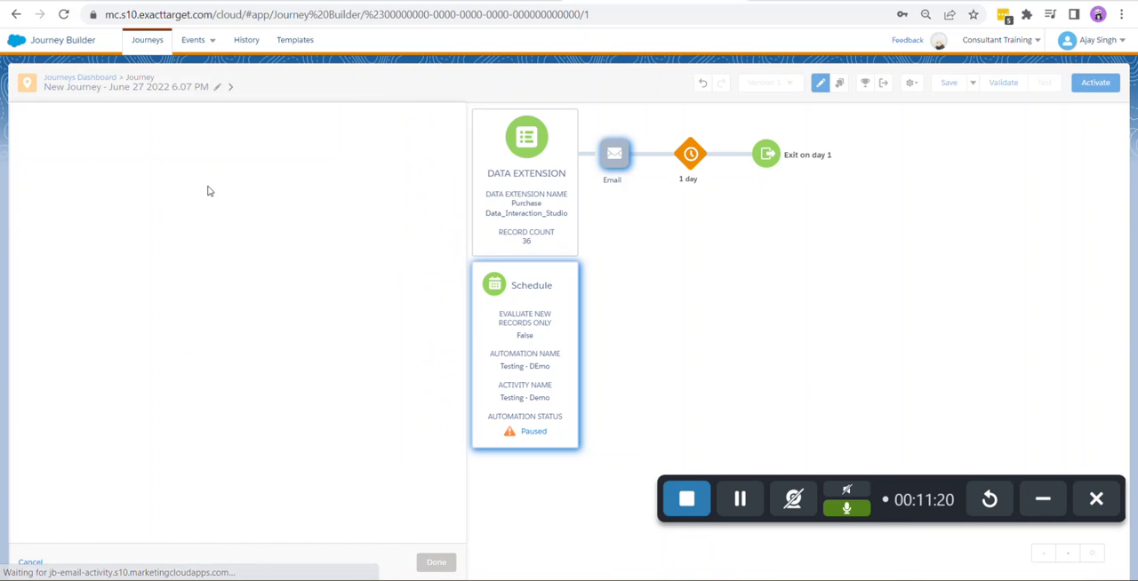
Pick AJs_CJB03 - Loyalty Program Invitation from the AJs_Practice CJB Virtual folder for the email step.
{"action": "left_click", "coordinate": [614, 153]}
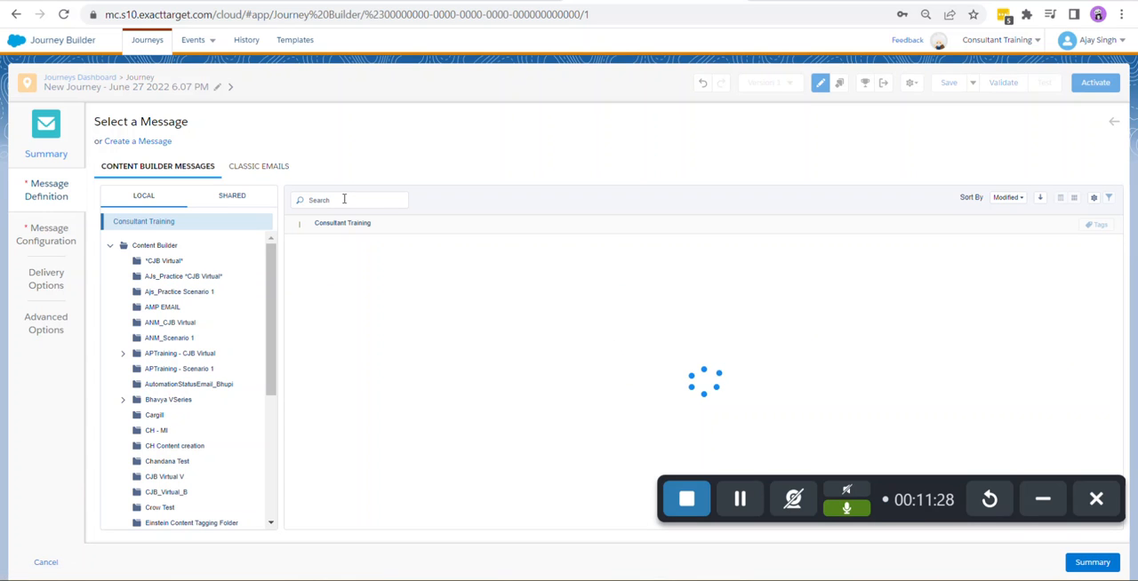
{"action": "type", "text": "H"}
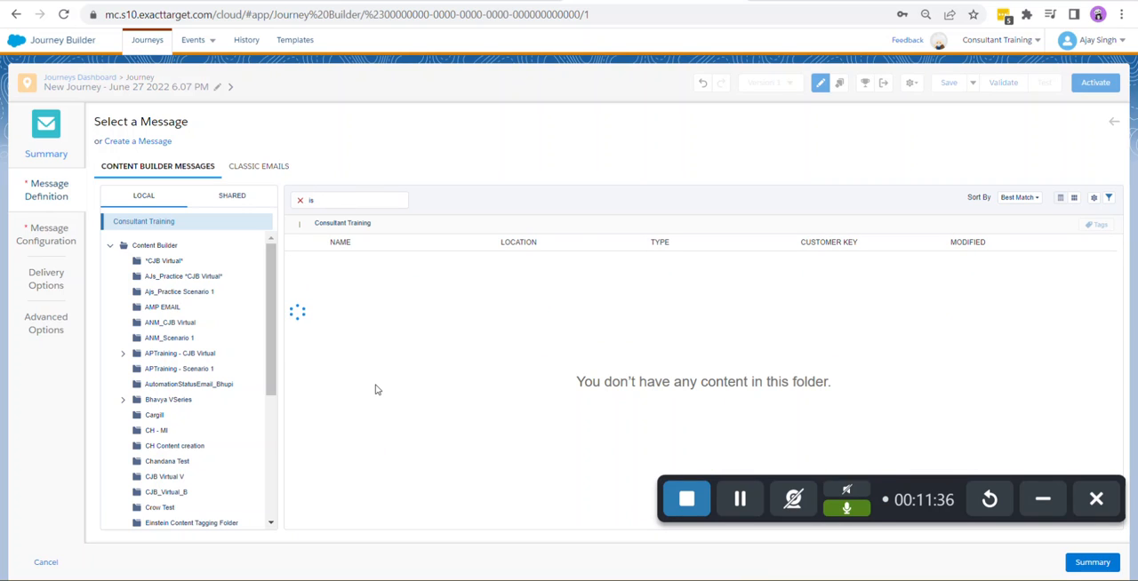
{"action": "type", "text": "offer"}
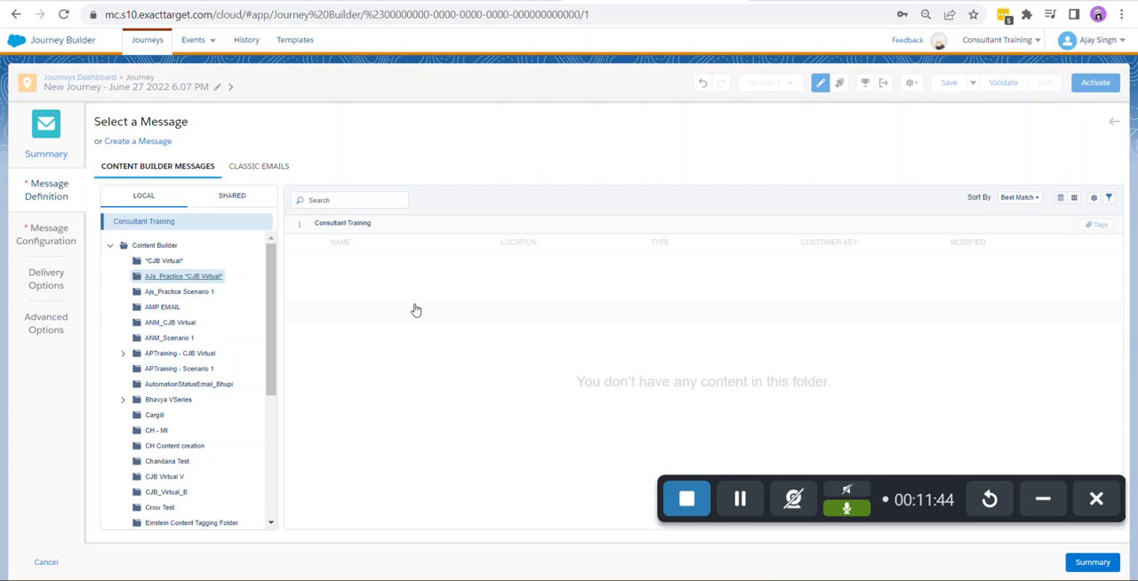
{"action": "left_click", "coordinate": [184, 275]}
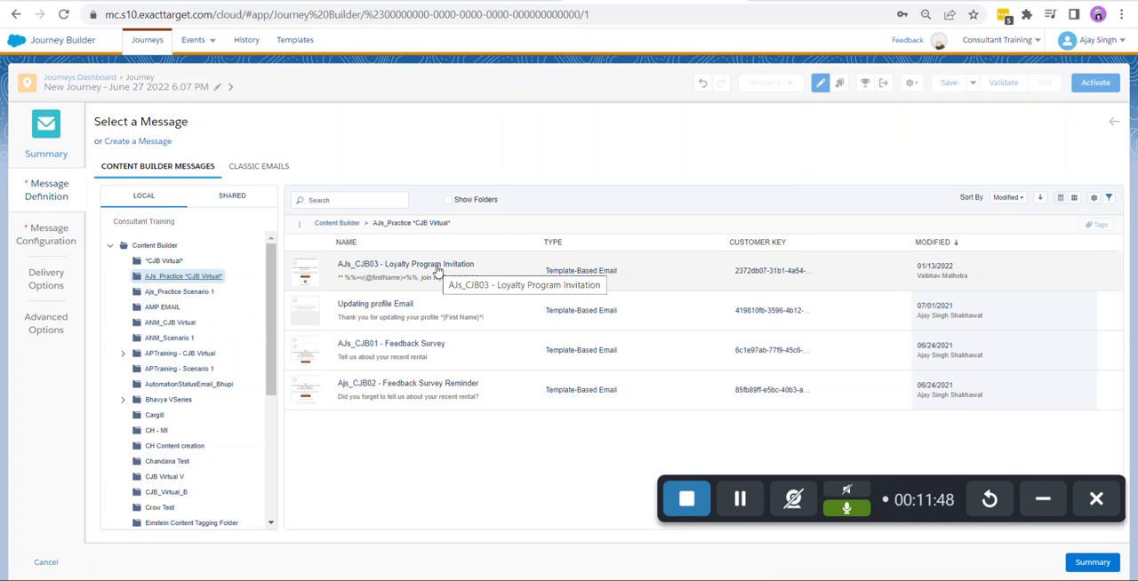
{"action": "left_click", "coordinate": [405, 271]}
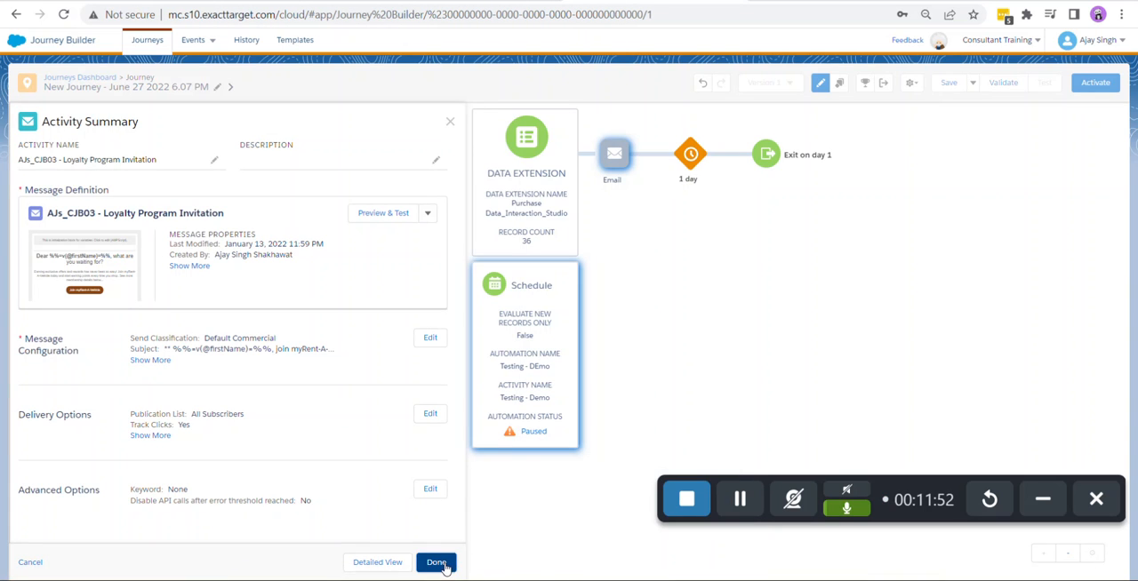
{"action": "left_click", "coordinate": [436, 562]}
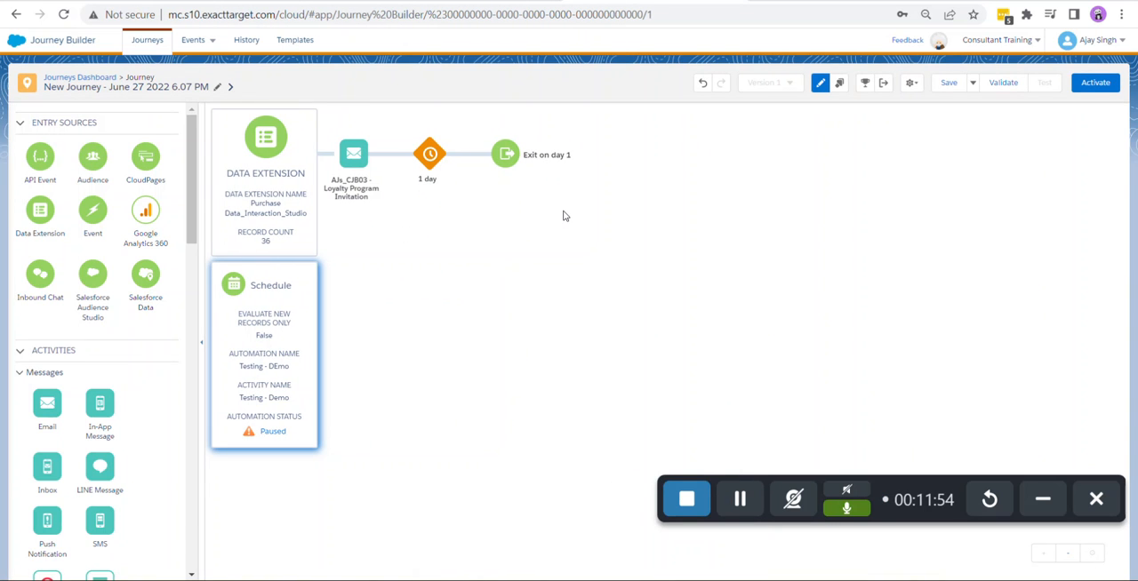